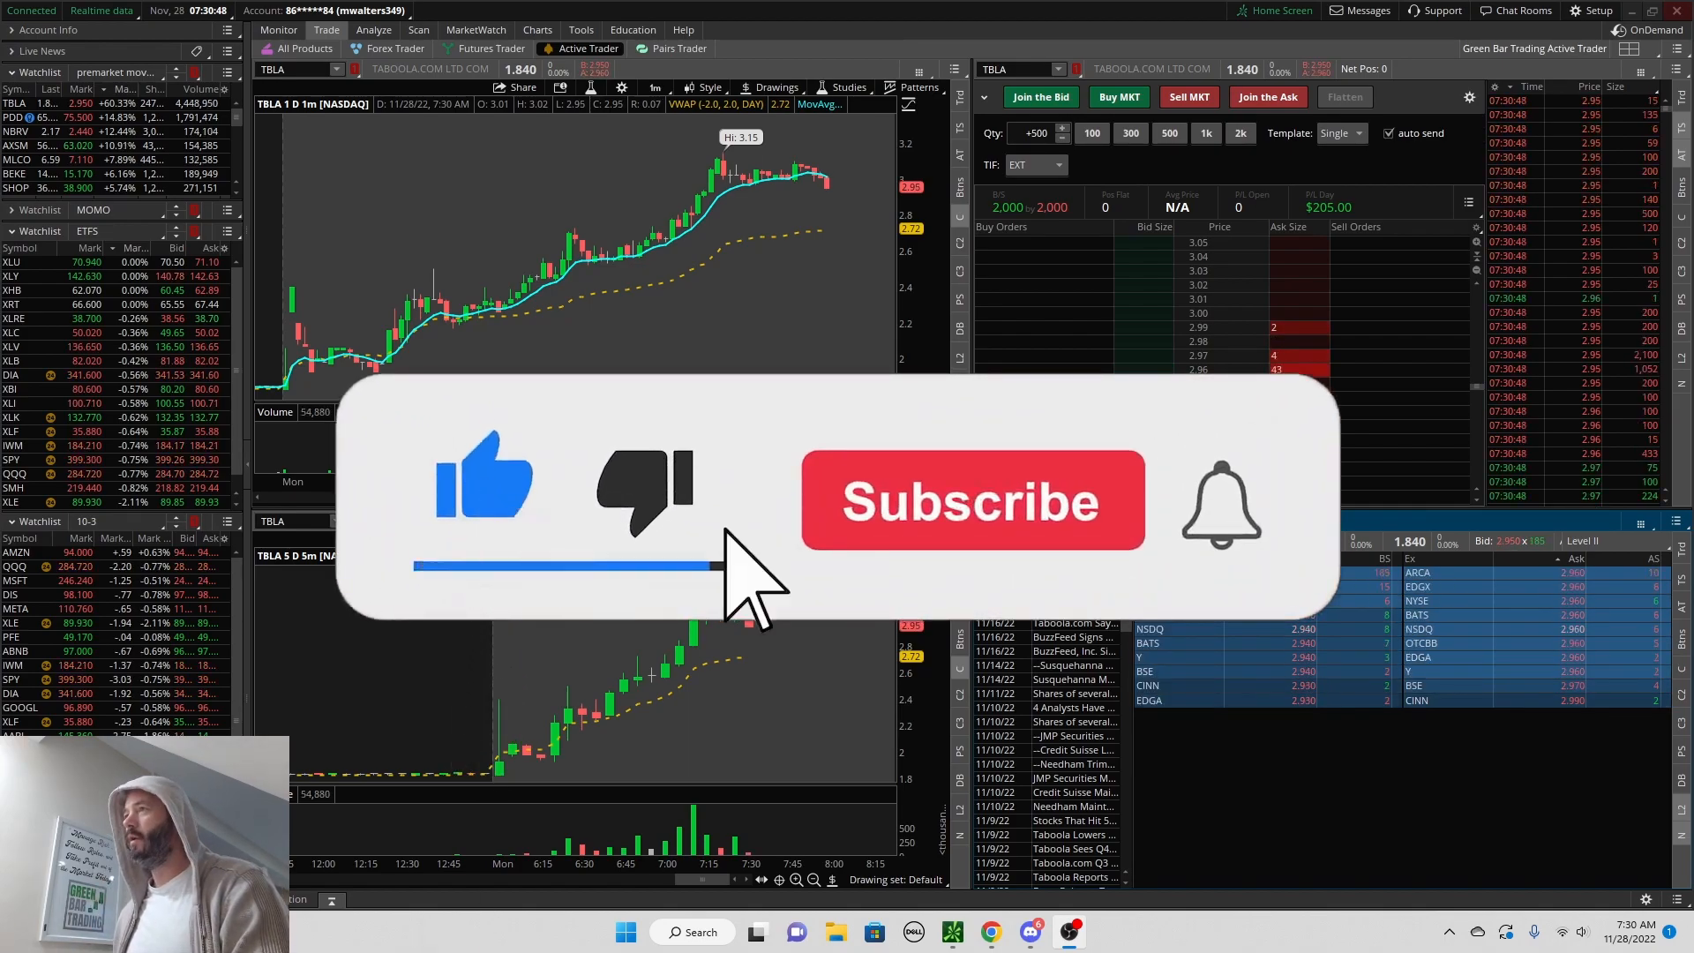
# Step: Switch to the Green Bar Trading Twitter profile with its latest $TBLA watchlist tweet
pyautogui.click(972, 501)
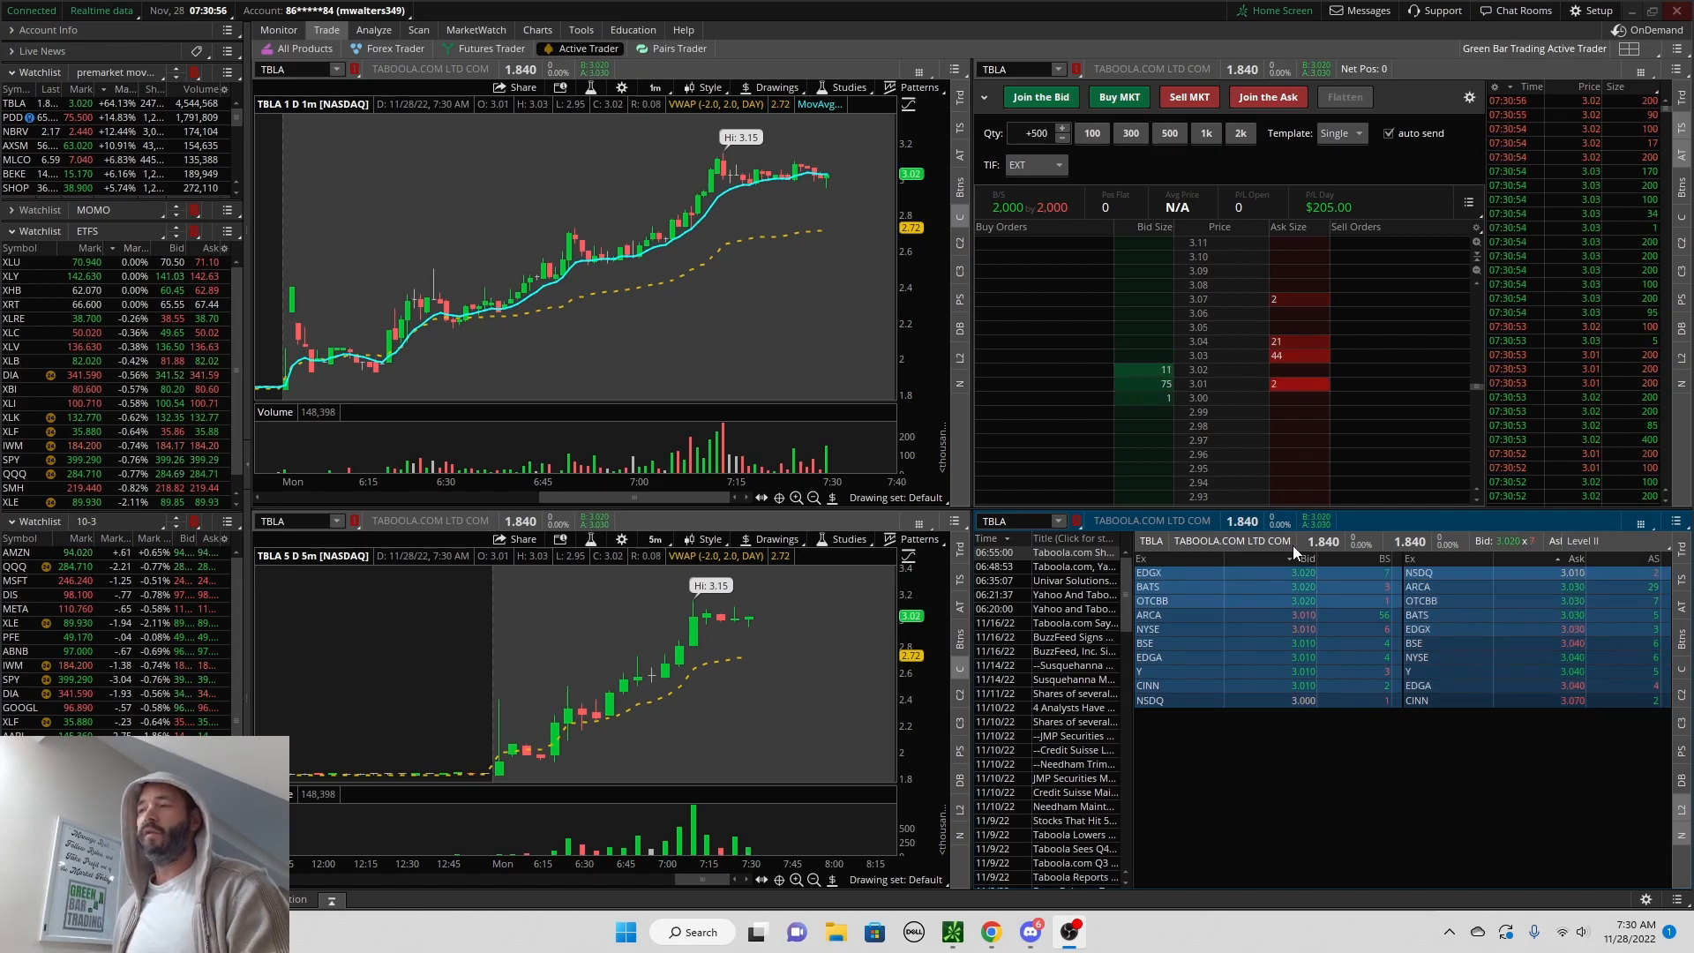
pyautogui.click(991, 932)
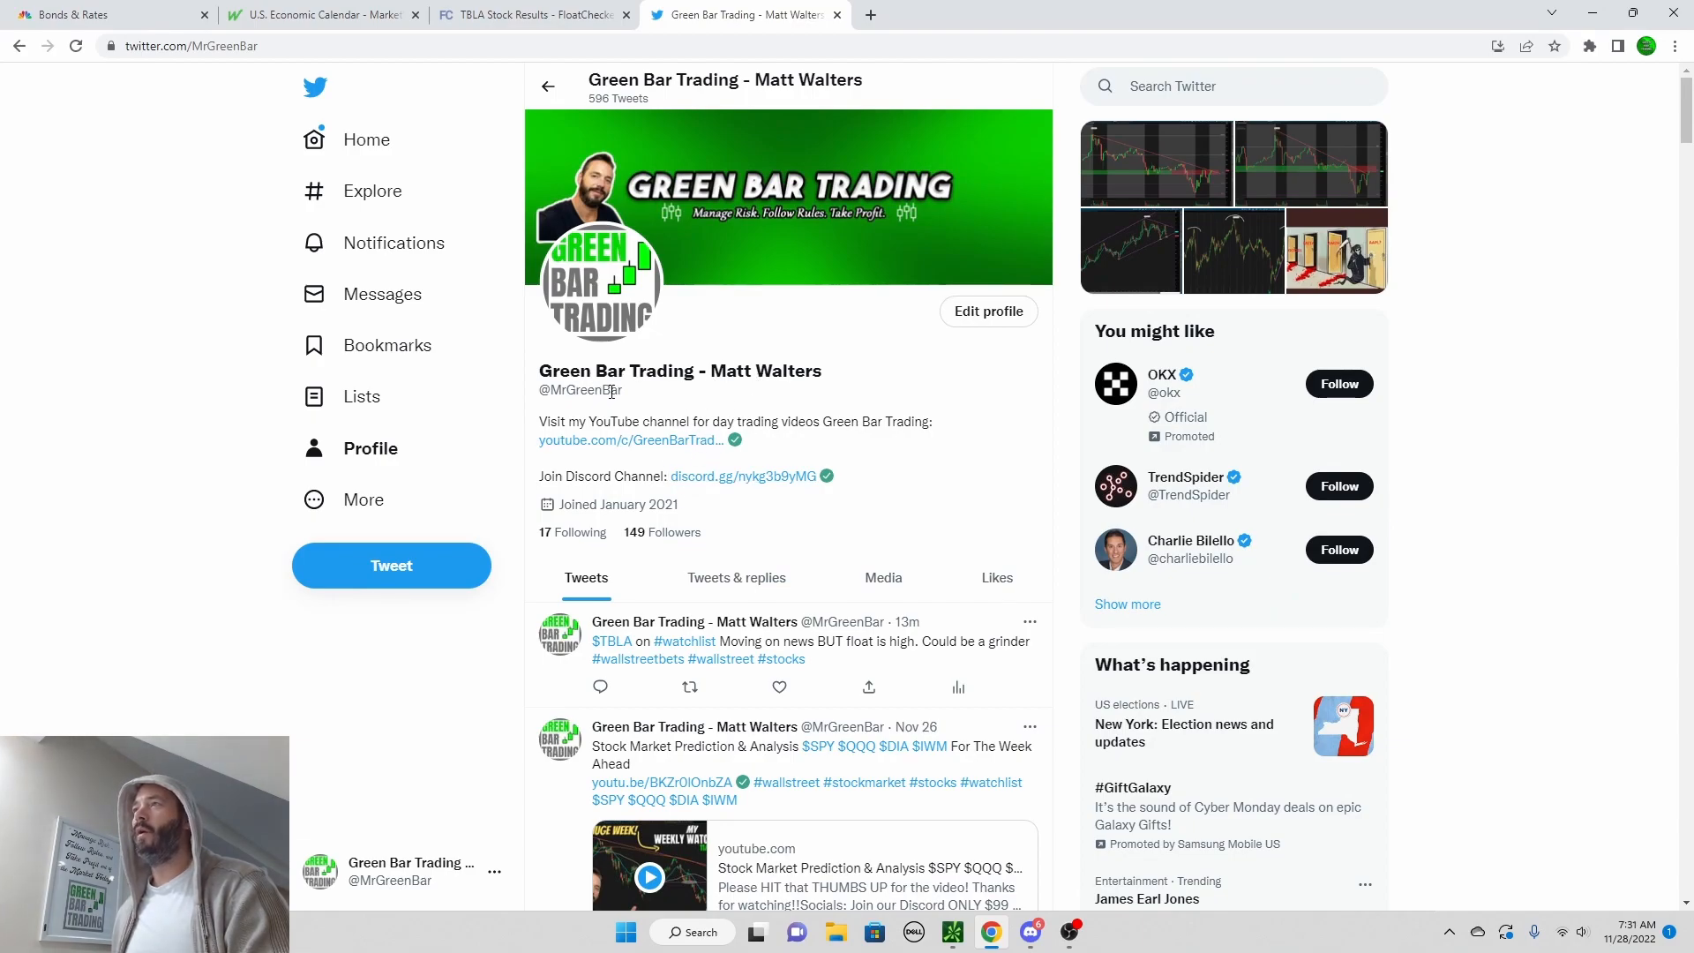
pyautogui.moveTo(805, 647)
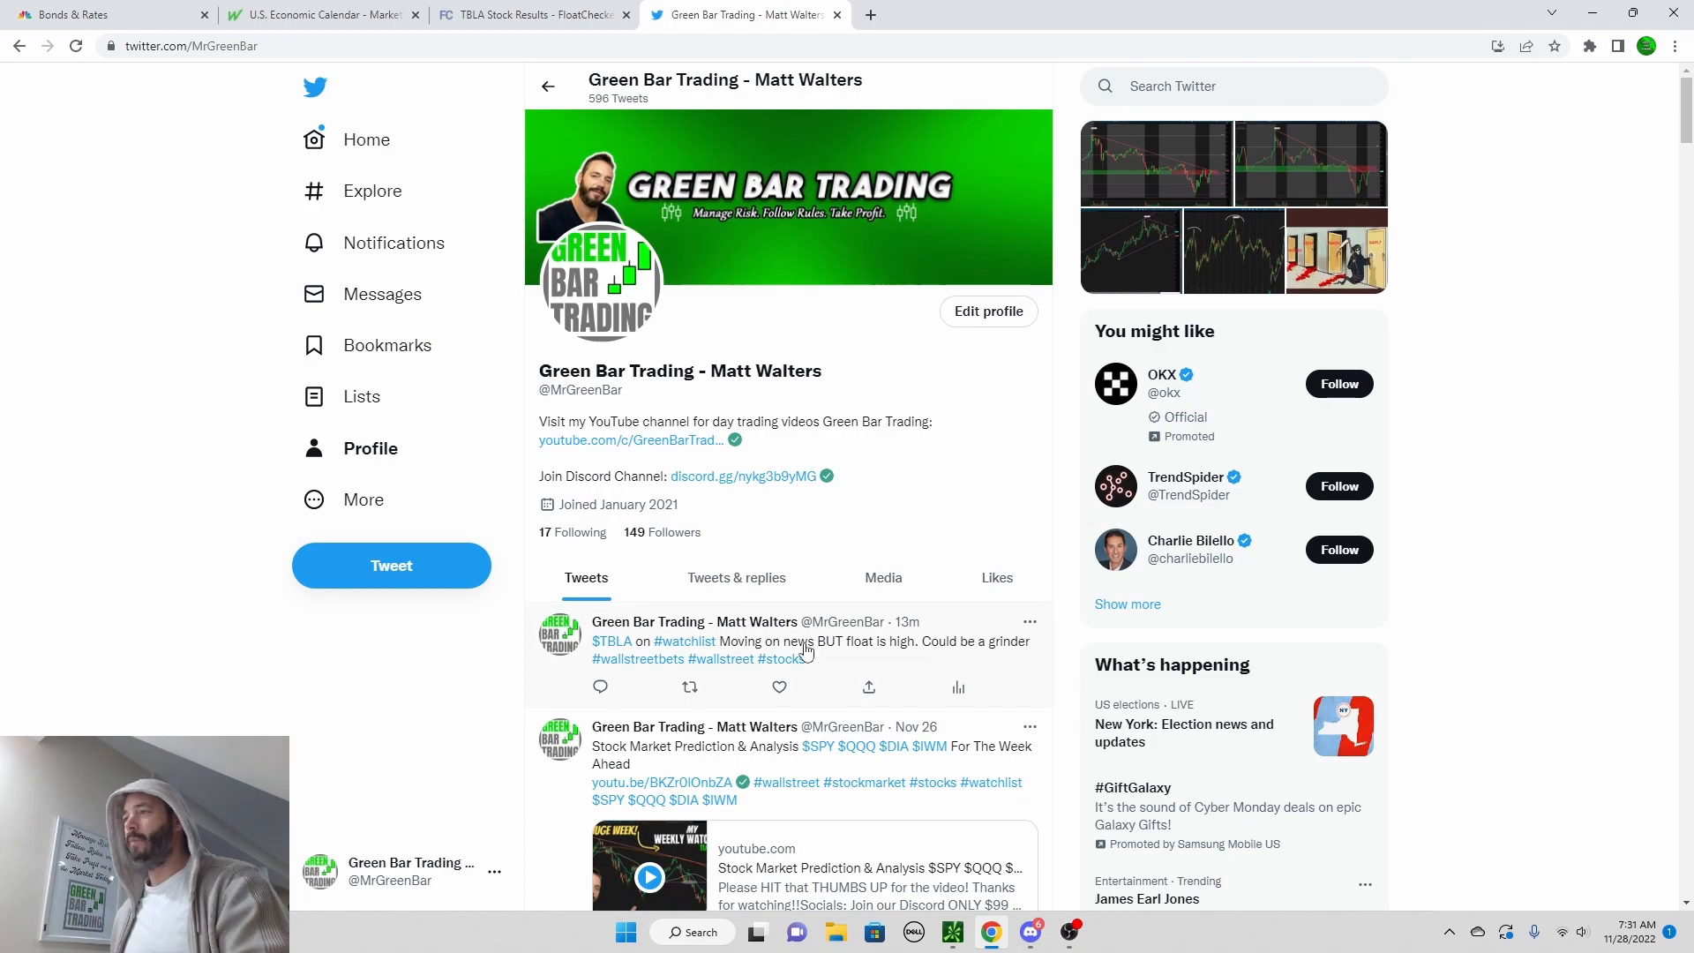
pyautogui.moveTo(736, 315)
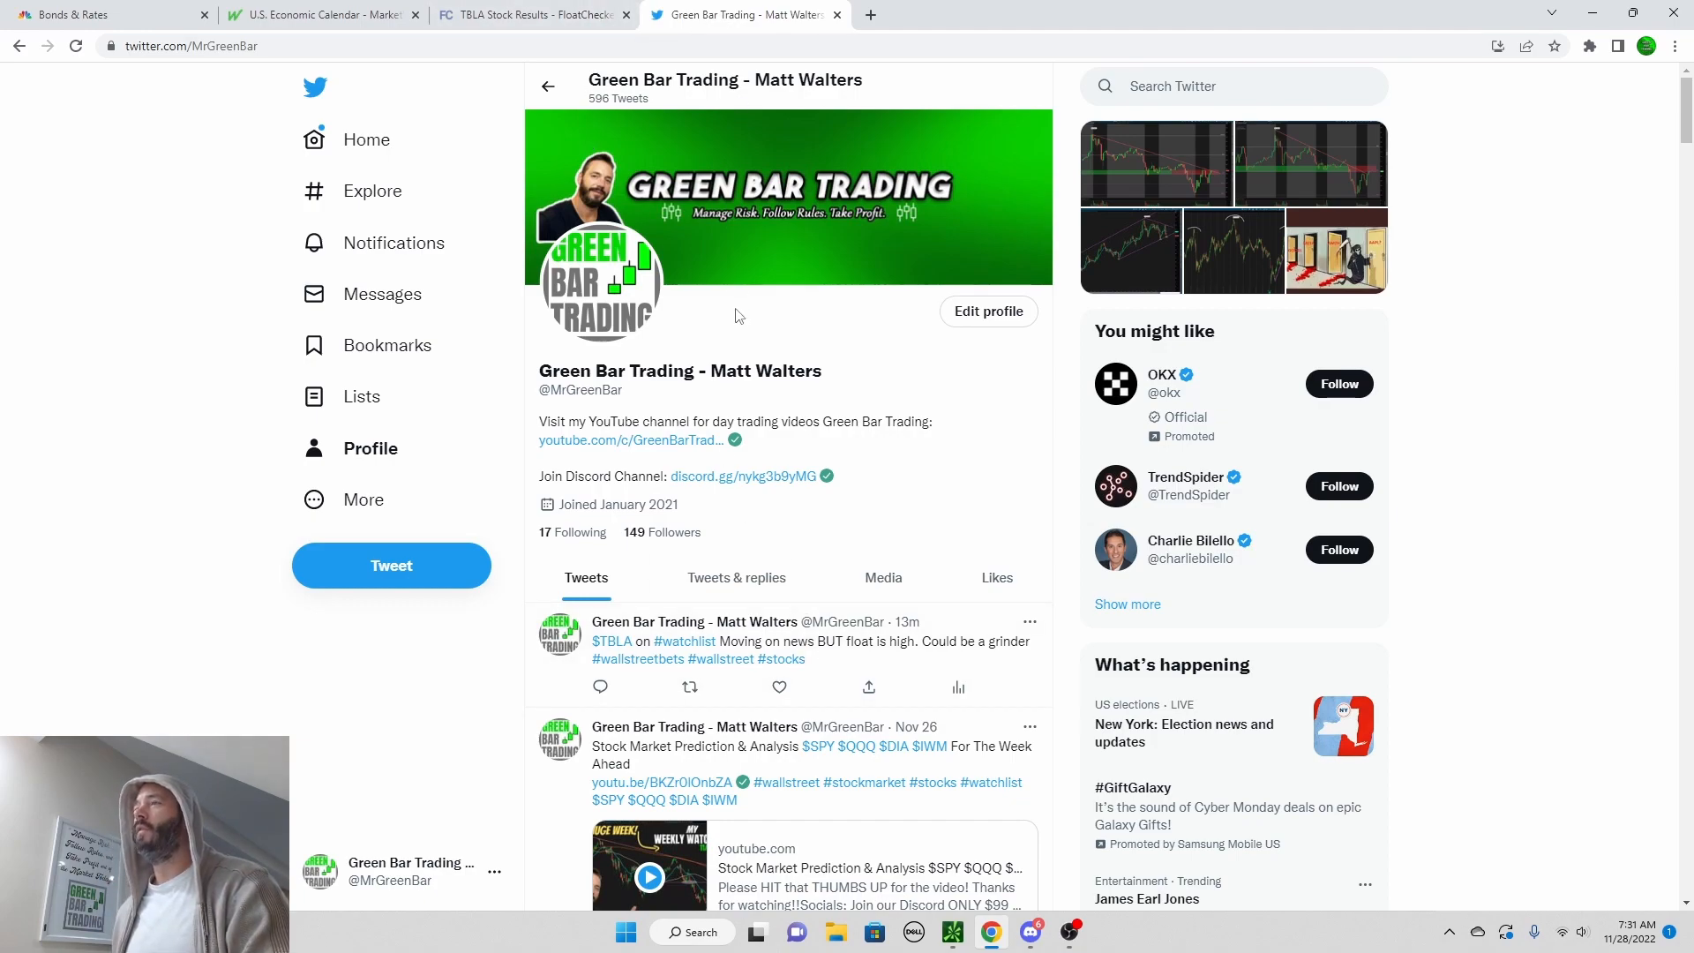
# Step: Bring the thinkorswim TBLA Active Trader layout back to the front from the taskbar
pyautogui.click(952, 932)
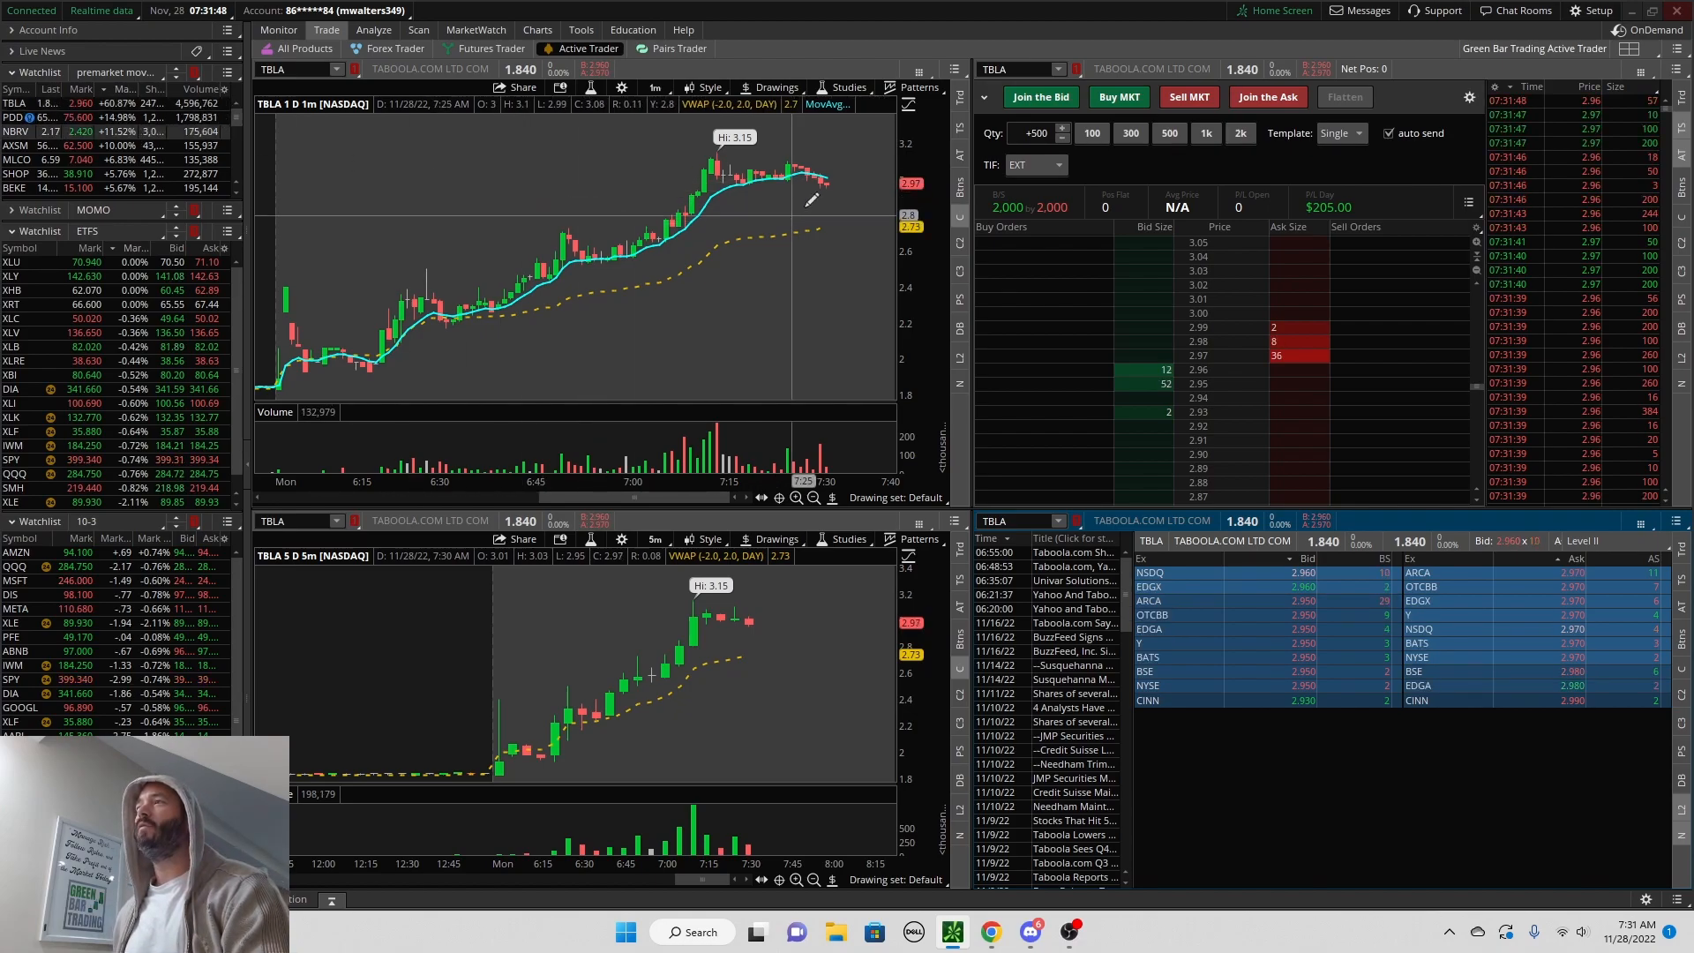
pyautogui.moveTo(446, 269)
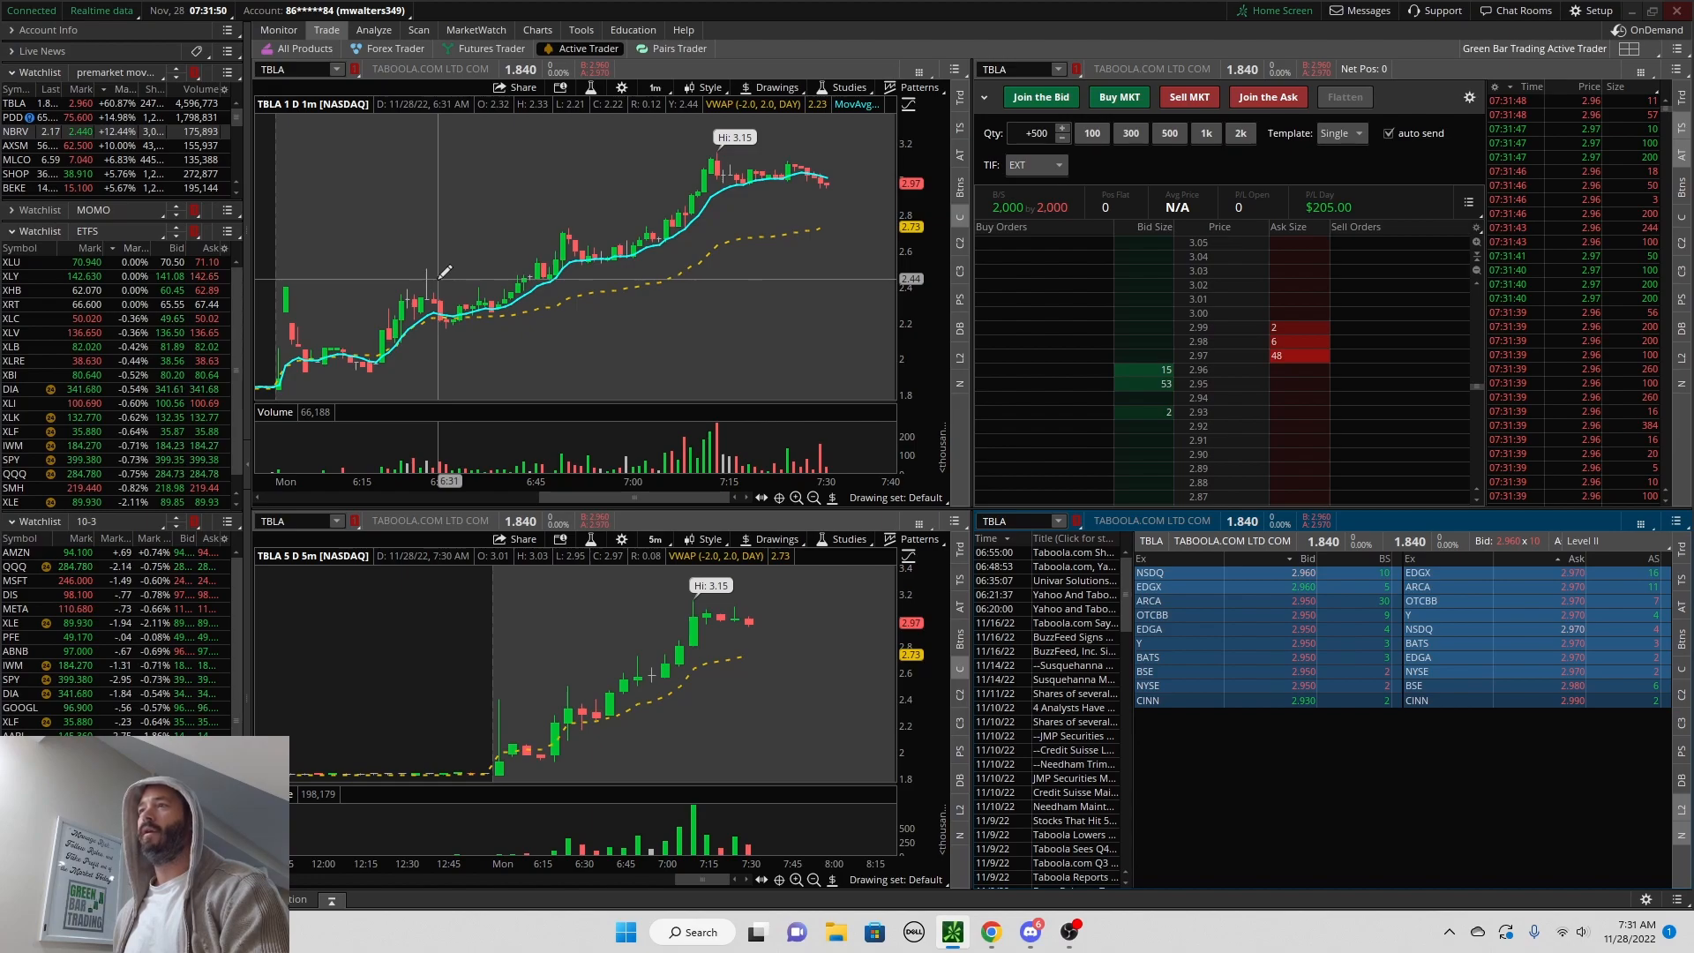
pyautogui.moveTo(421, 208)
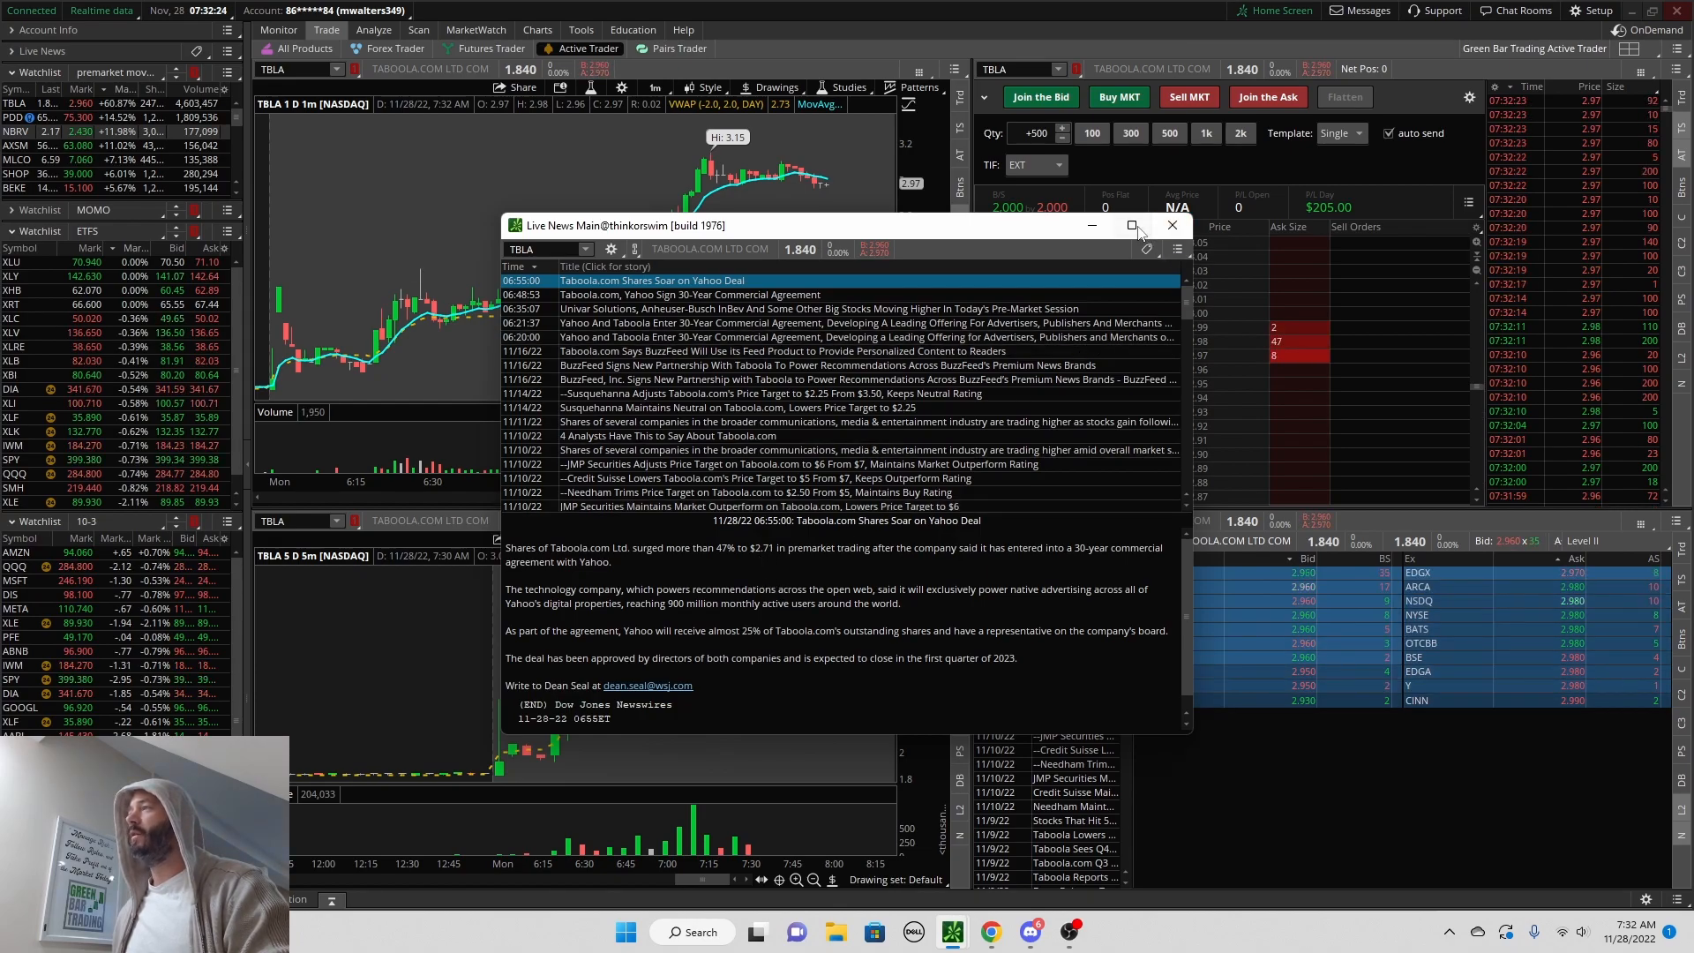
# Step: Maximize the Live News window showing 'Taboola.com Shares Soar on Yahoo Deal'
pyautogui.click(1132, 225)
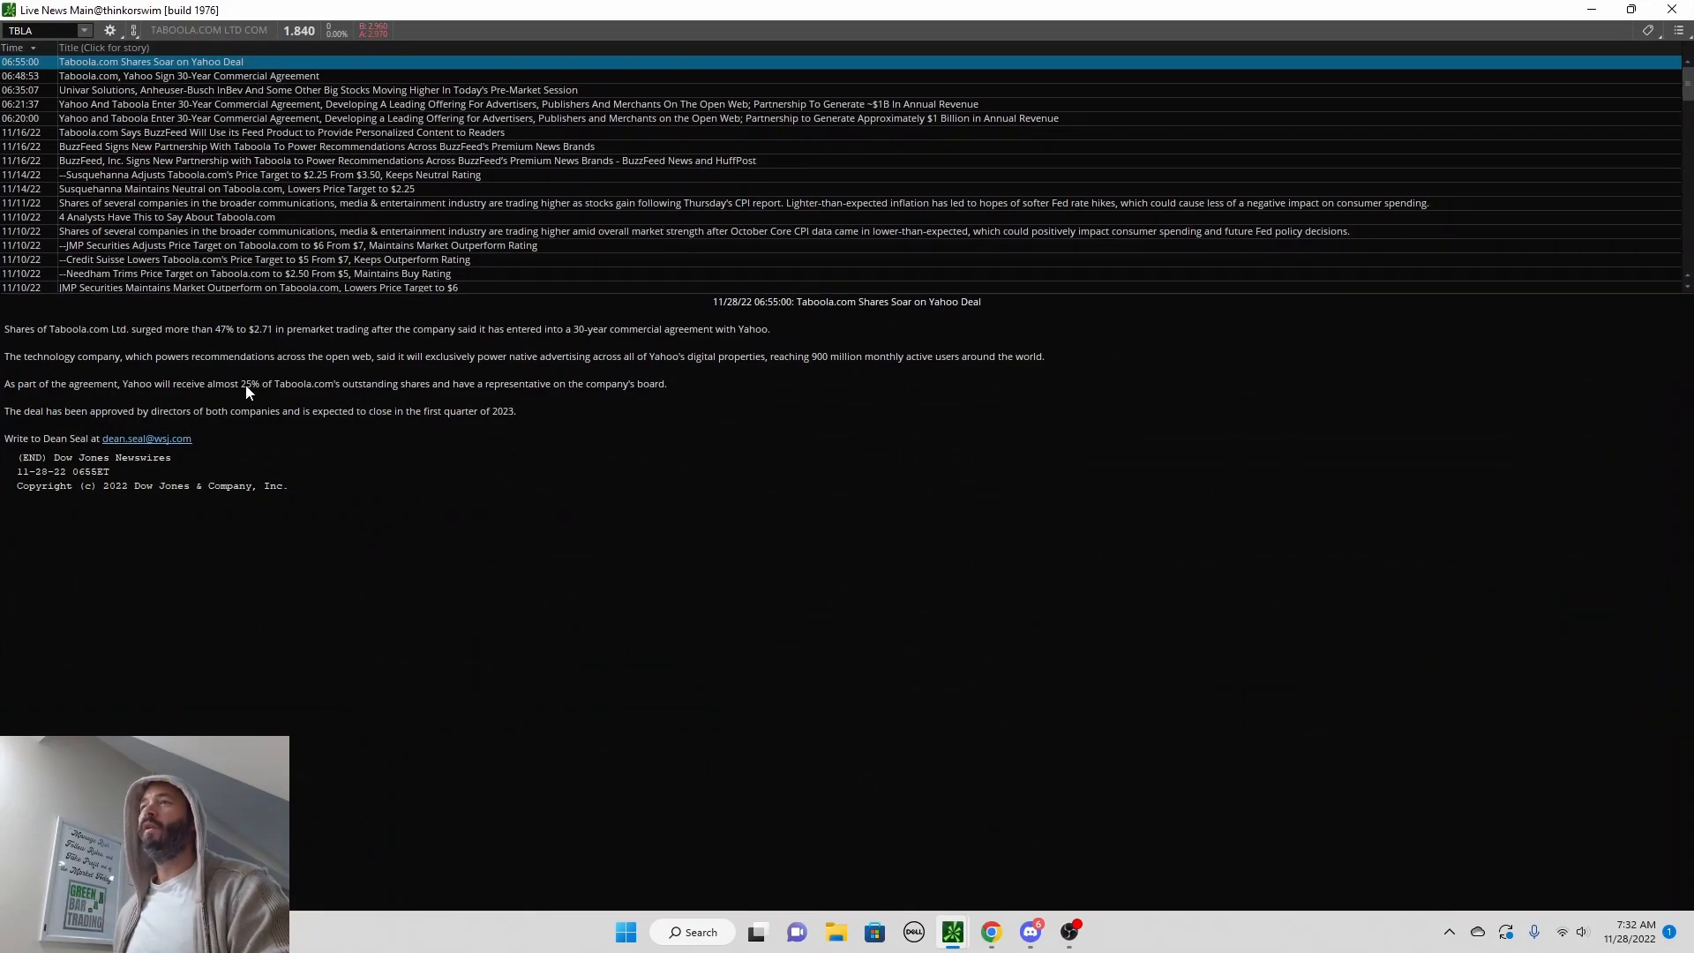
pyautogui.moveTo(671, 475)
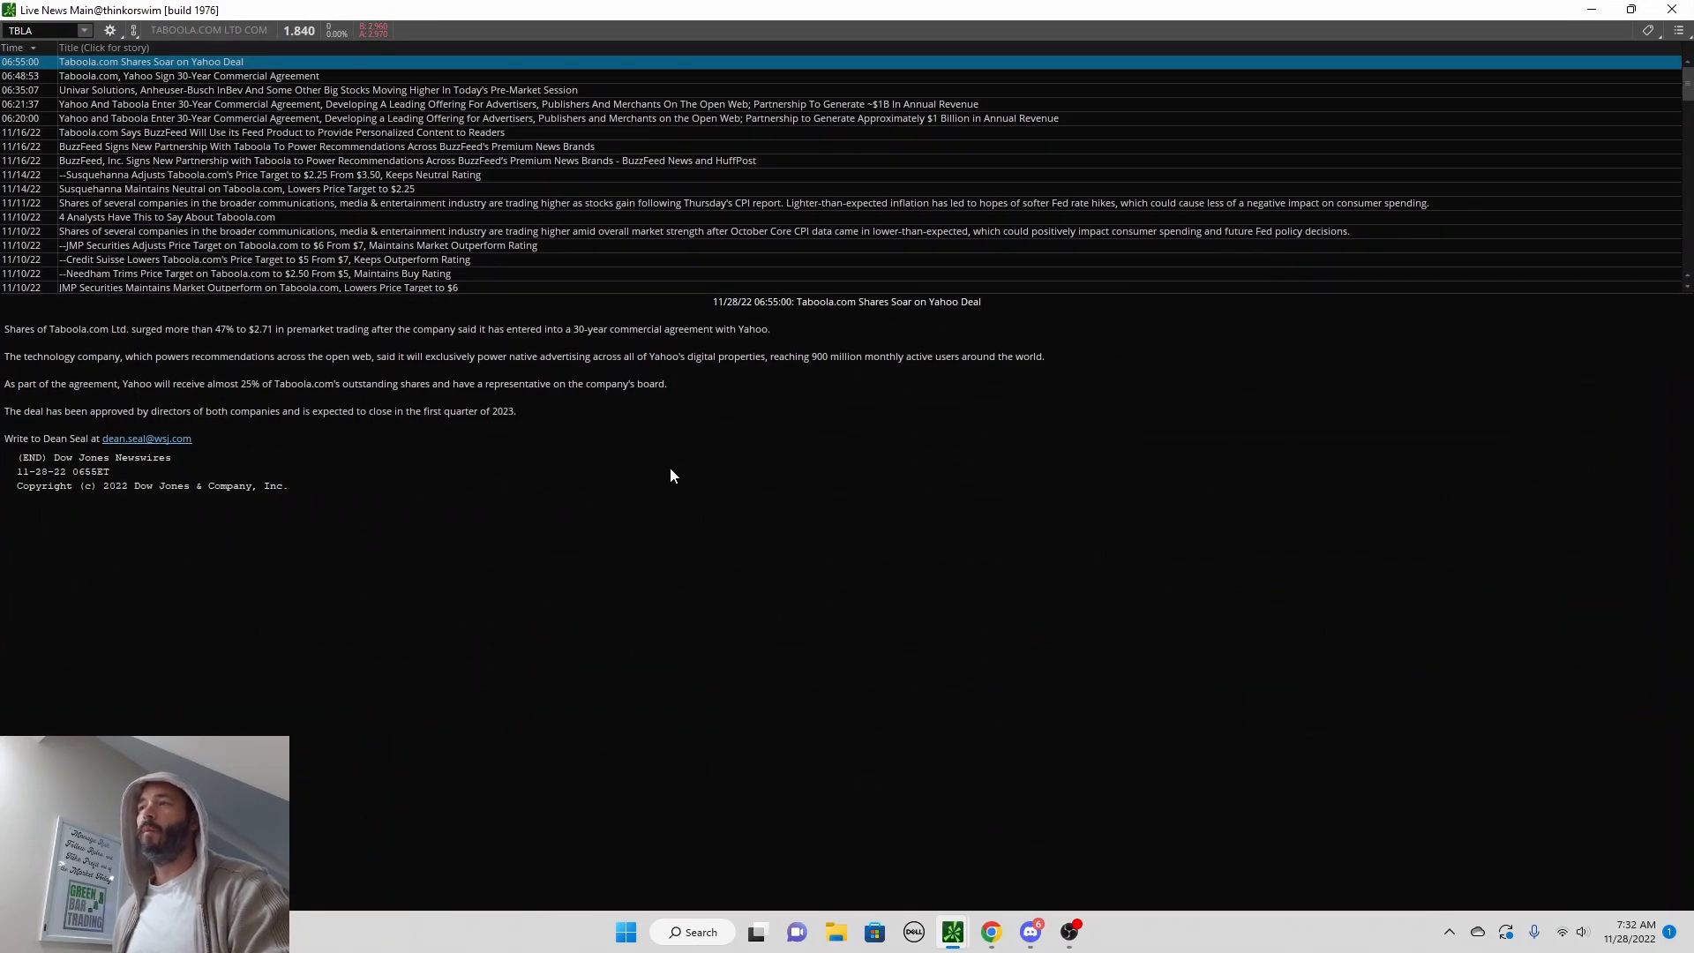
pyautogui.moveTo(395, 346)
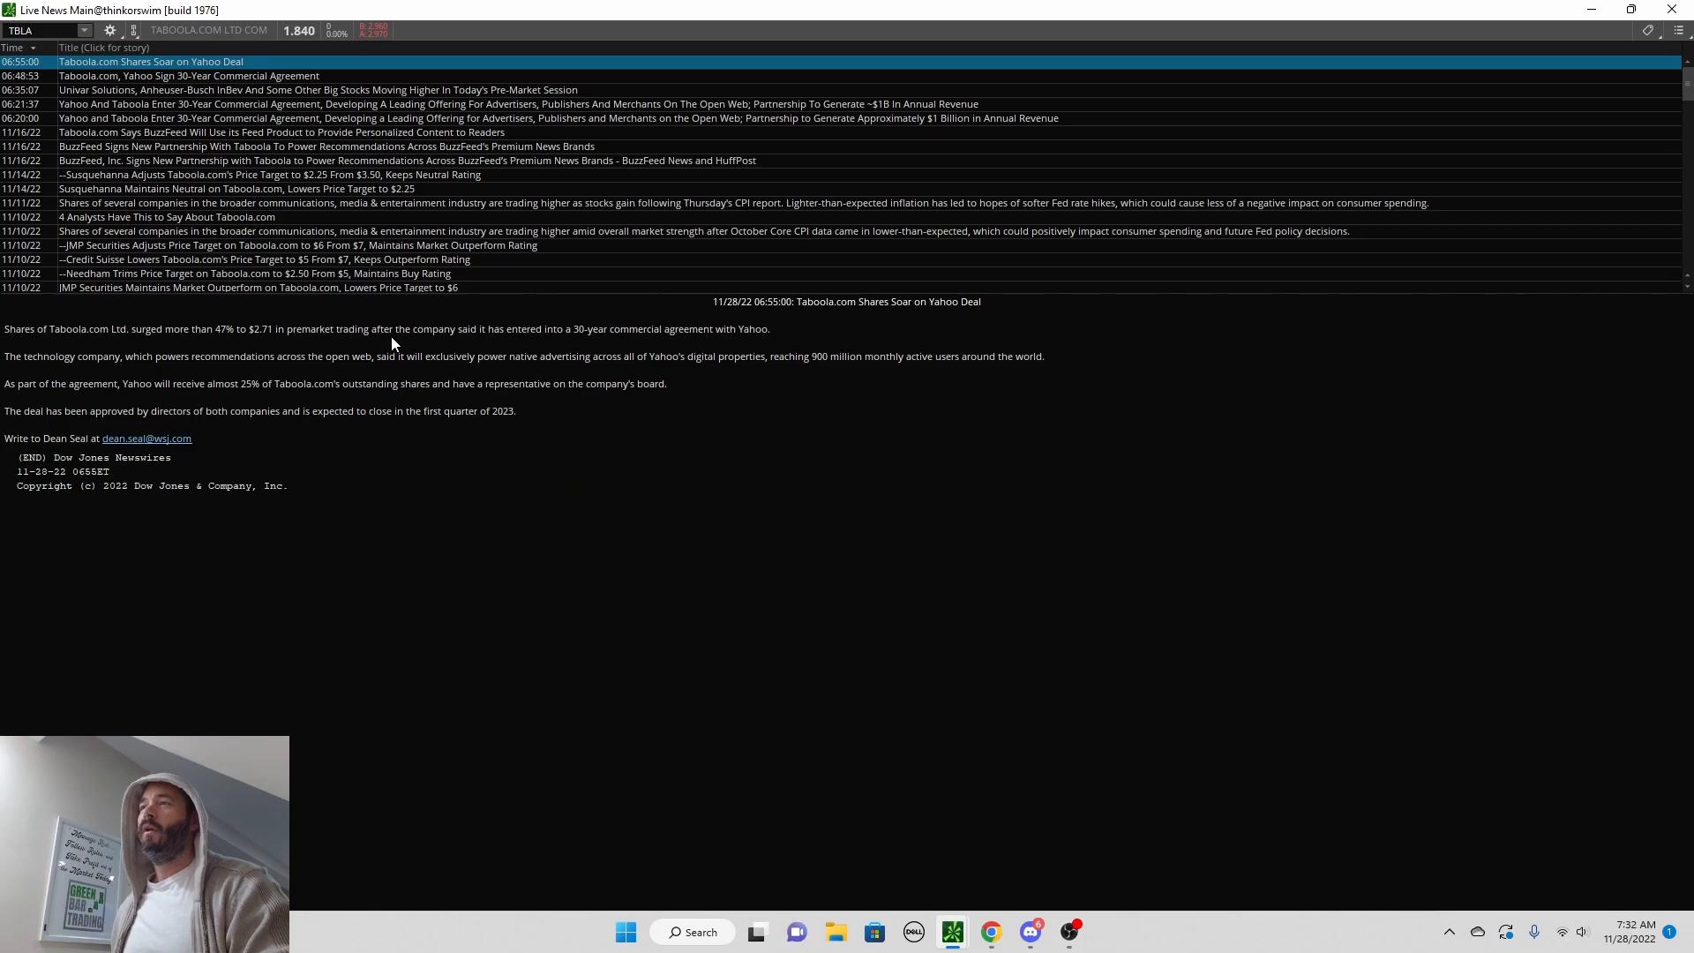
pyautogui.moveTo(604, 339)
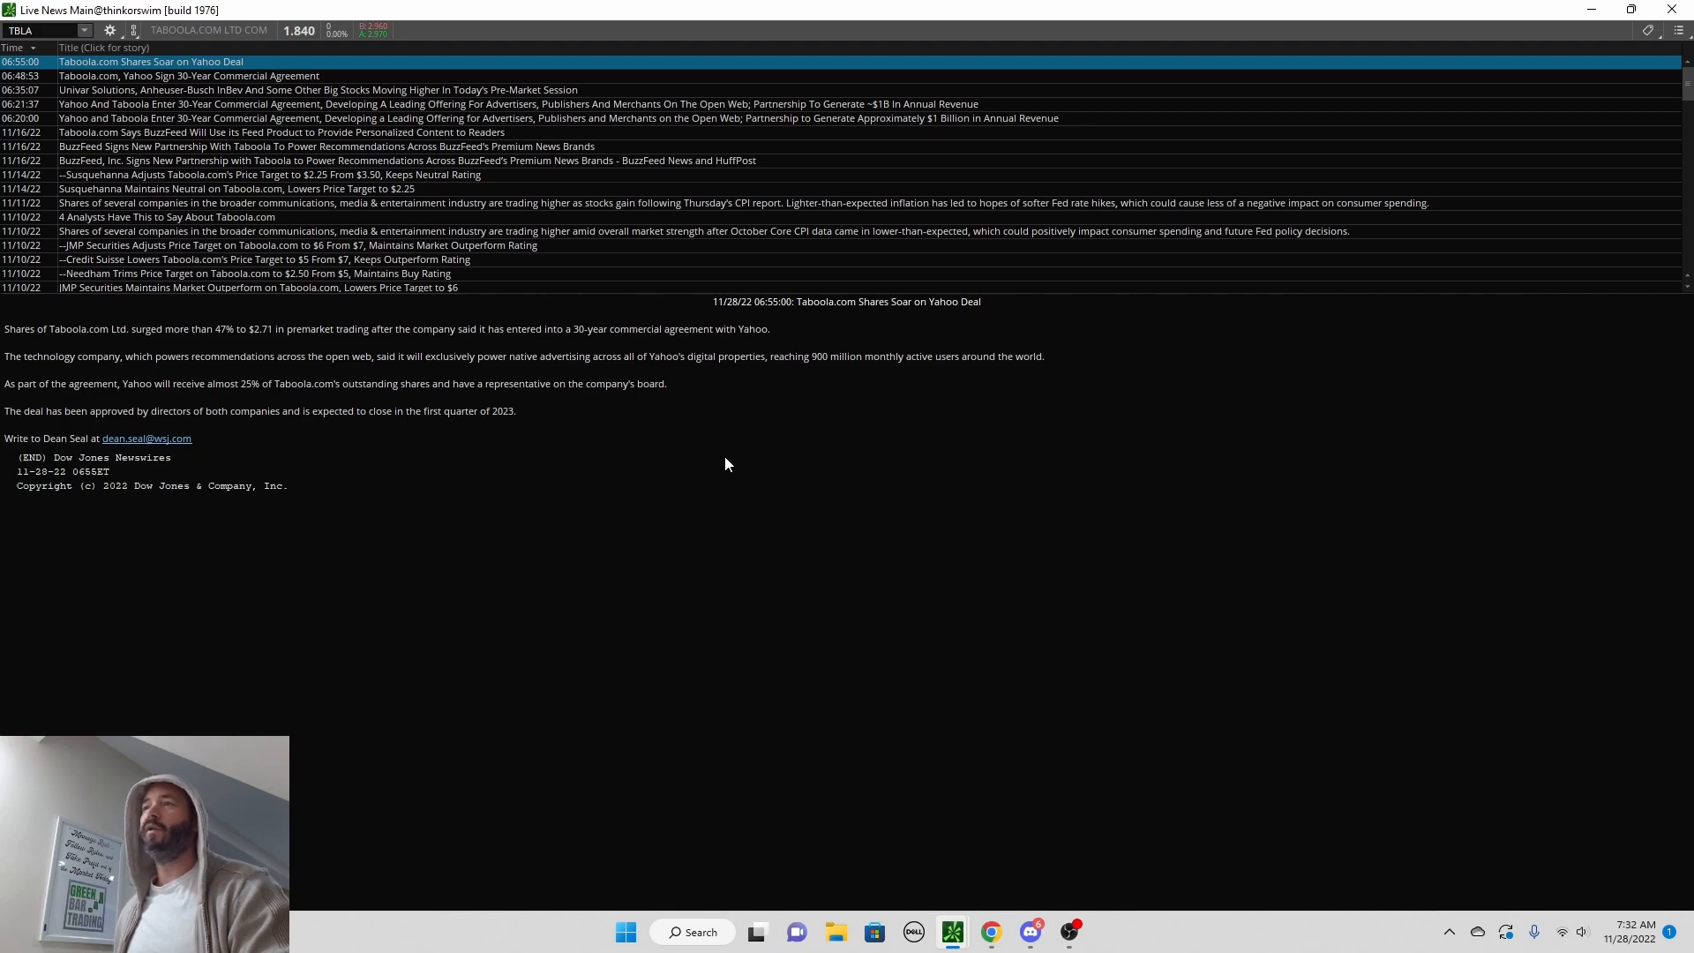
pyautogui.moveTo(747, 341)
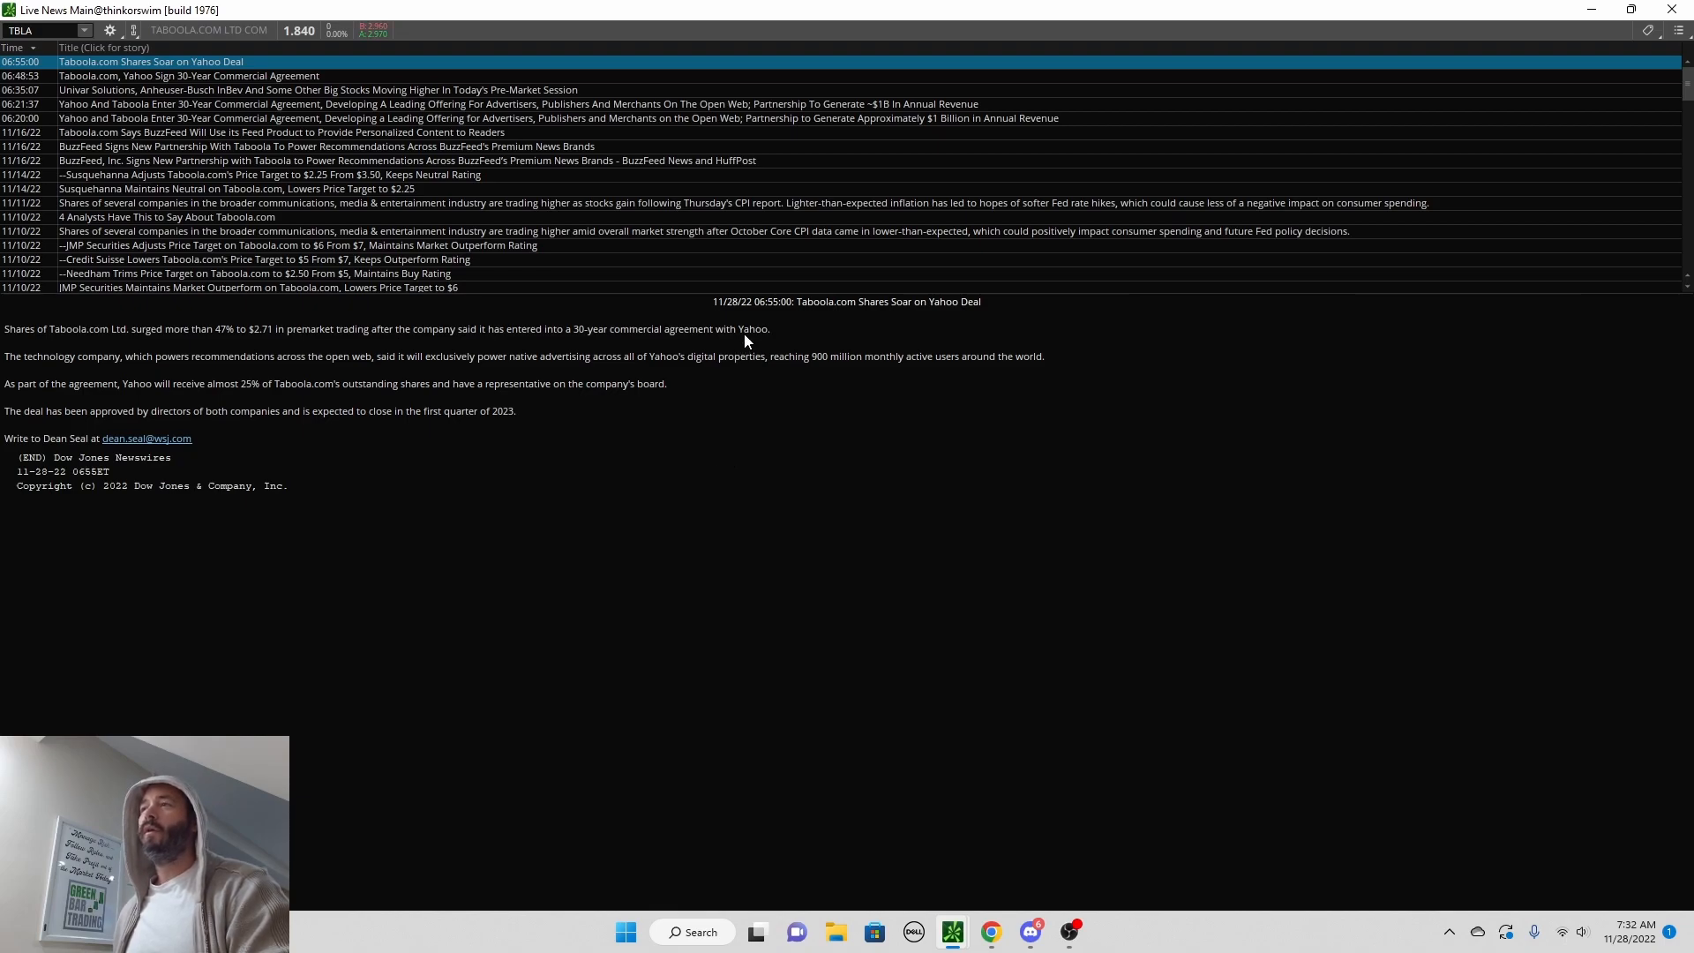
pyautogui.moveTo(762, 511)
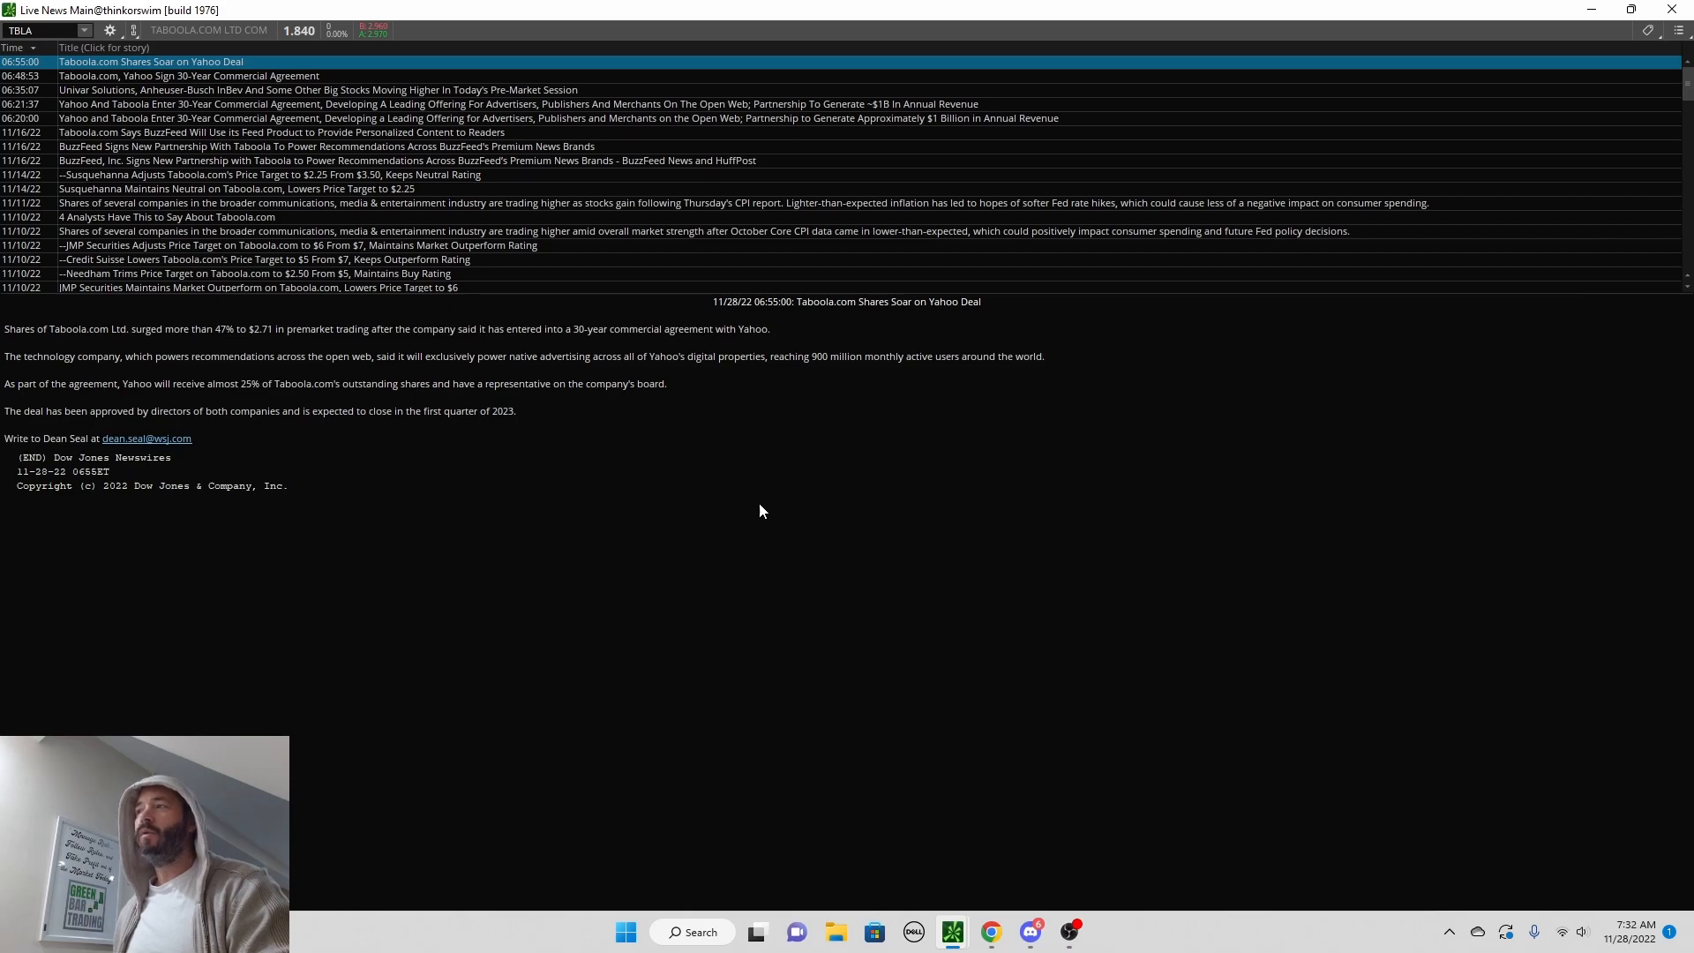
pyautogui.moveTo(855, 368)
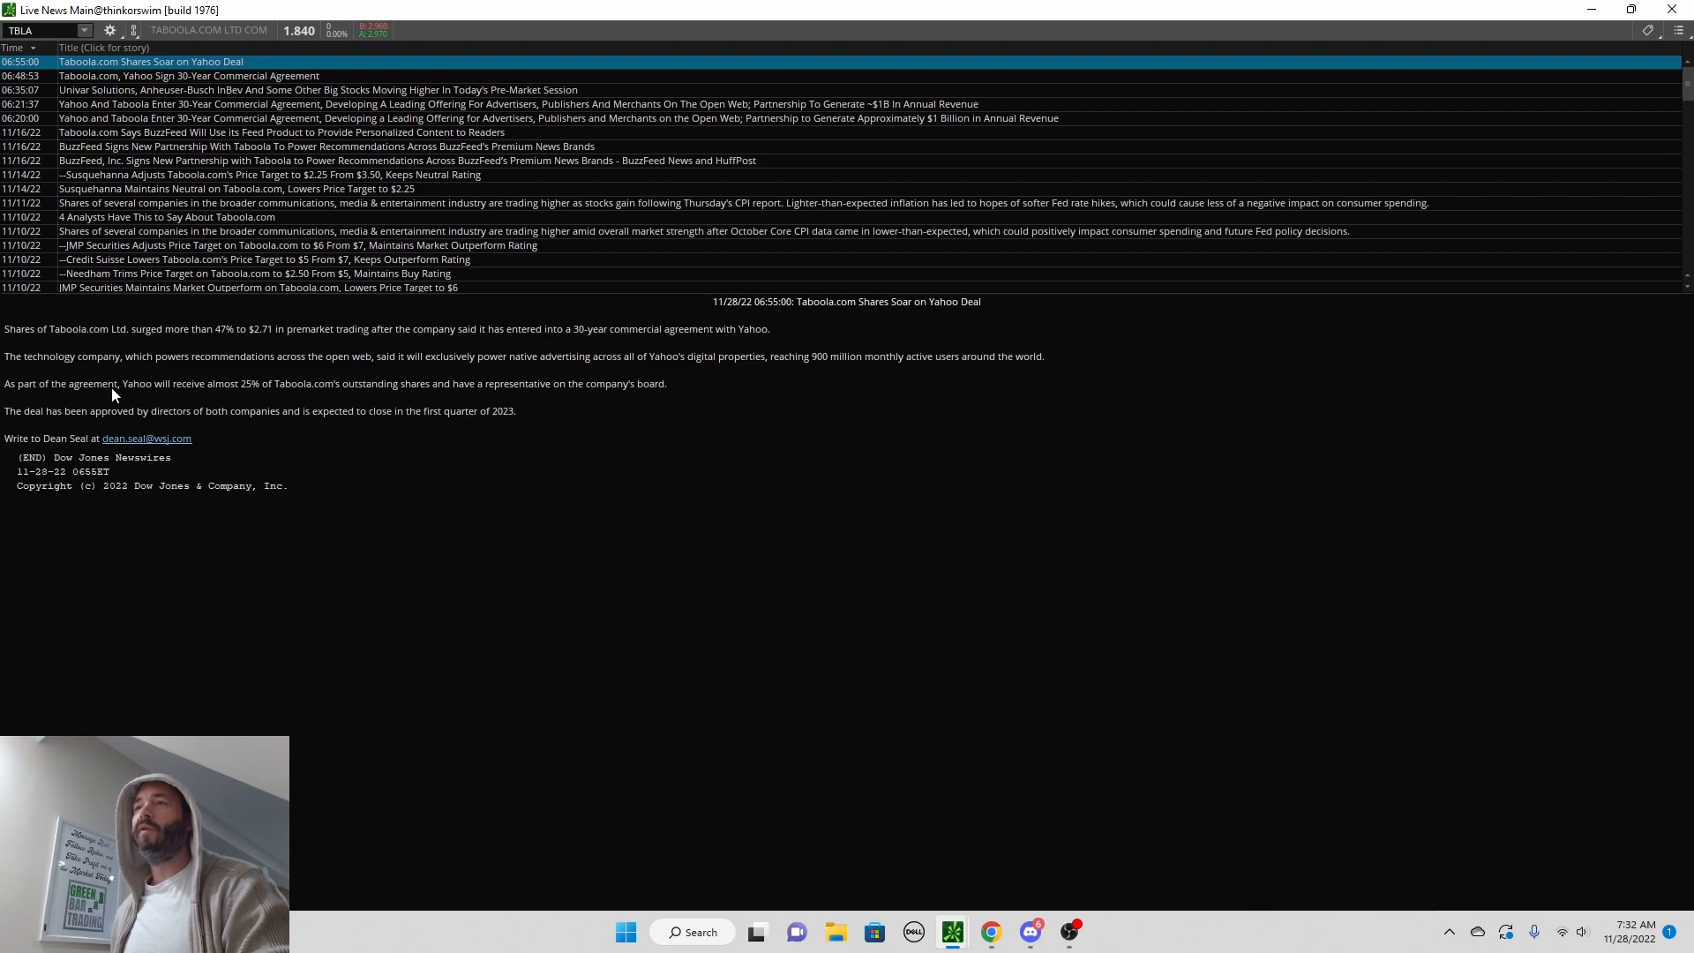
pyautogui.moveTo(240, 398)
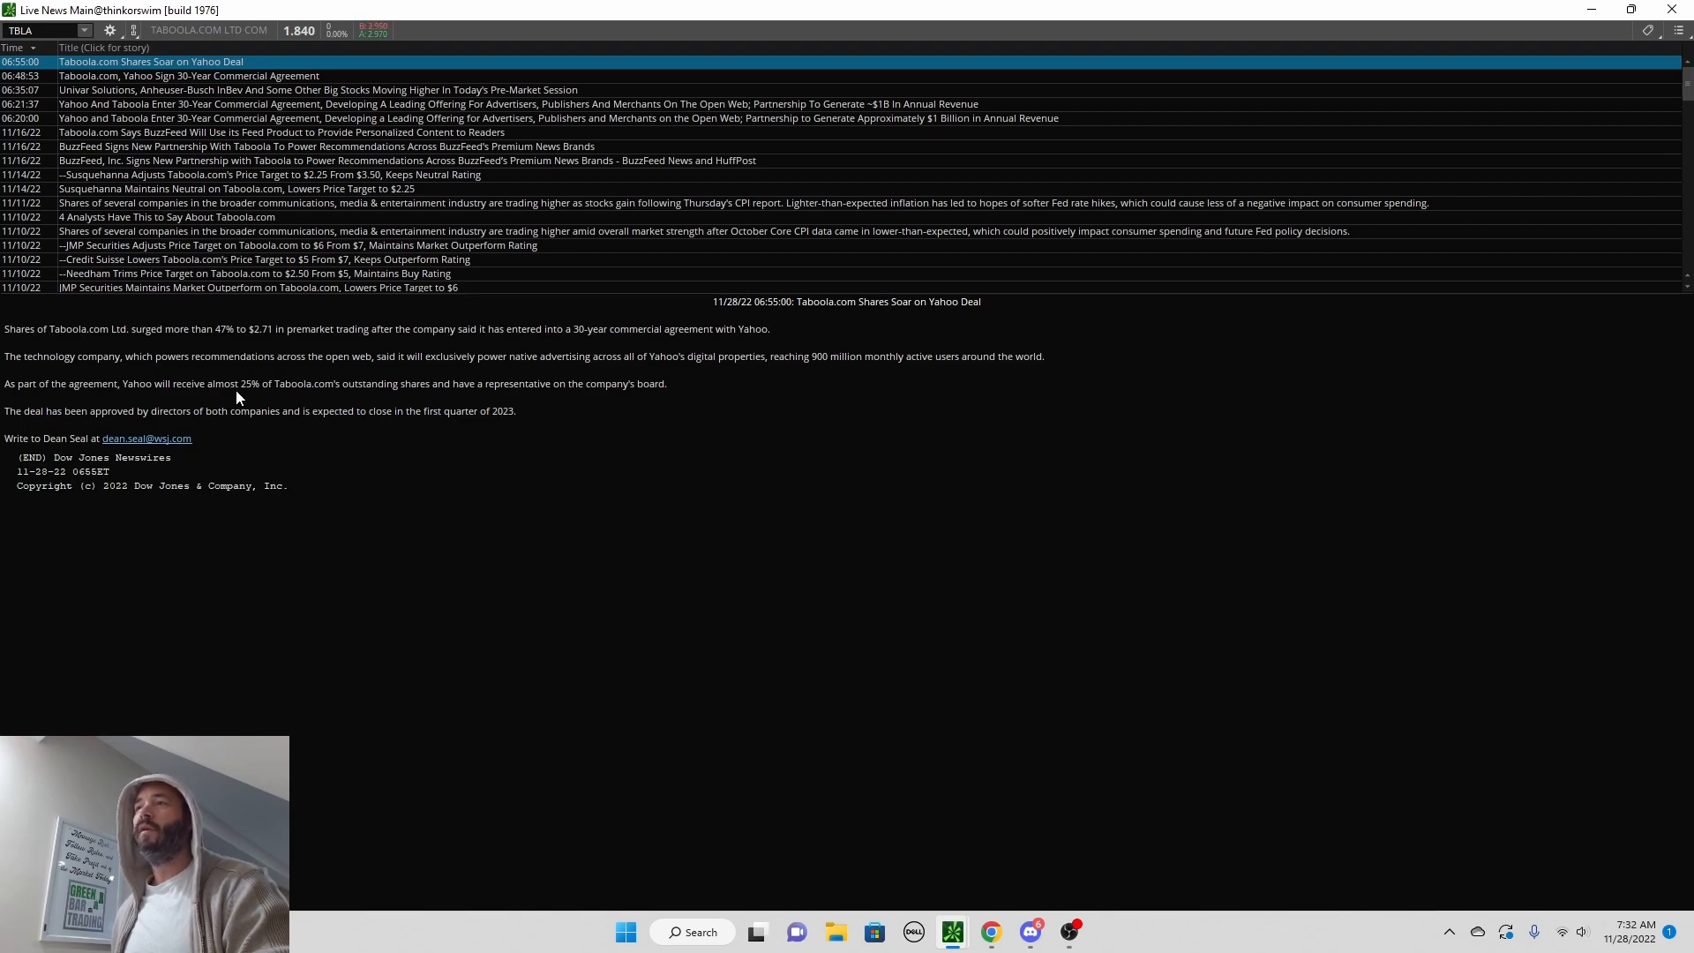
# Step: Highlight the passage on Yahoo receiving almost 25% of Taboola's shares
pyautogui.moveTo(239, 384); pyautogui.dragTo(400, 384)
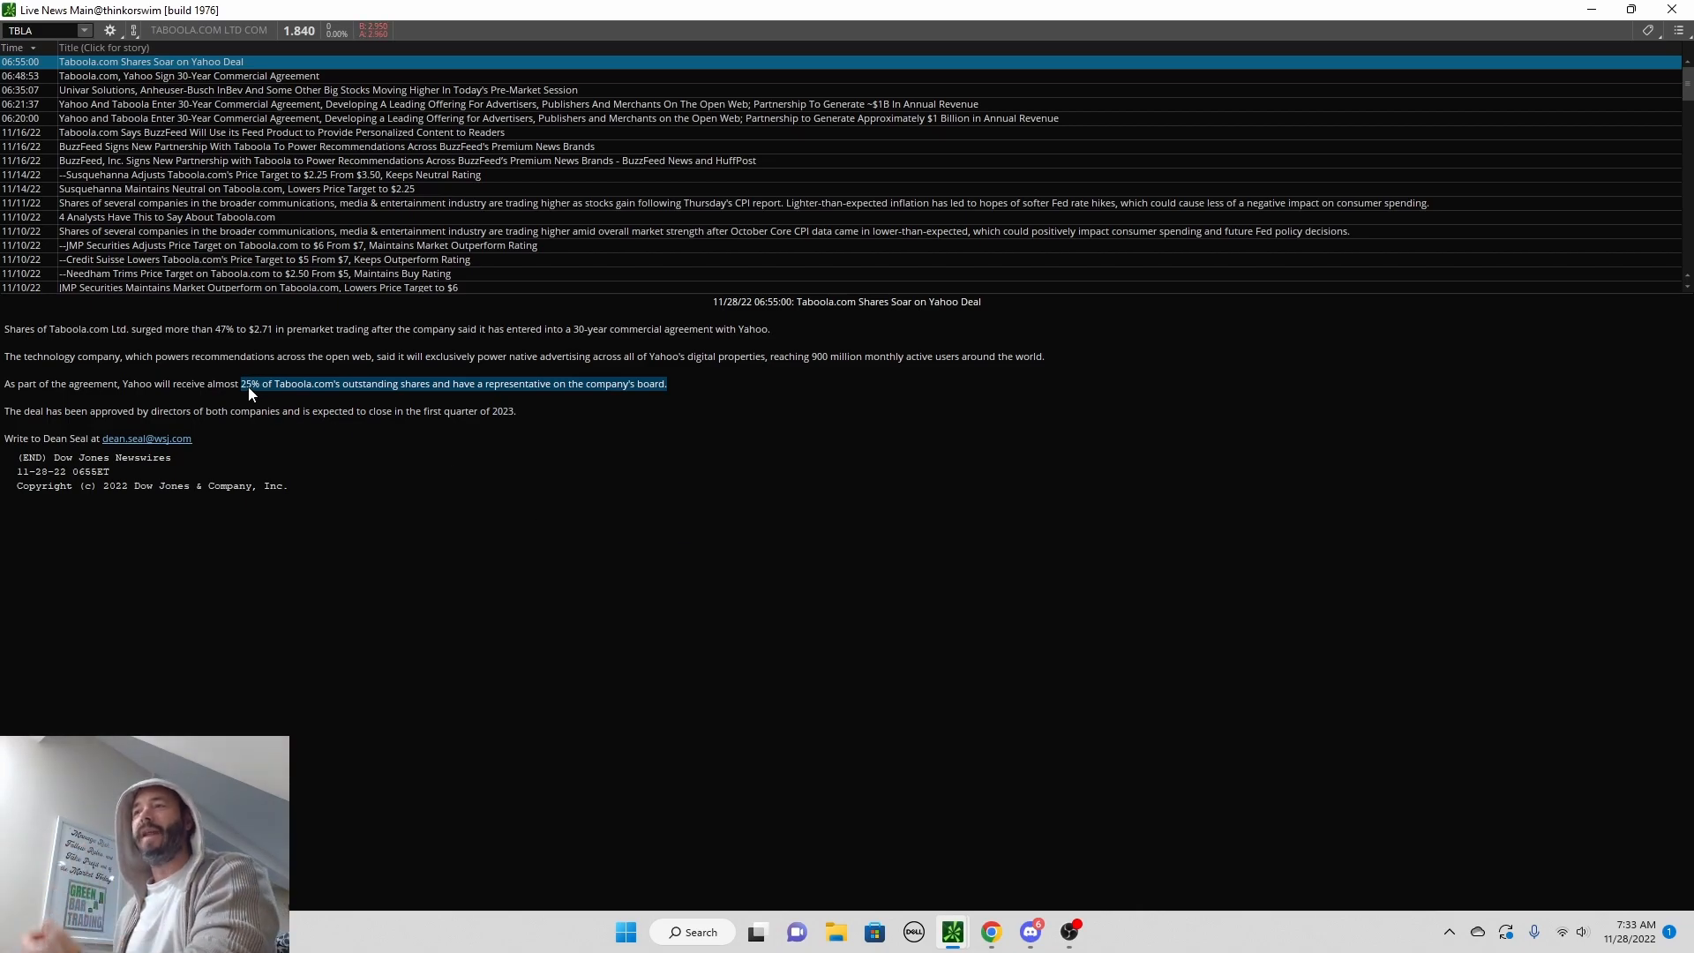
pyautogui.moveTo(354, 458)
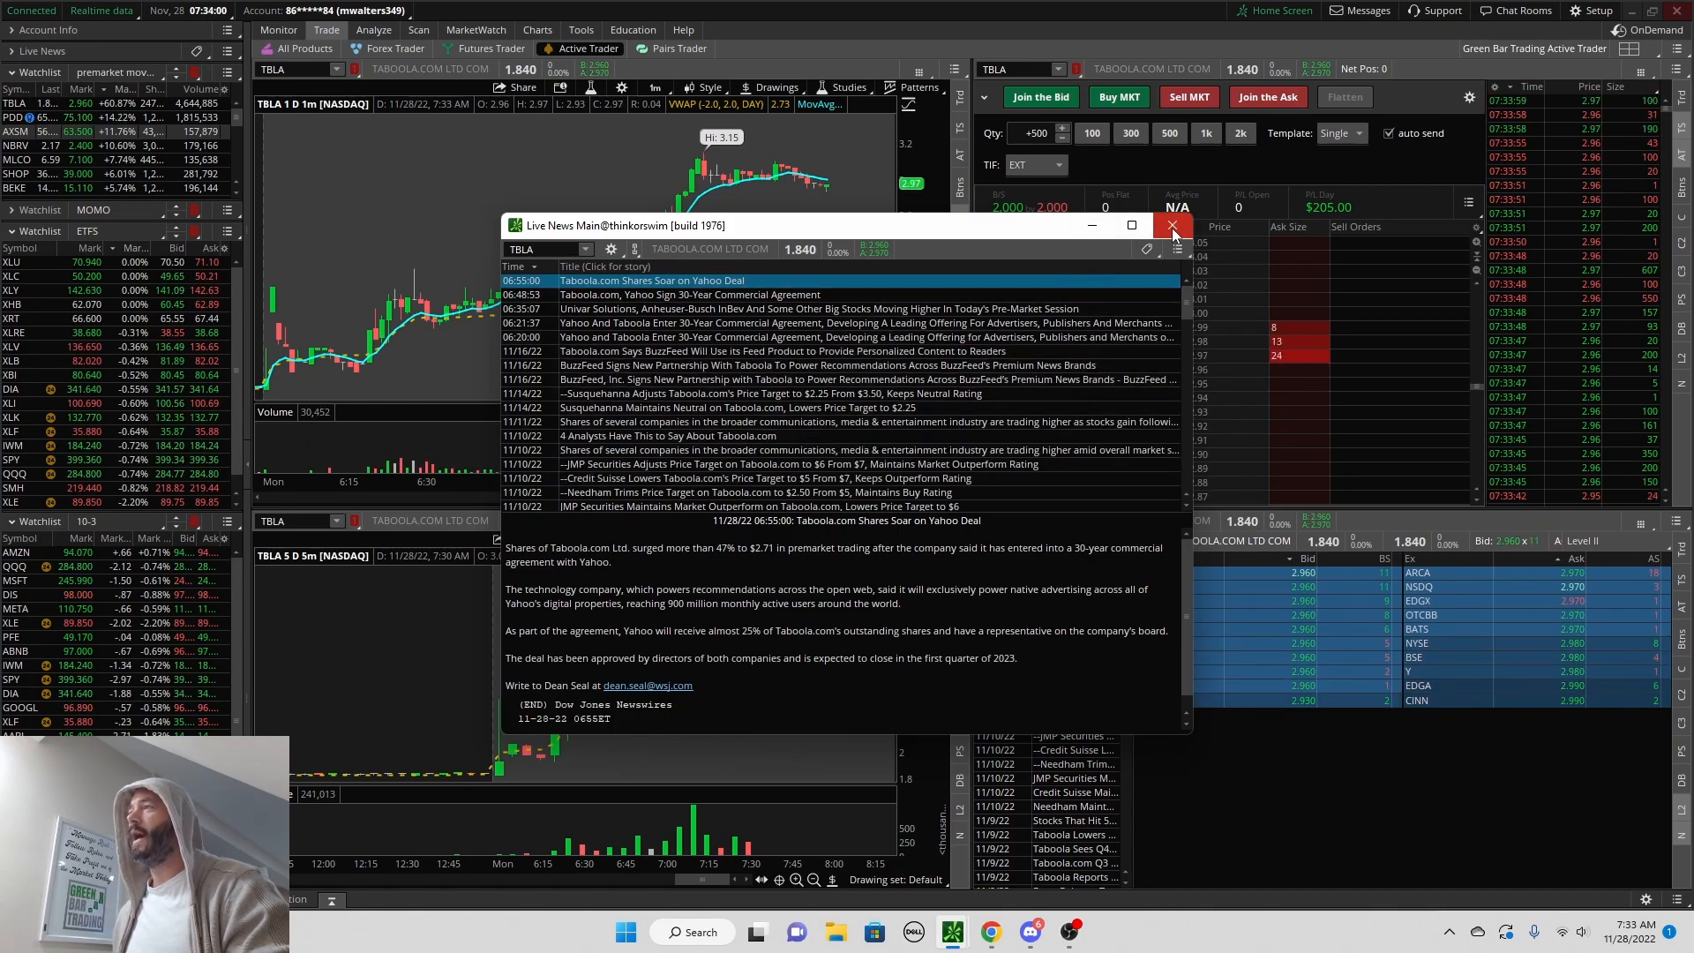
# Step: Close the news window and show TBLA's full-size 1-minute chart, peaking near 3.15
pyautogui.click(1173, 226)
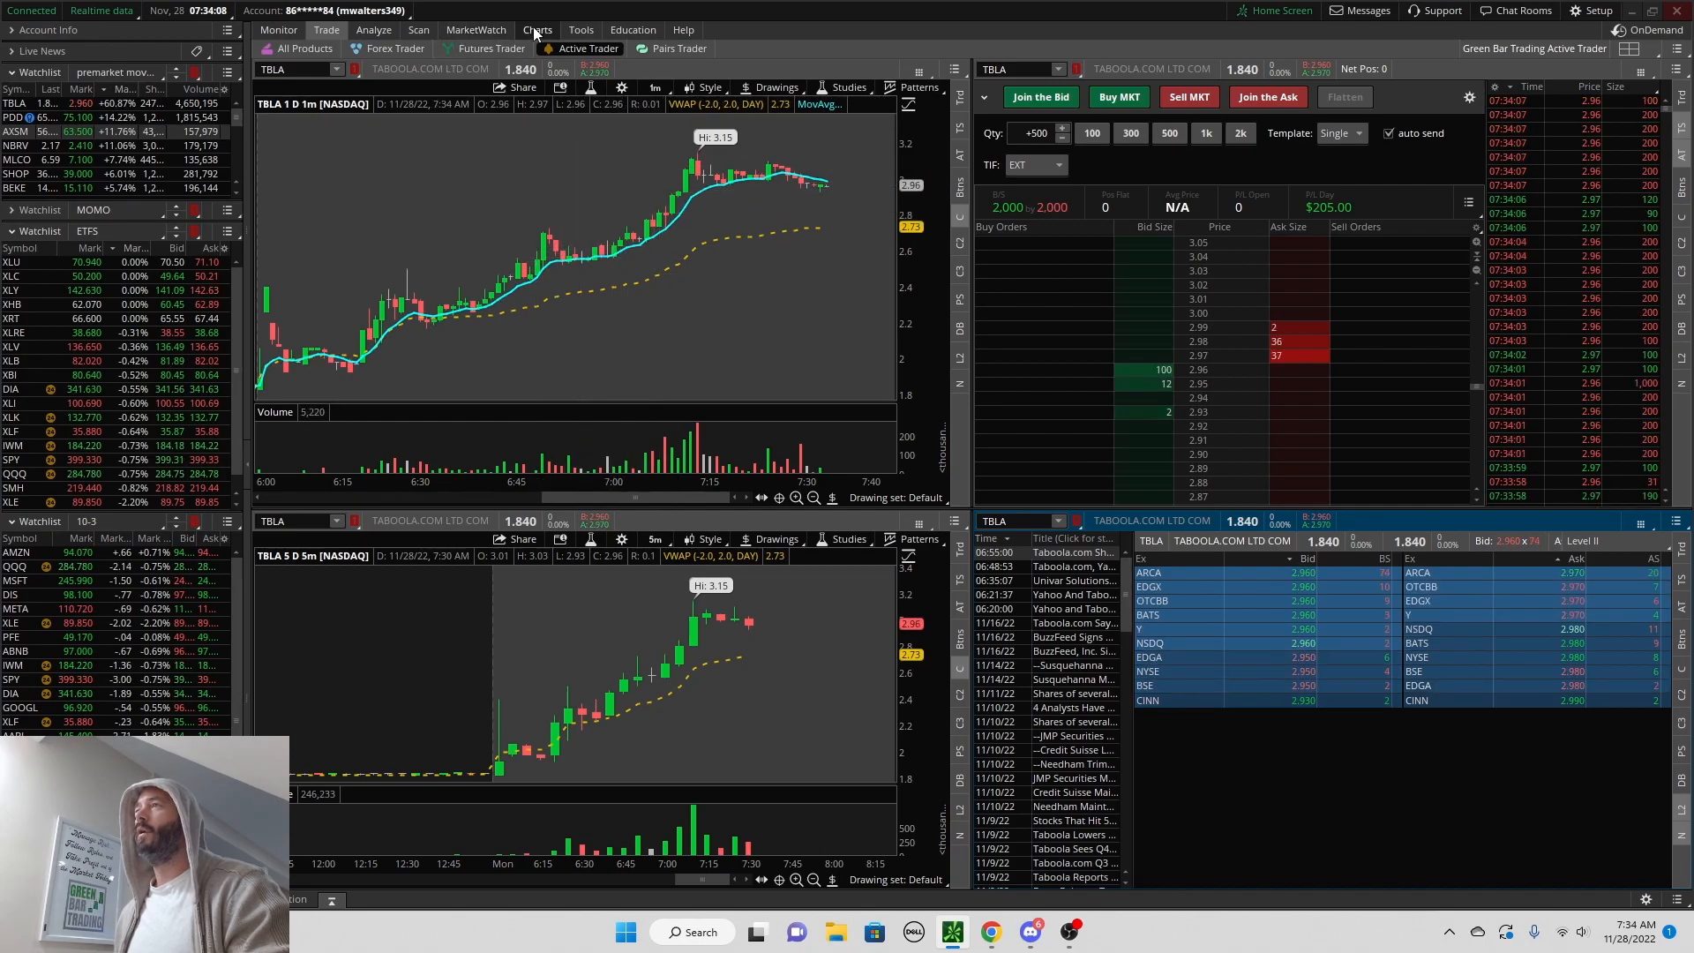
pyautogui.click(537, 29)
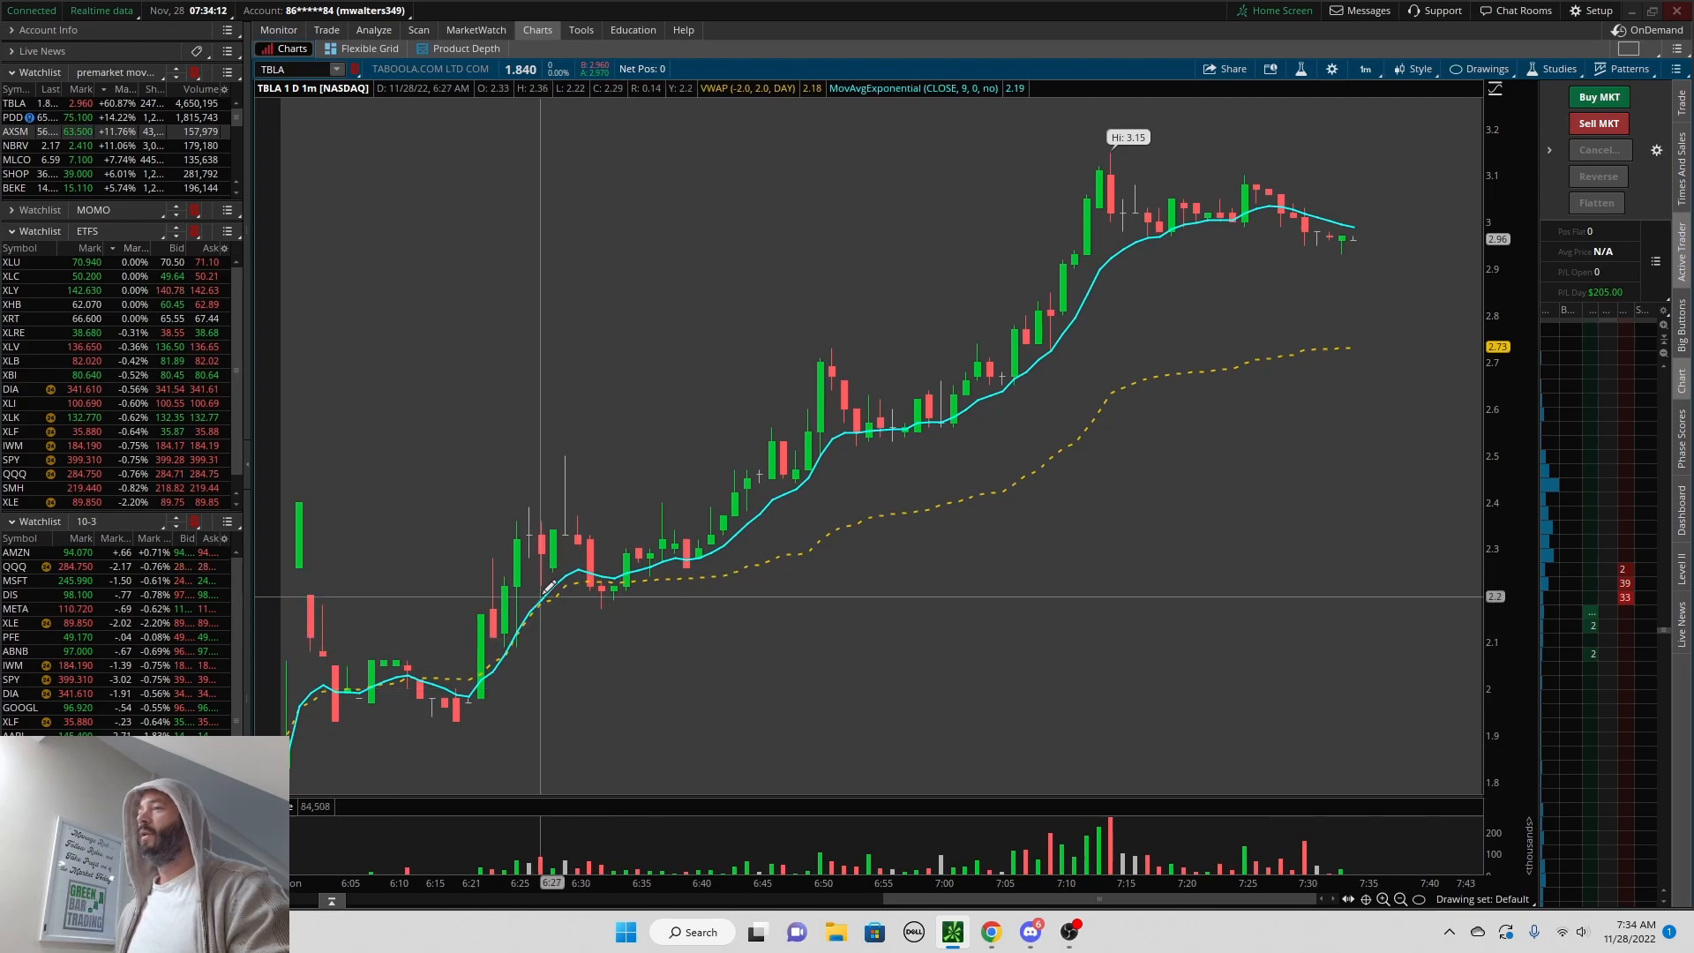
pyautogui.moveTo(936, 427)
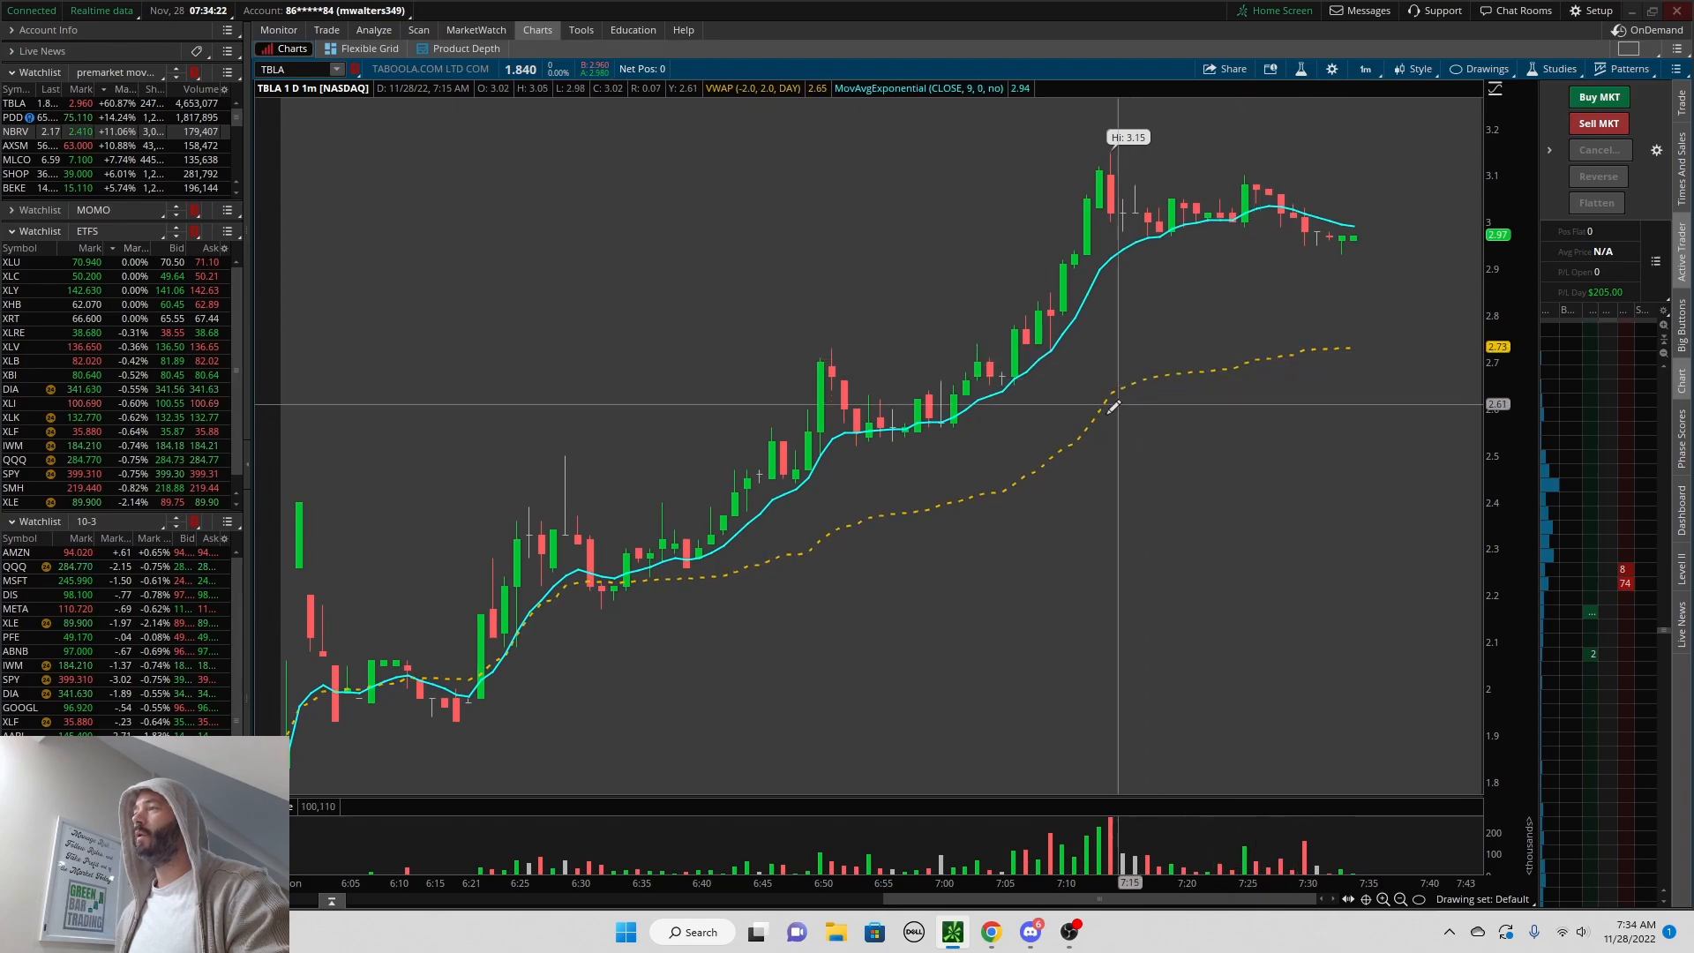
pyautogui.moveTo(700, 578)
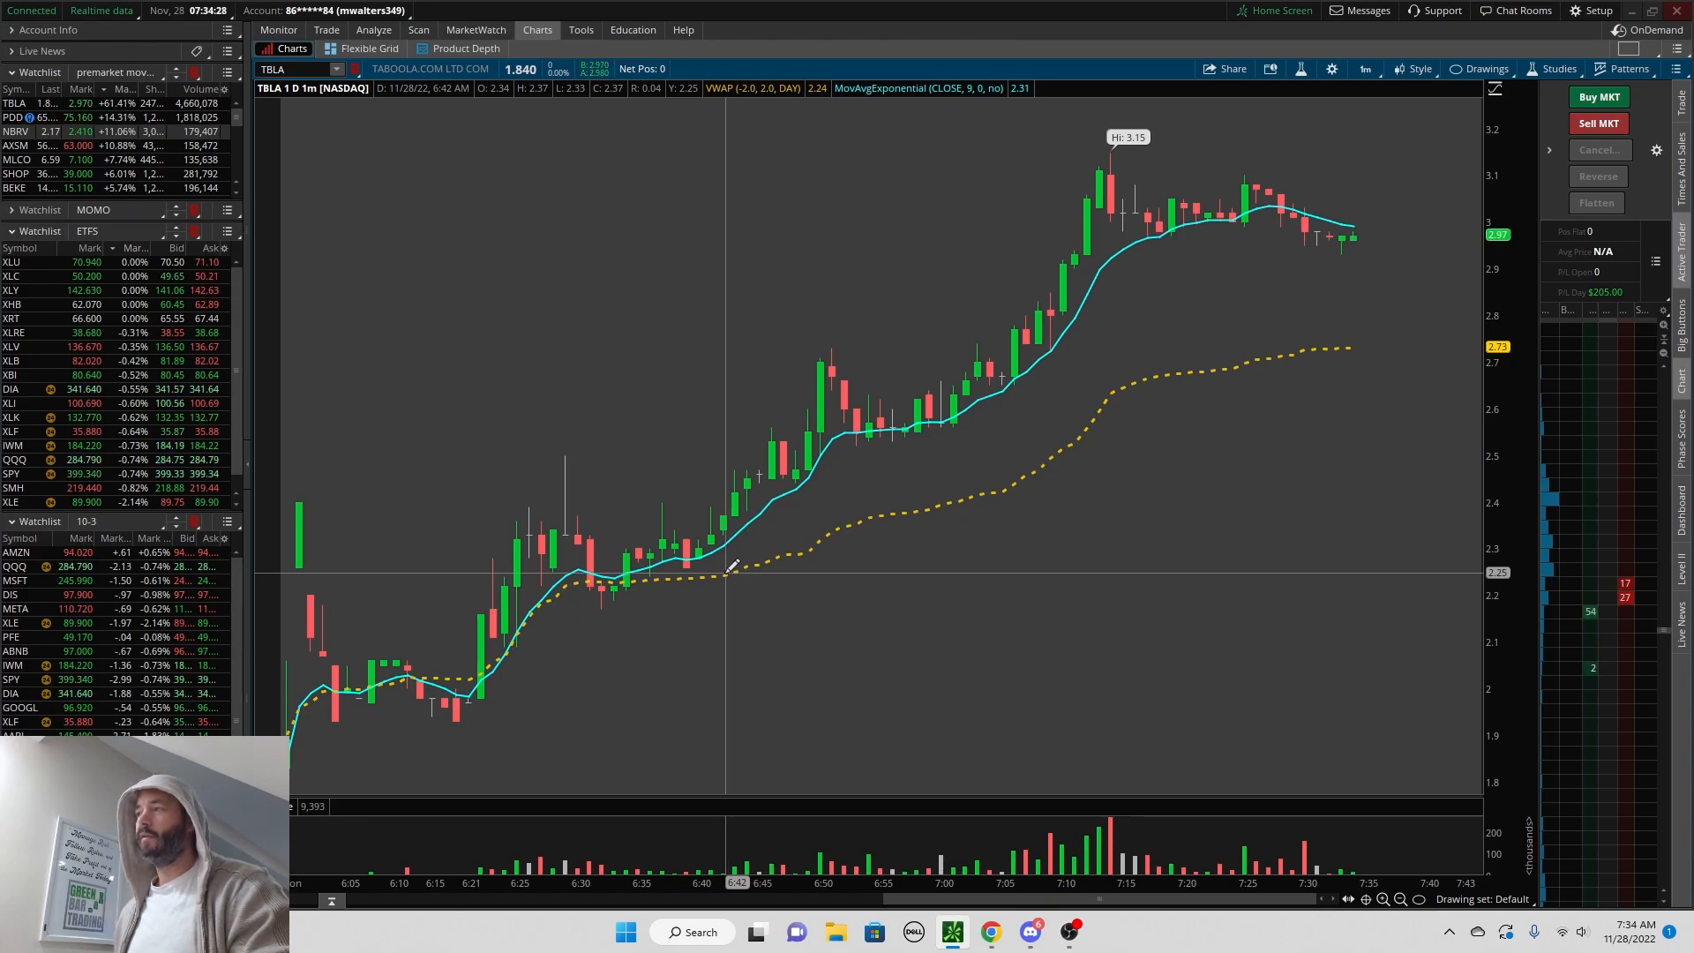
pyautogui.moveTo(999, 535)
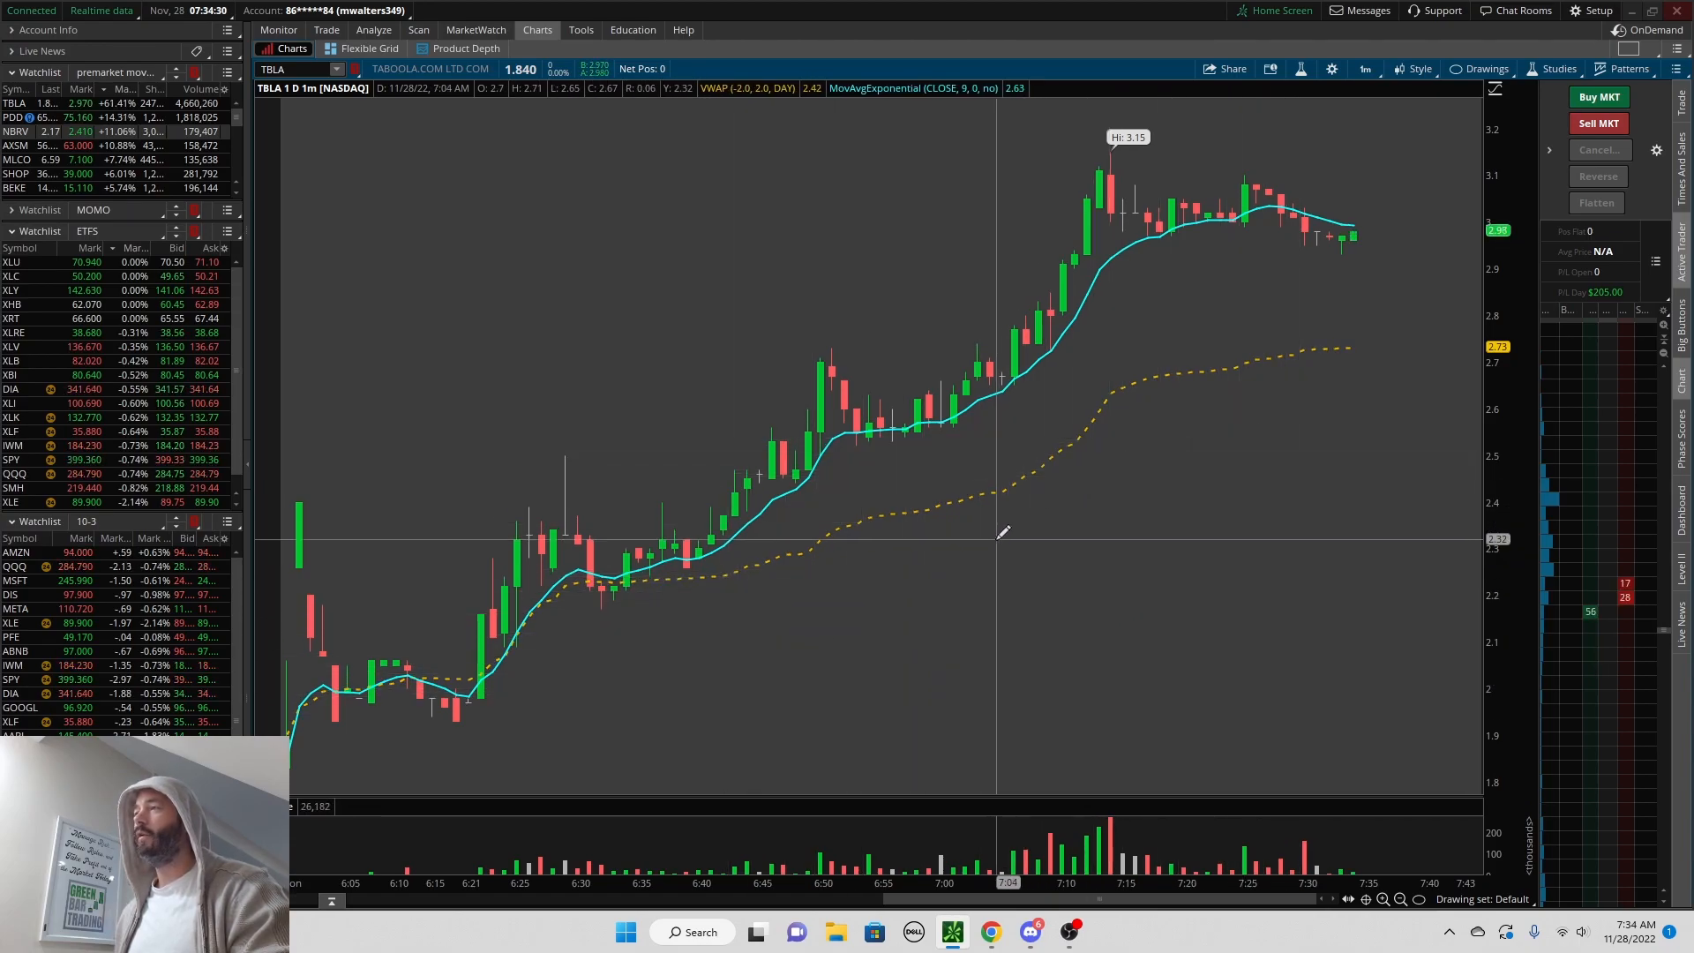
pyautogui.moveTo(799, 354)
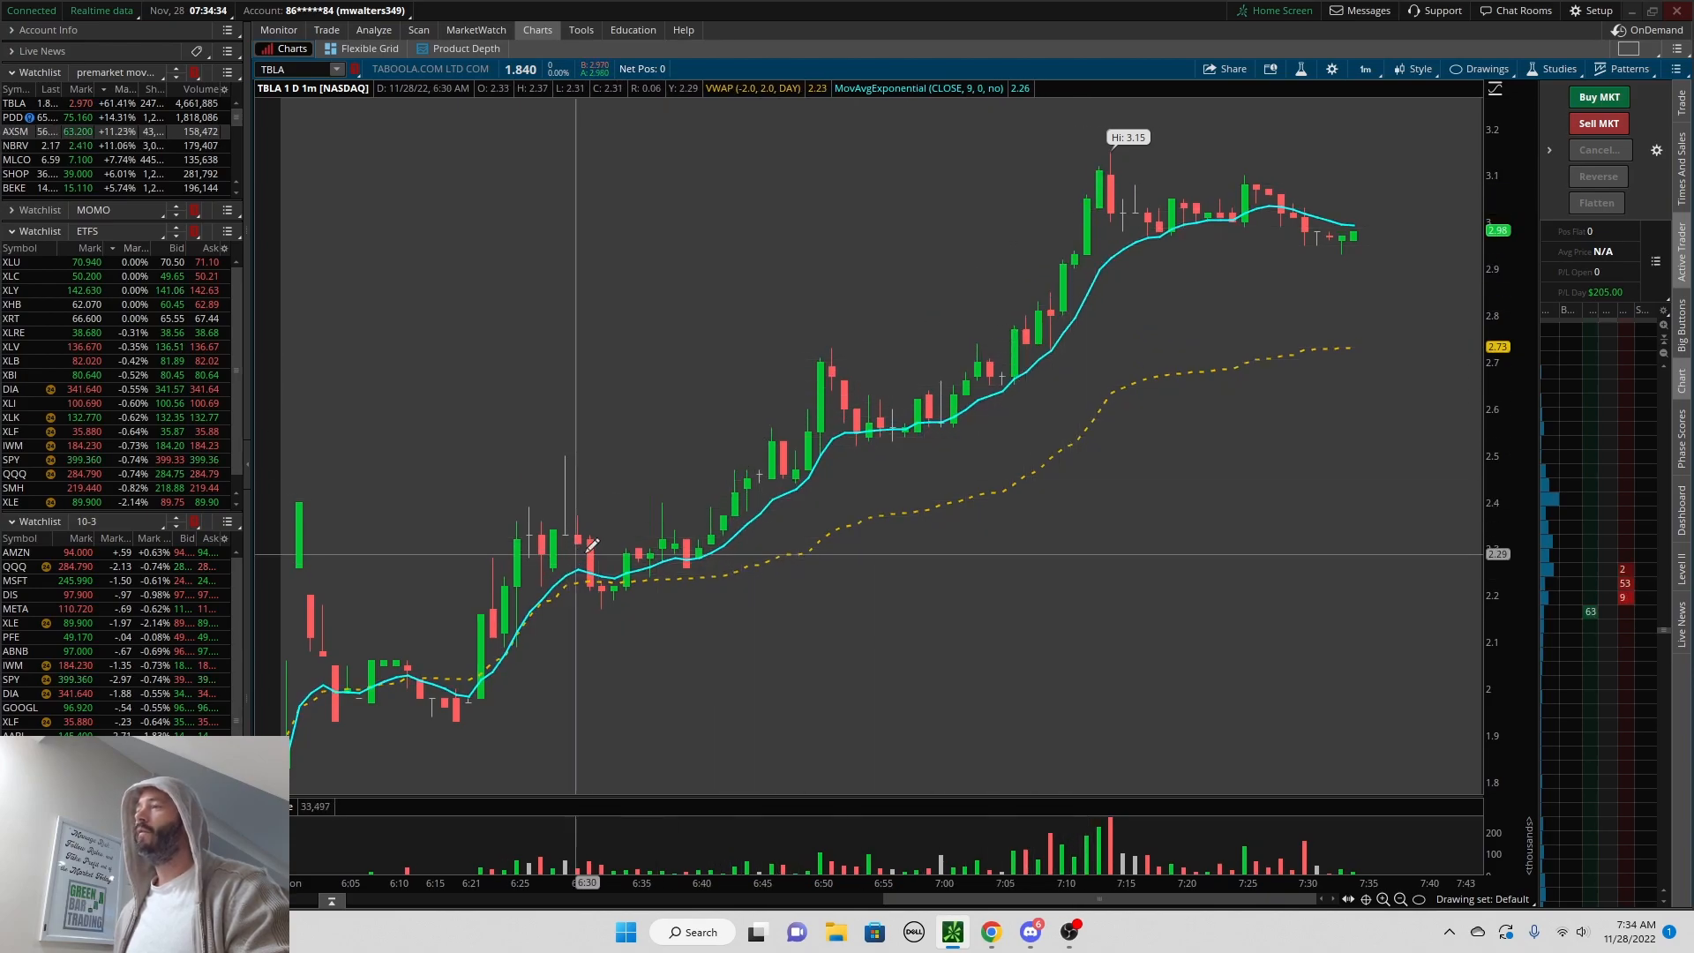
pyautogui.moveTo(935, 462)
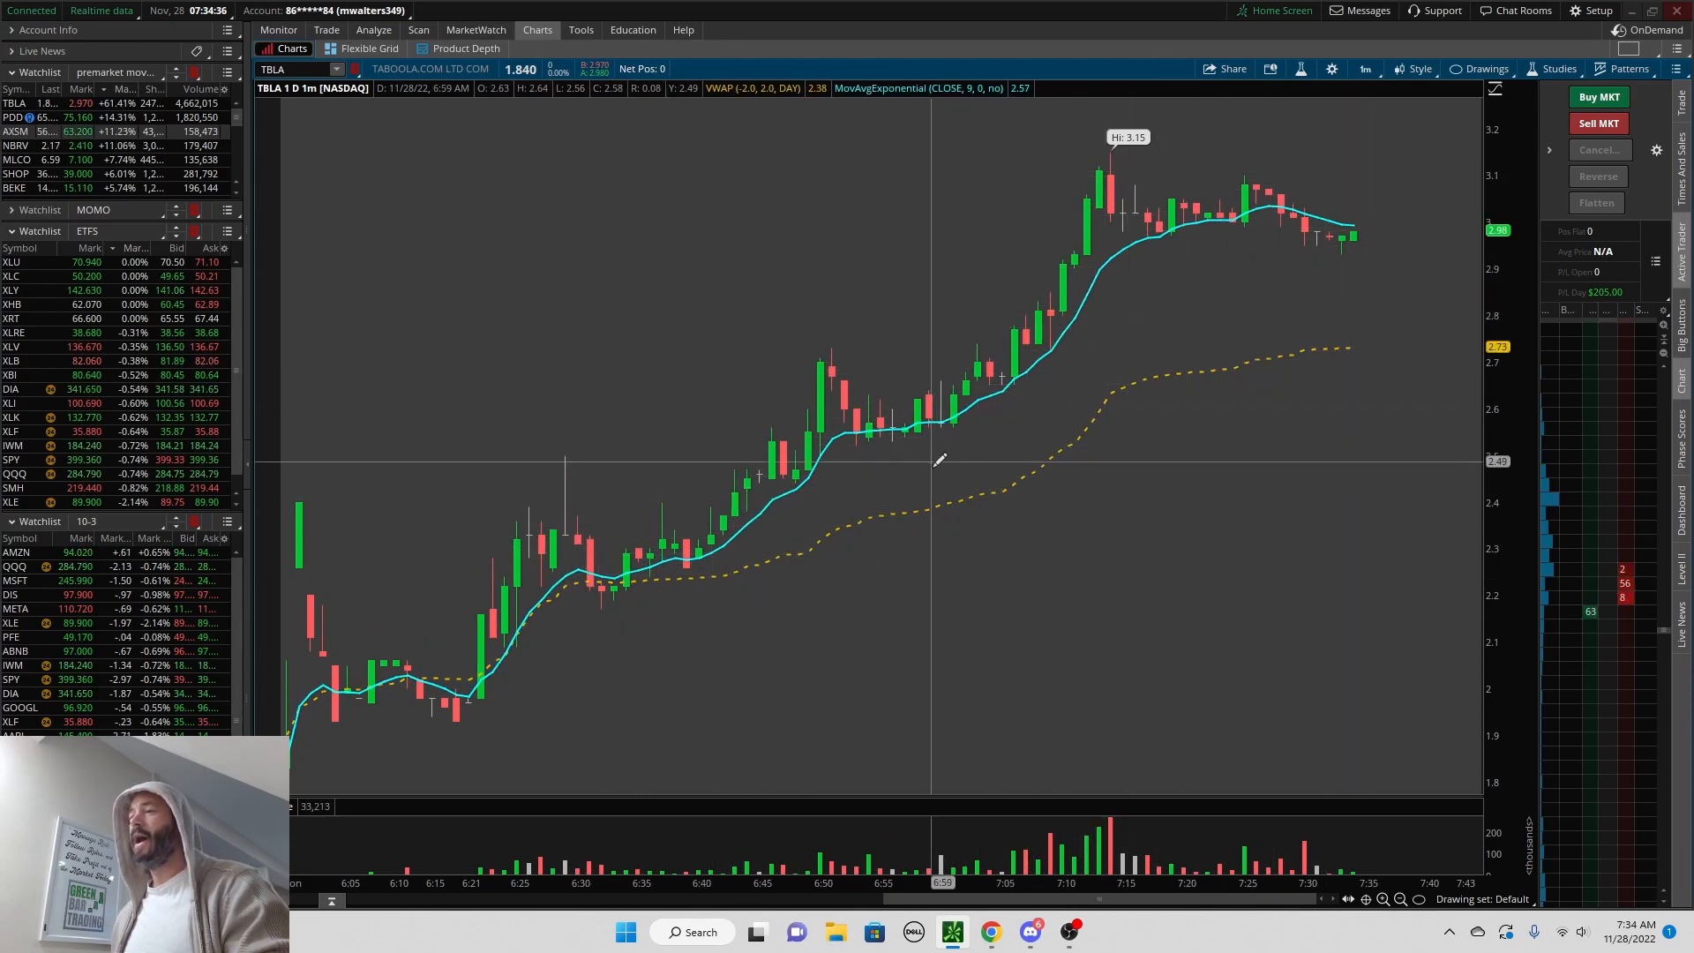
pyautogui.moveTo(1110, 260)
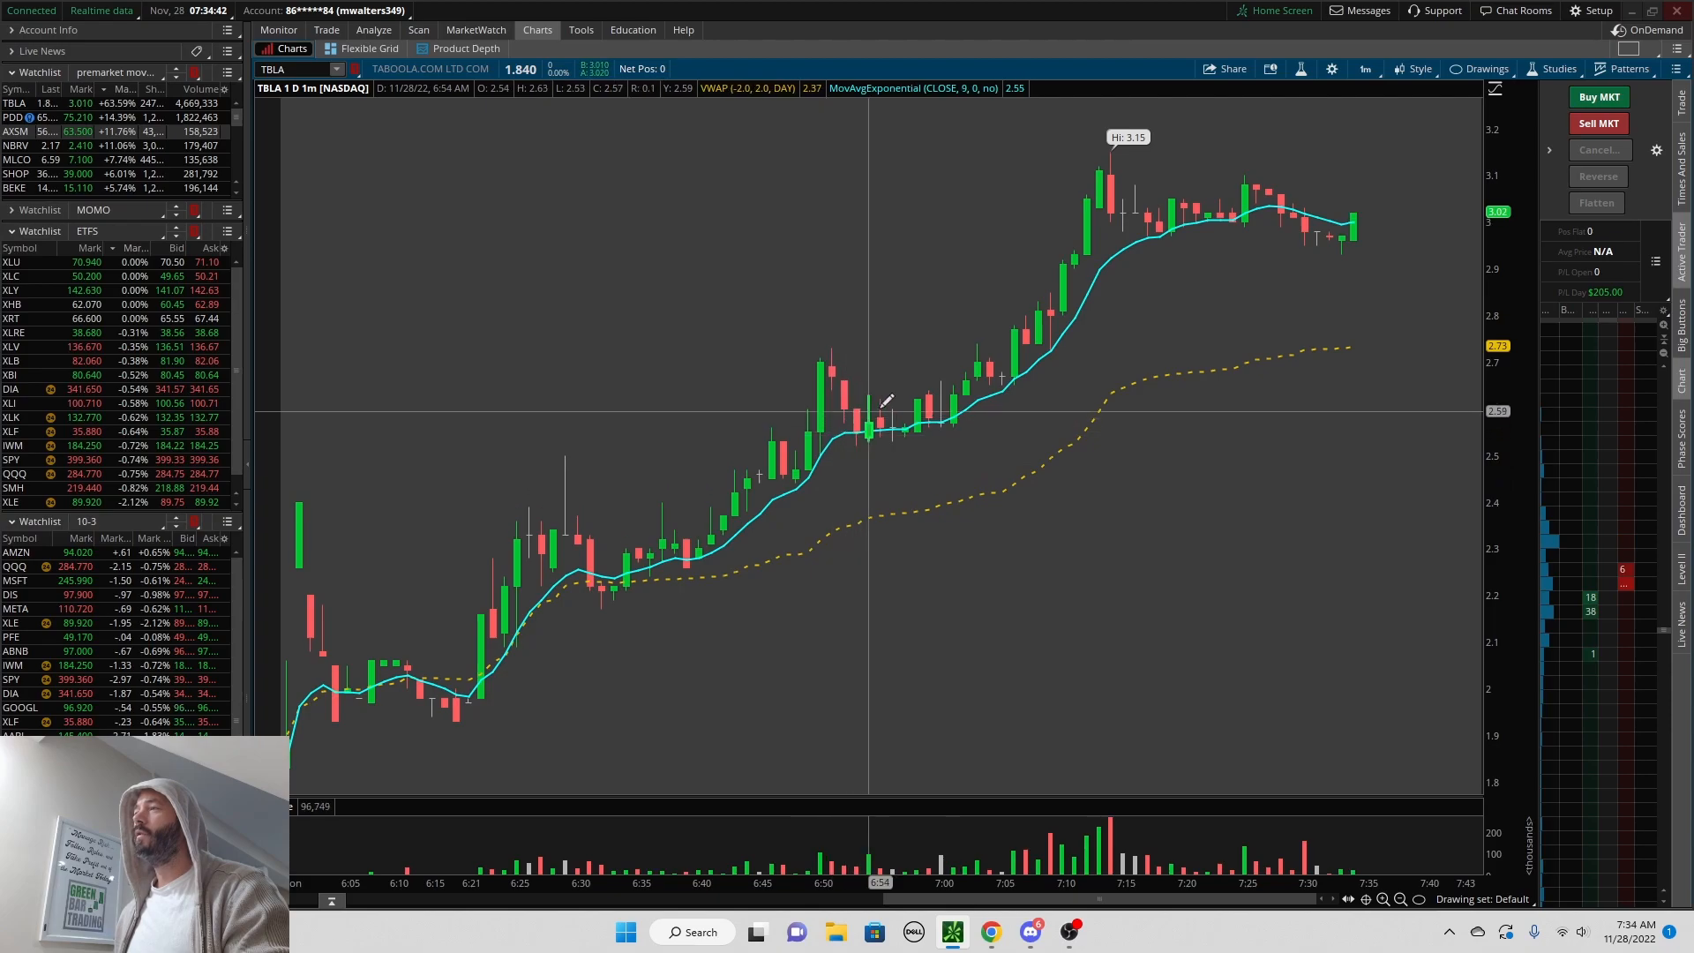
pyautogui.moveTo(994, 601)
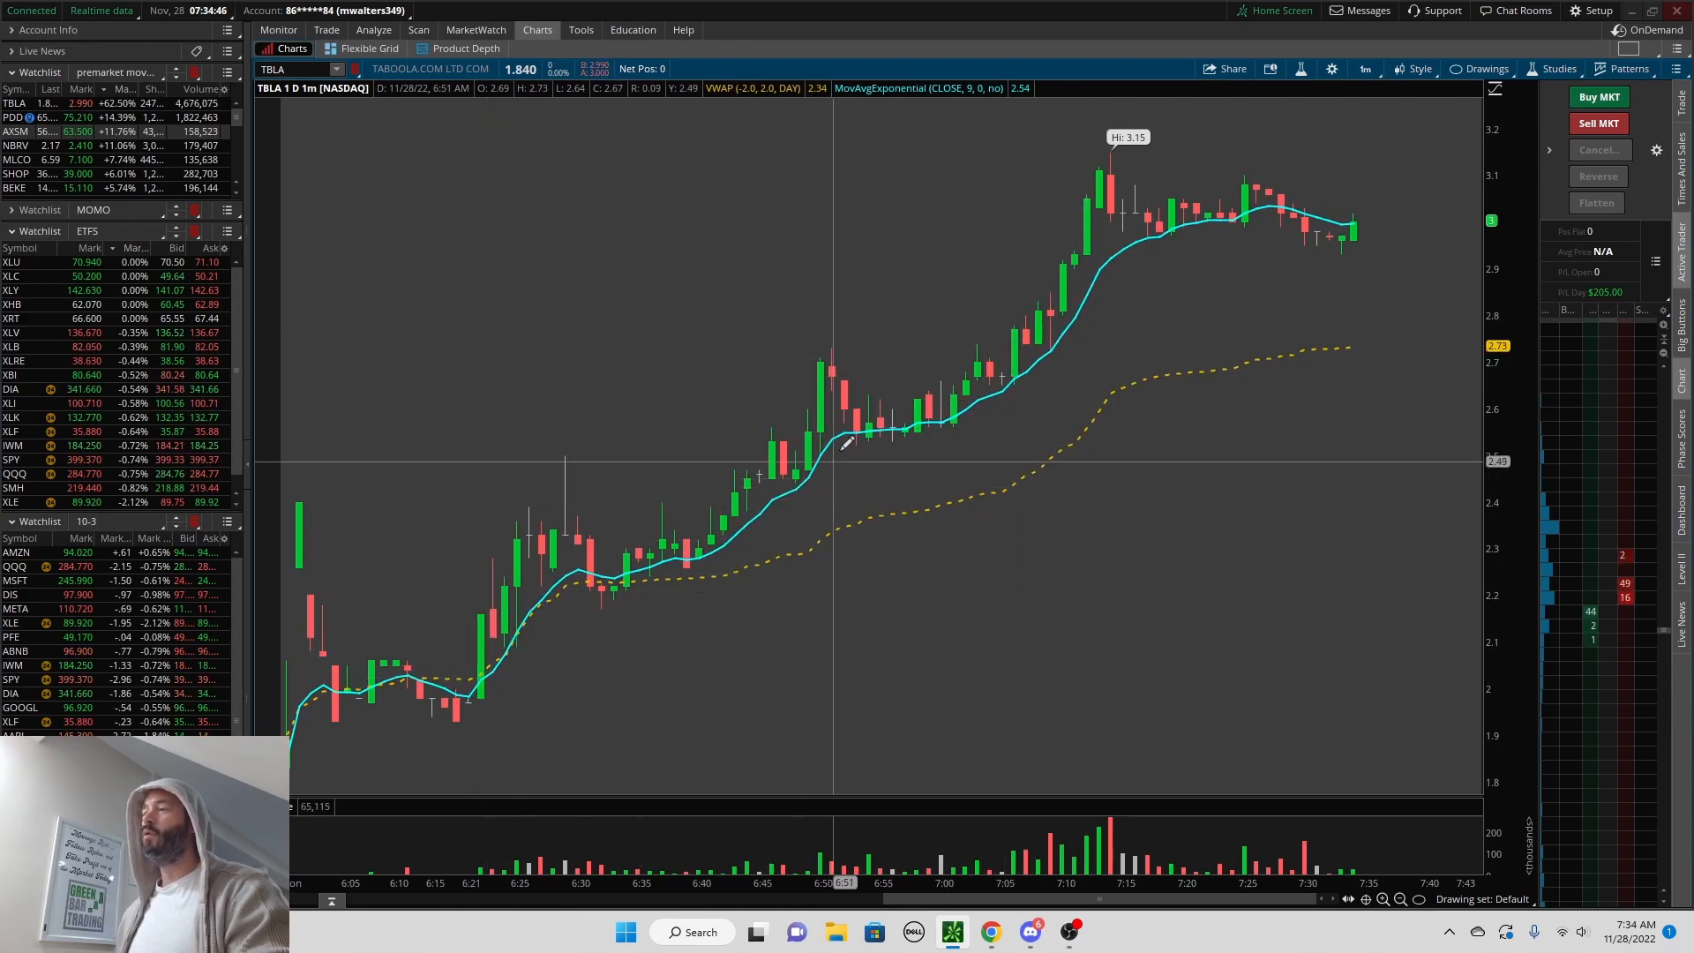
pyautogui.moveTo(655, 721)
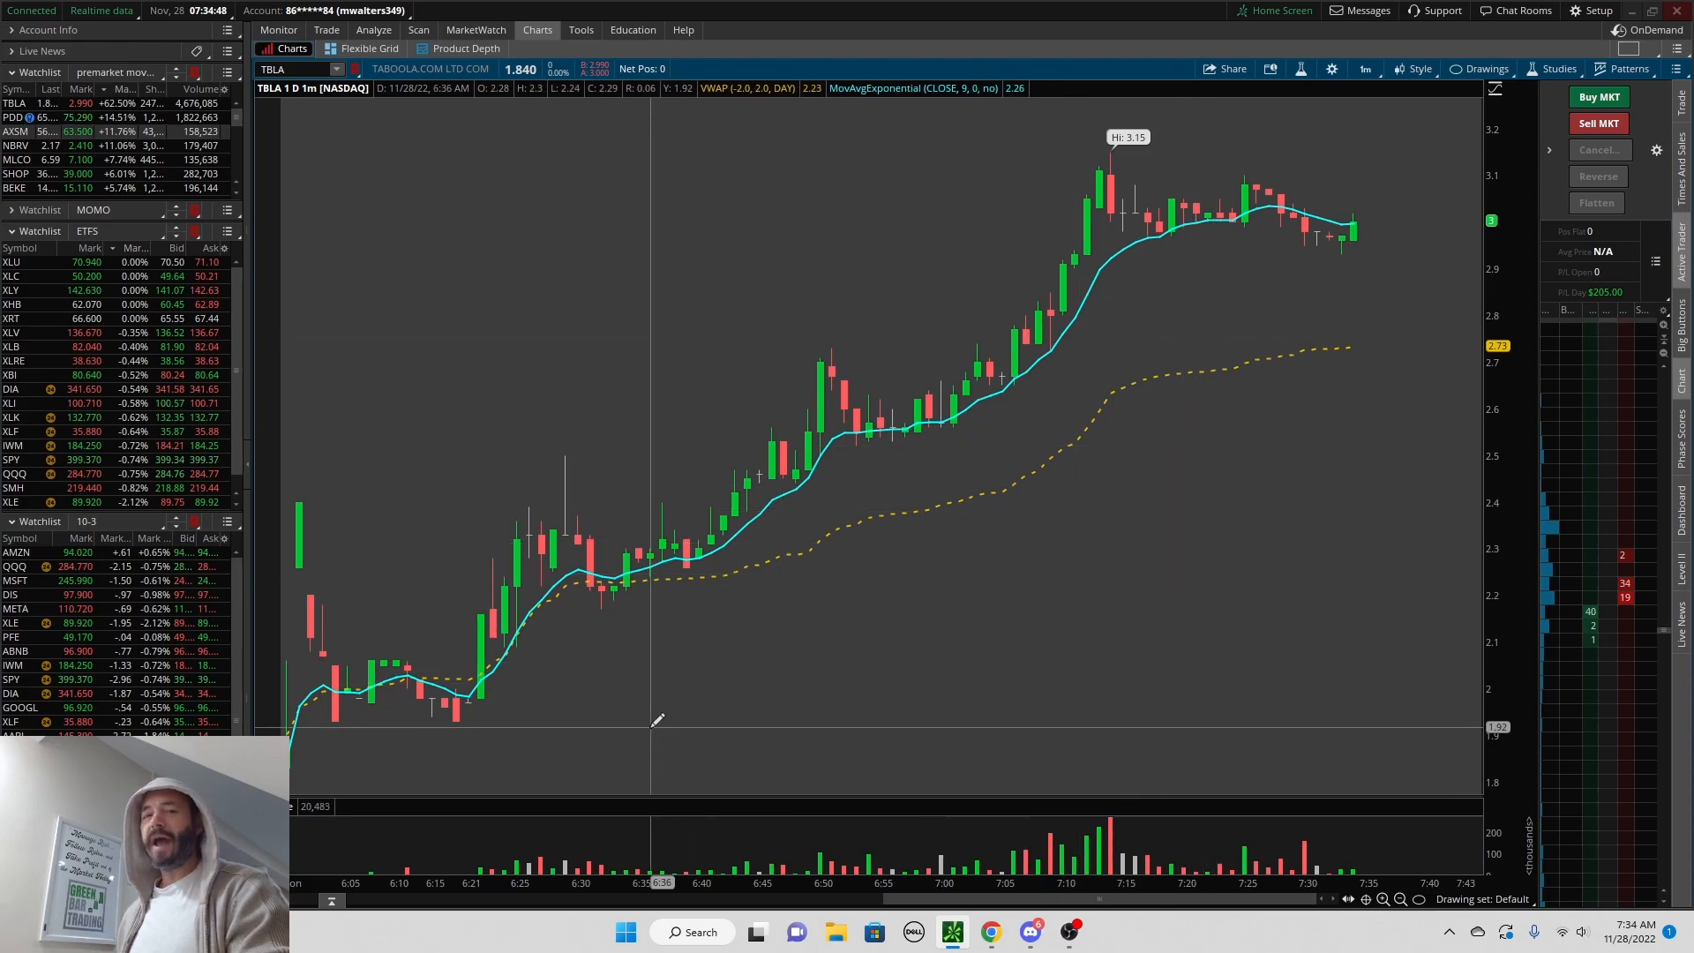
pyautogui.moveTo(639, 662)
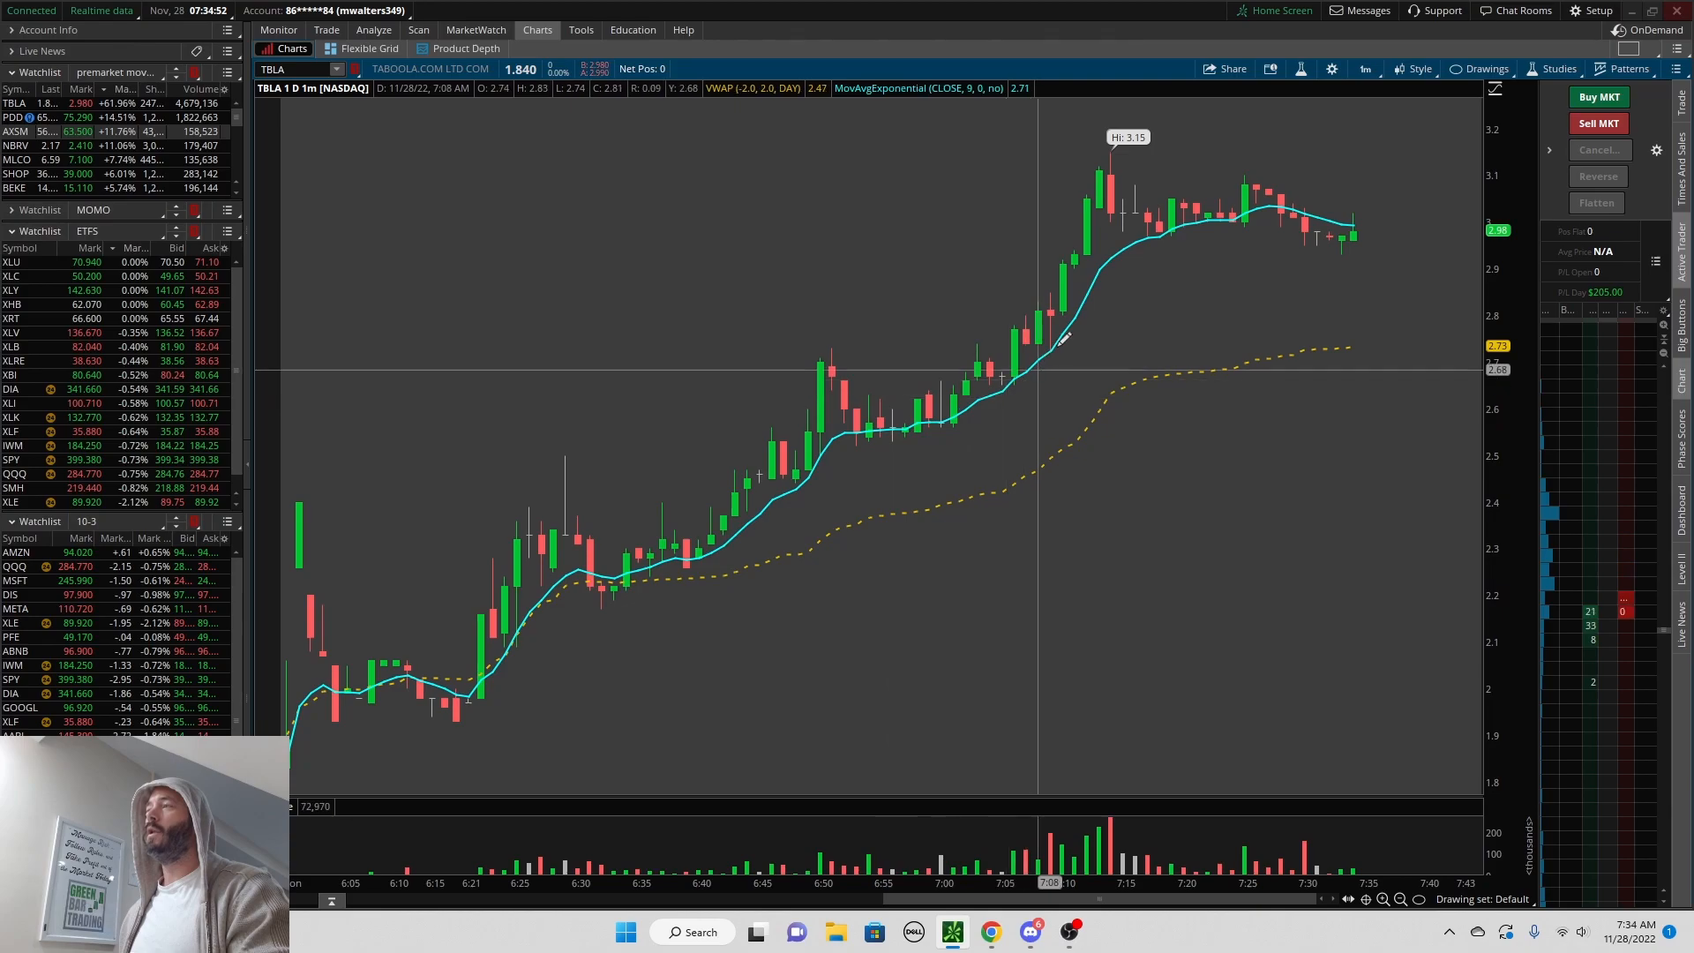
pyautogui.moveTo(909, 445)
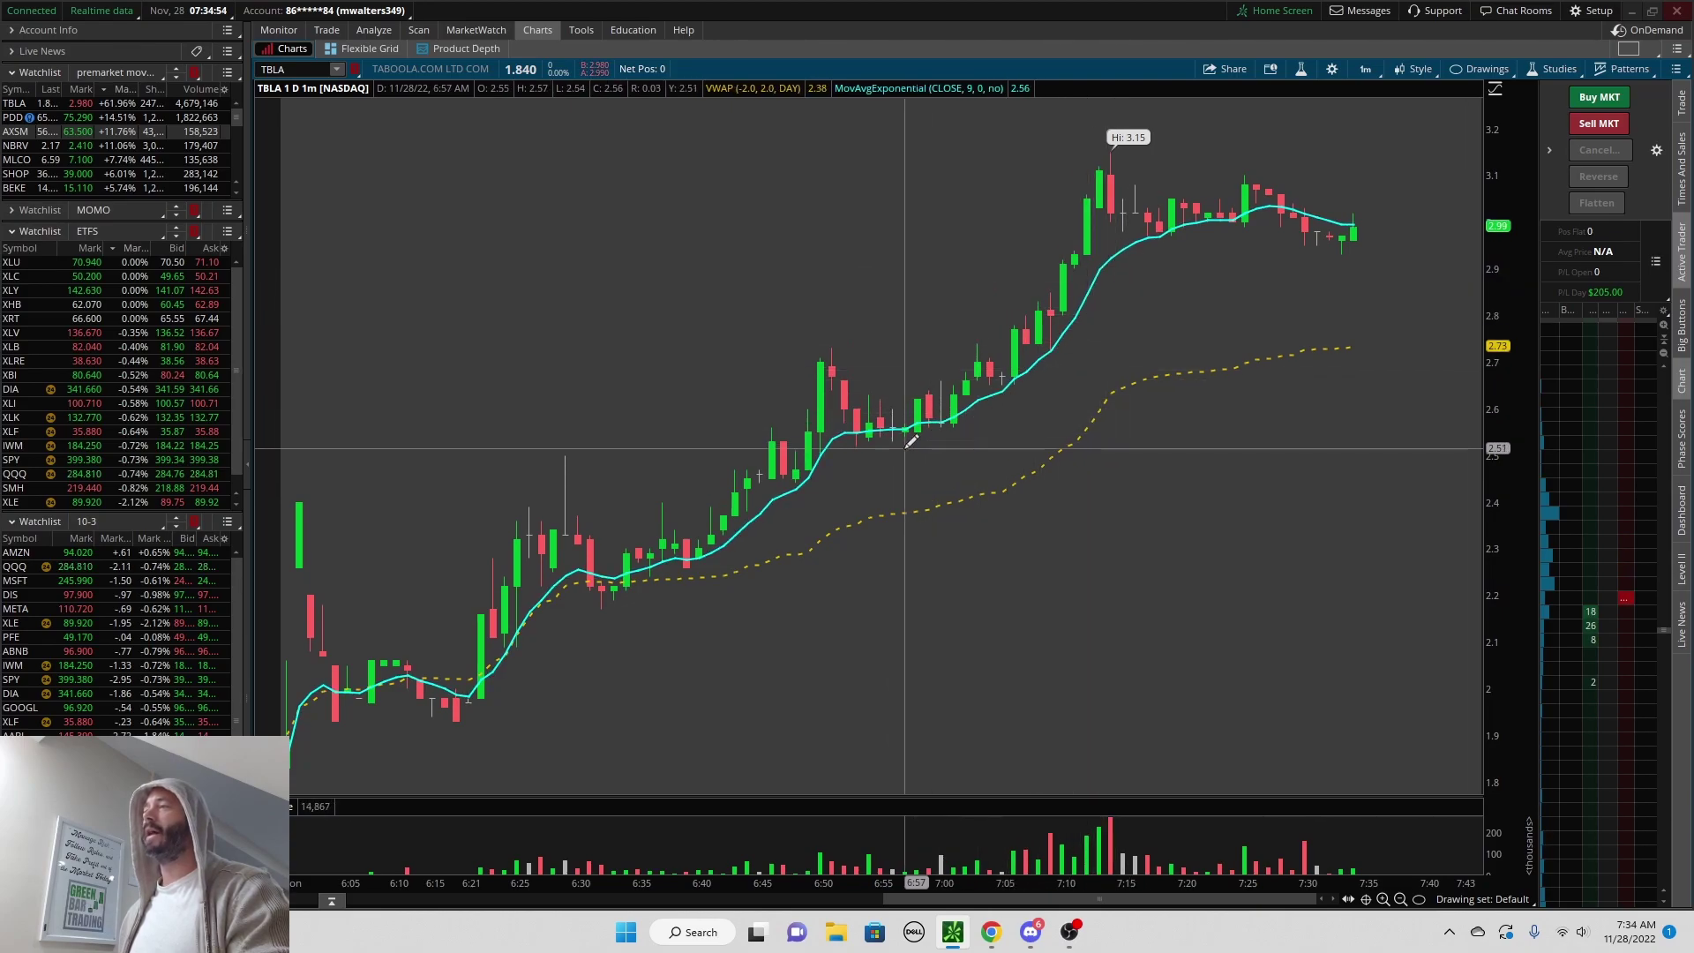
pyautogui.moveTo(1034, 373)
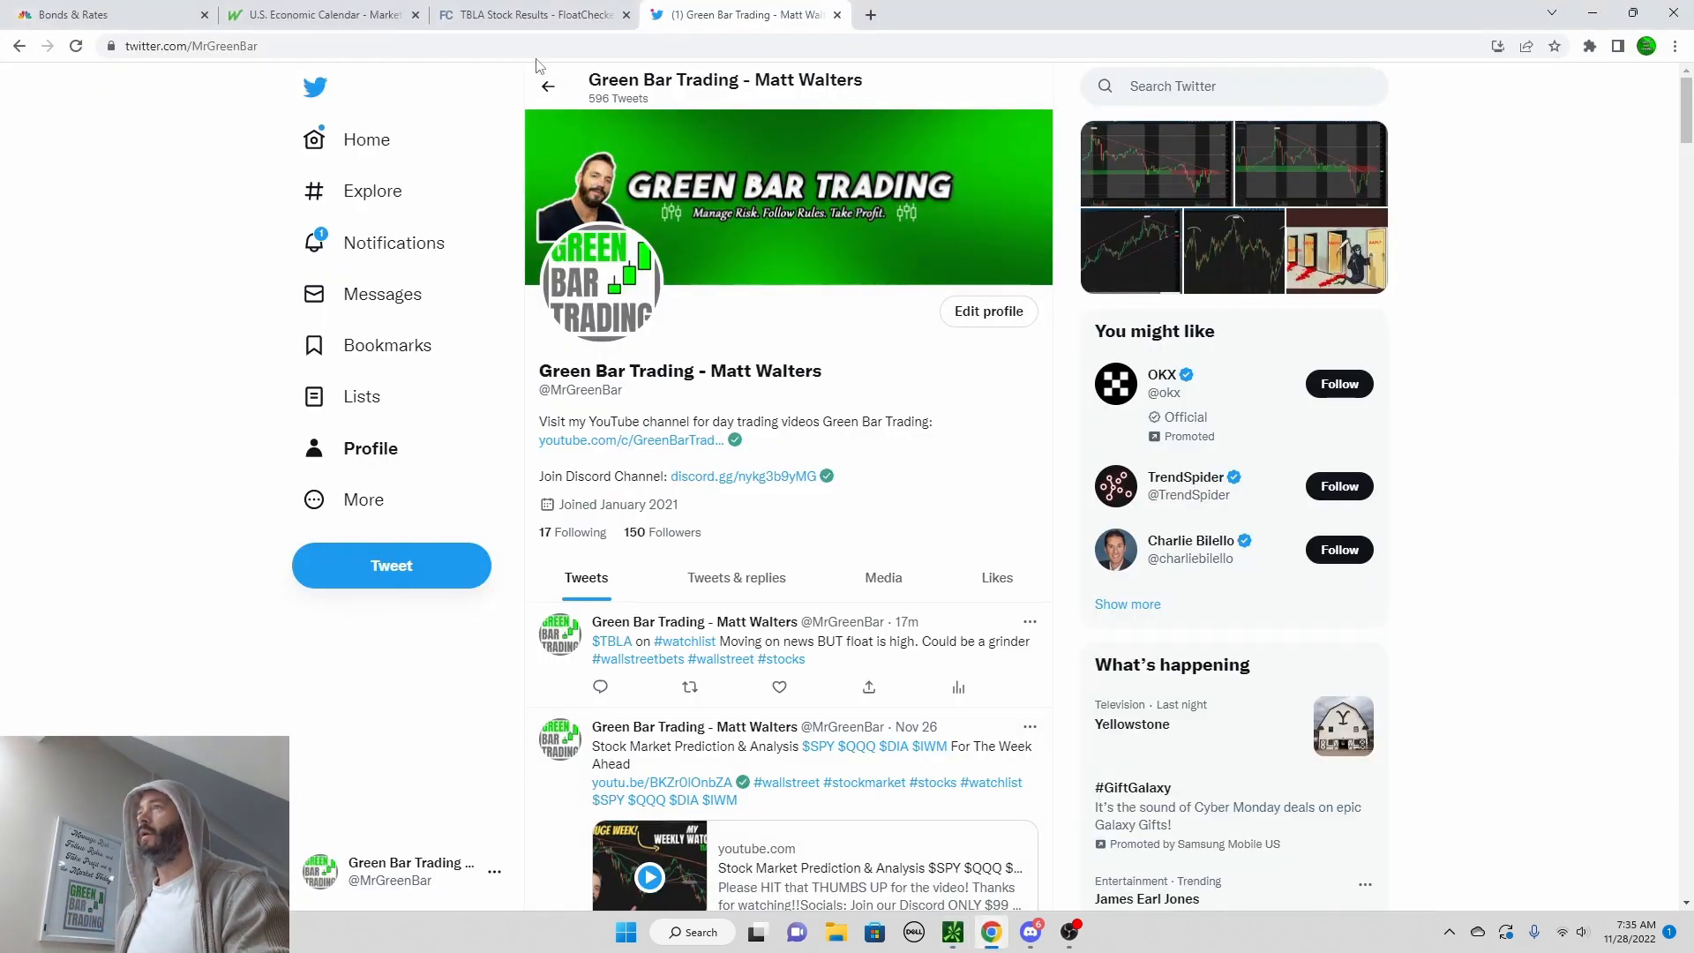
# Step: Show FloatChecker's TBLA page listing float estimates from 110.71M to 210.89M
pyautogui.click(529, 15)
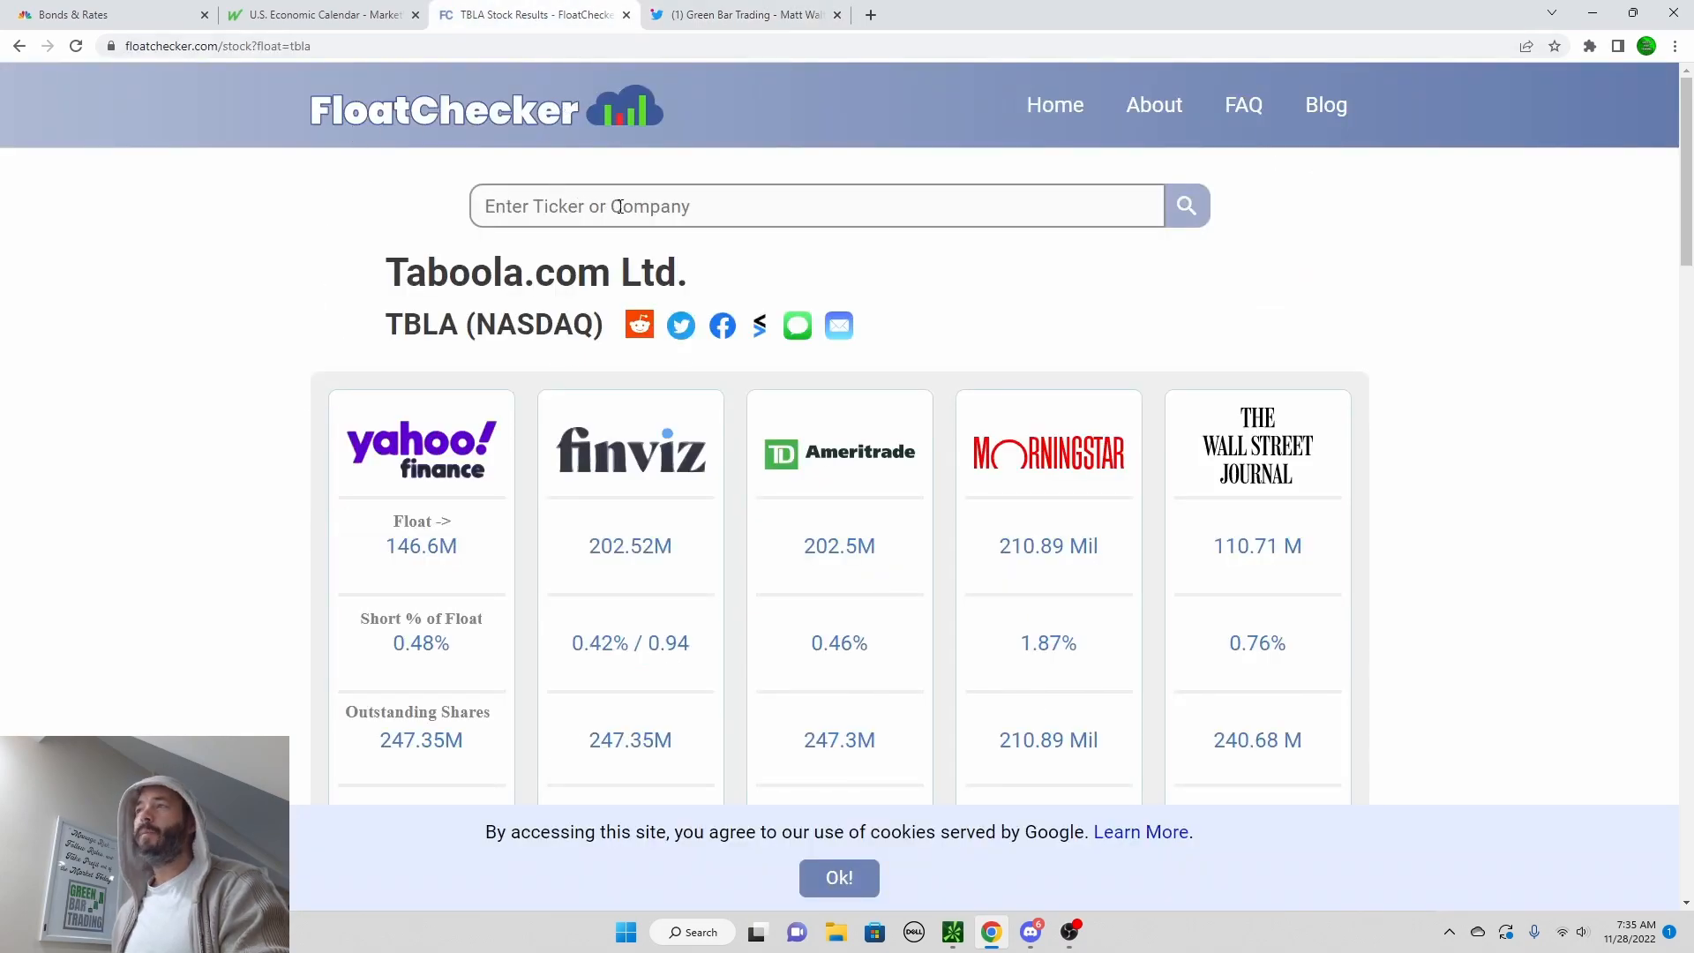
pyautogui.moveTo(407, 559)
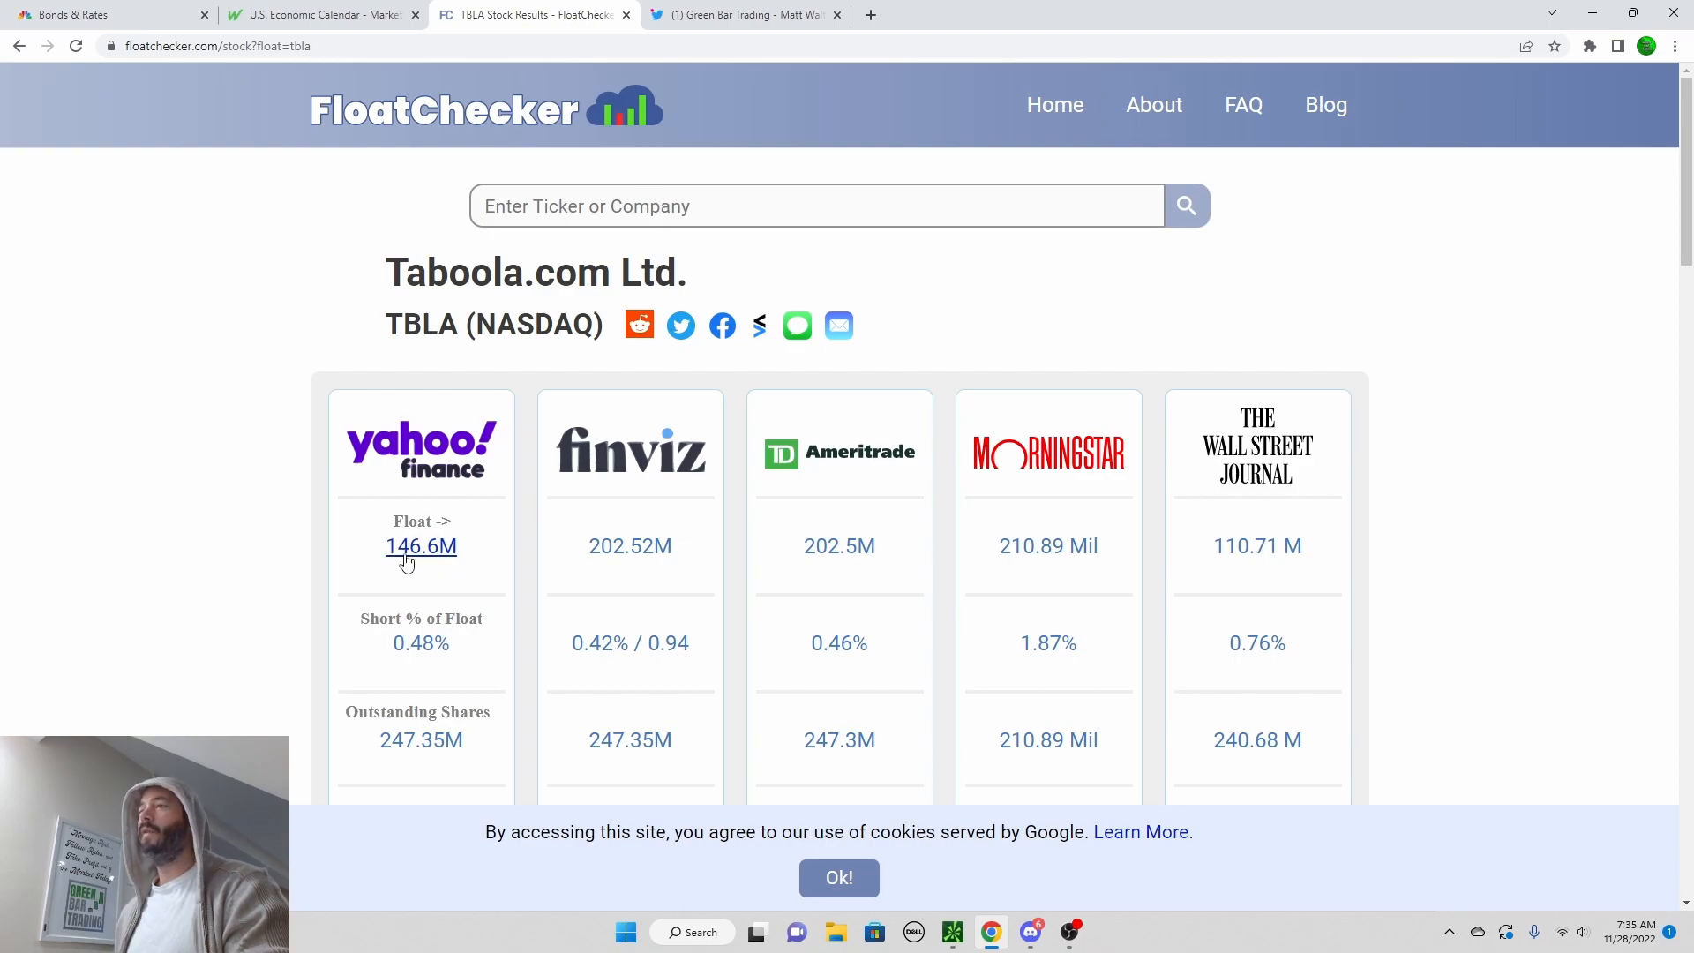
pyautogui.moveTo(1187, 558)
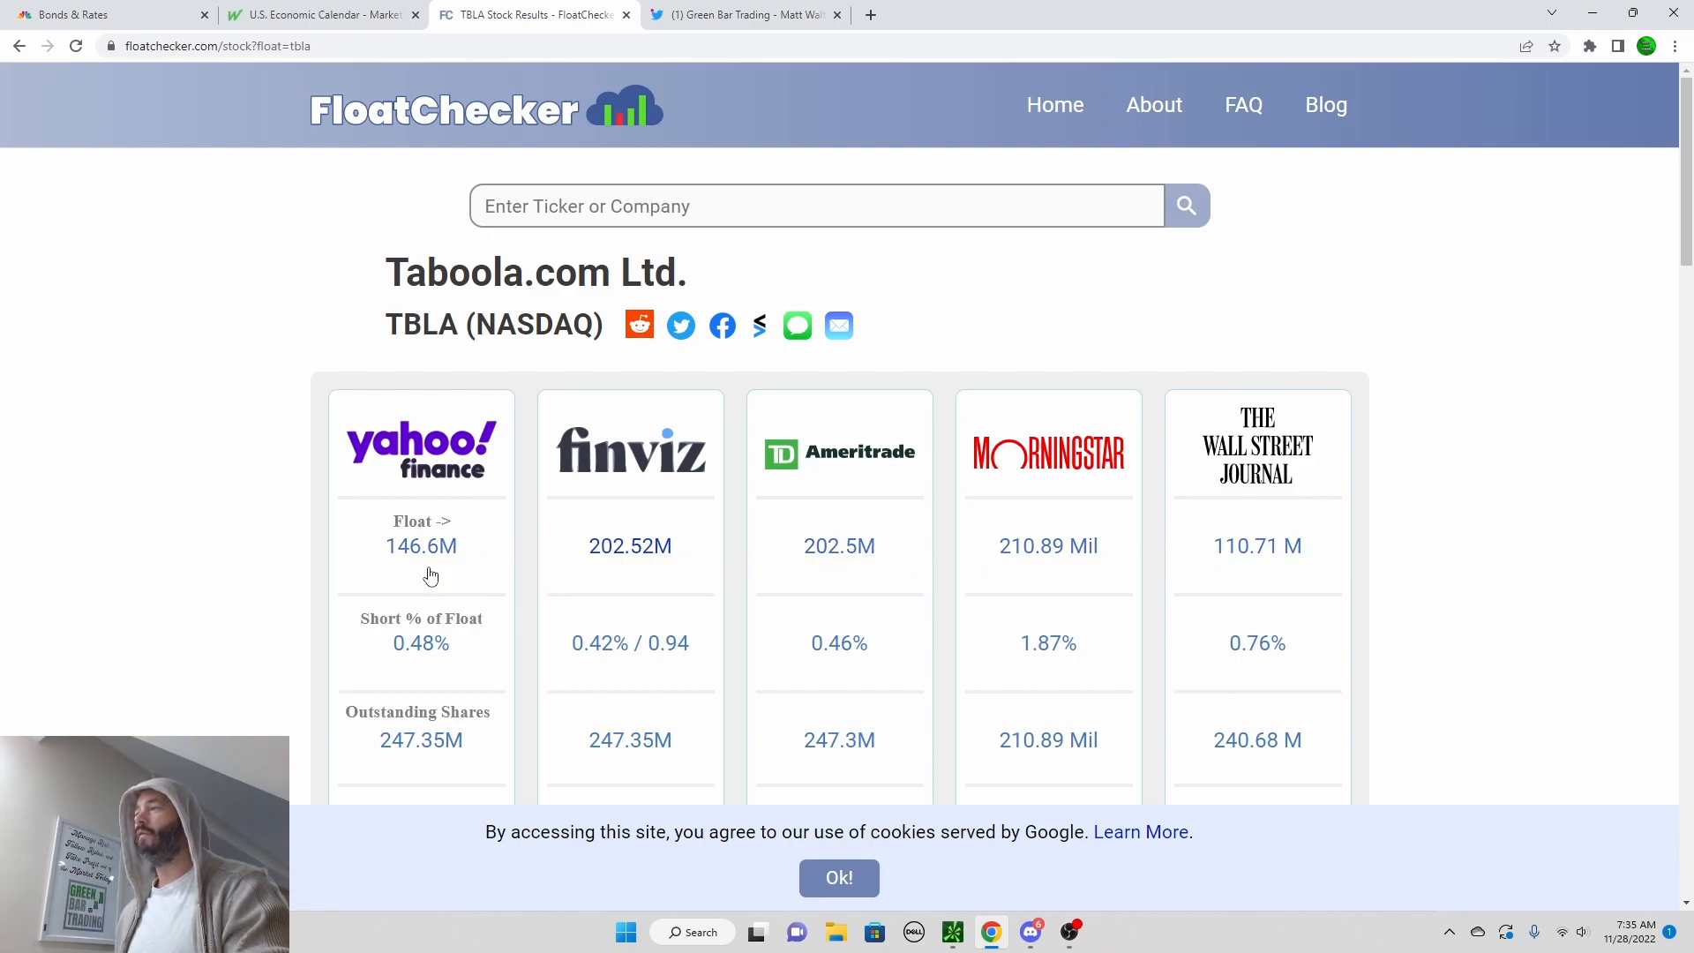
pyautogui.moveTo(1192, 588)
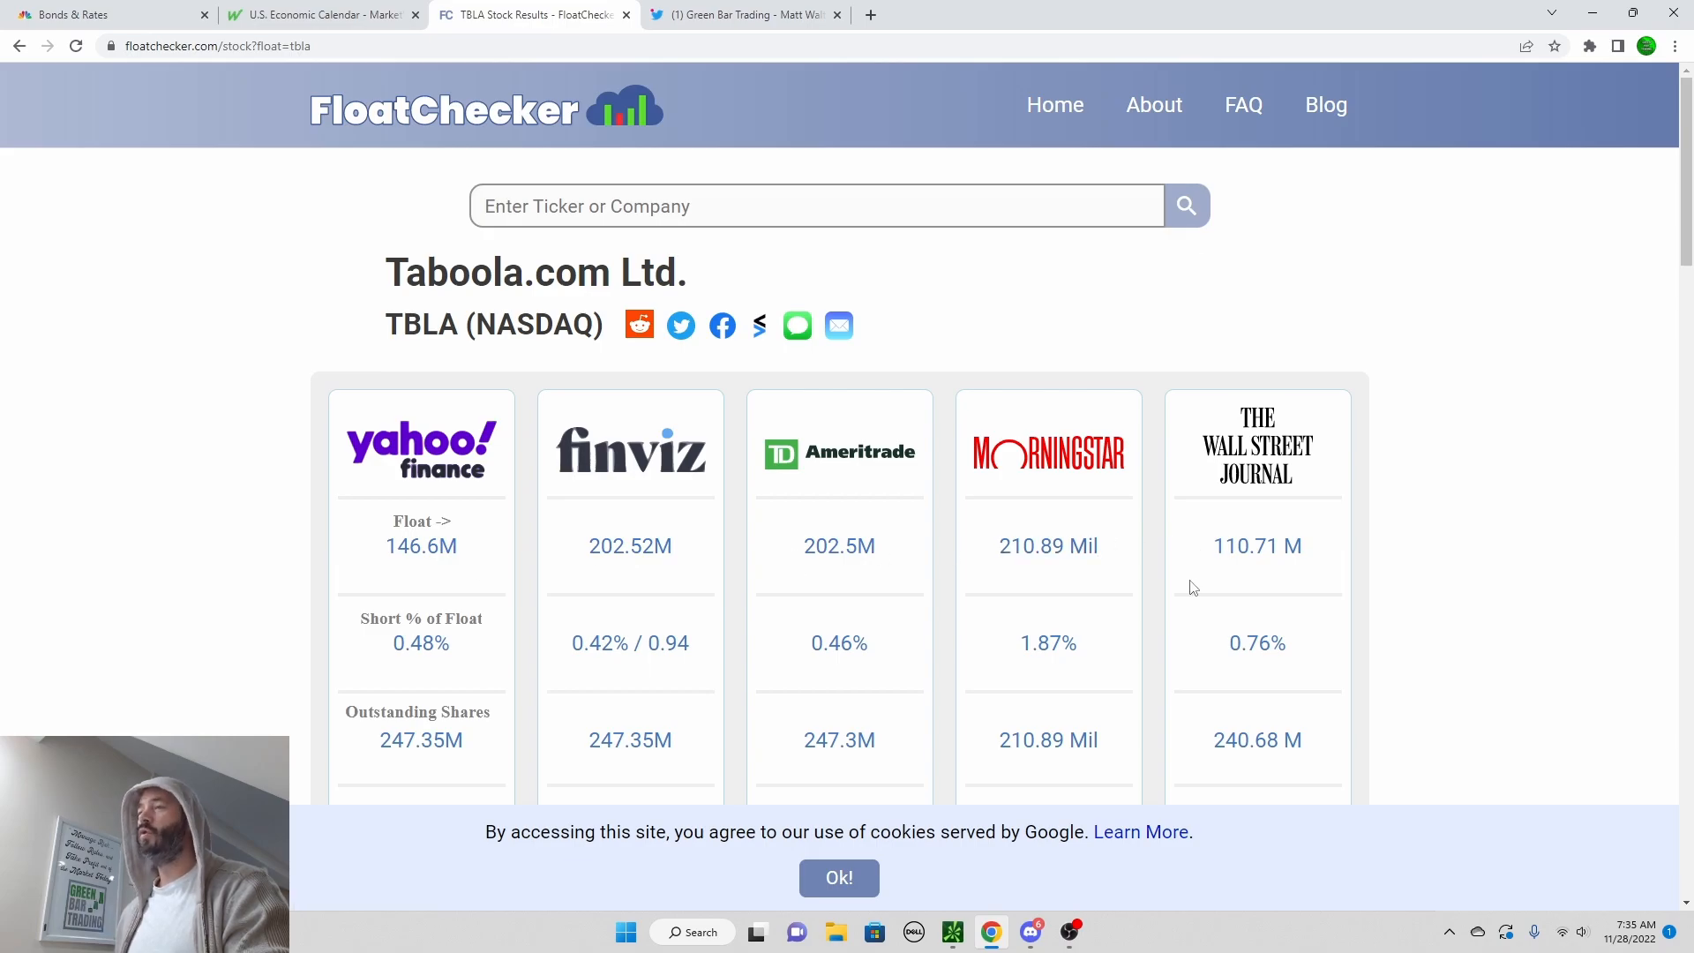
pyautogui.moveTo(421, 547)
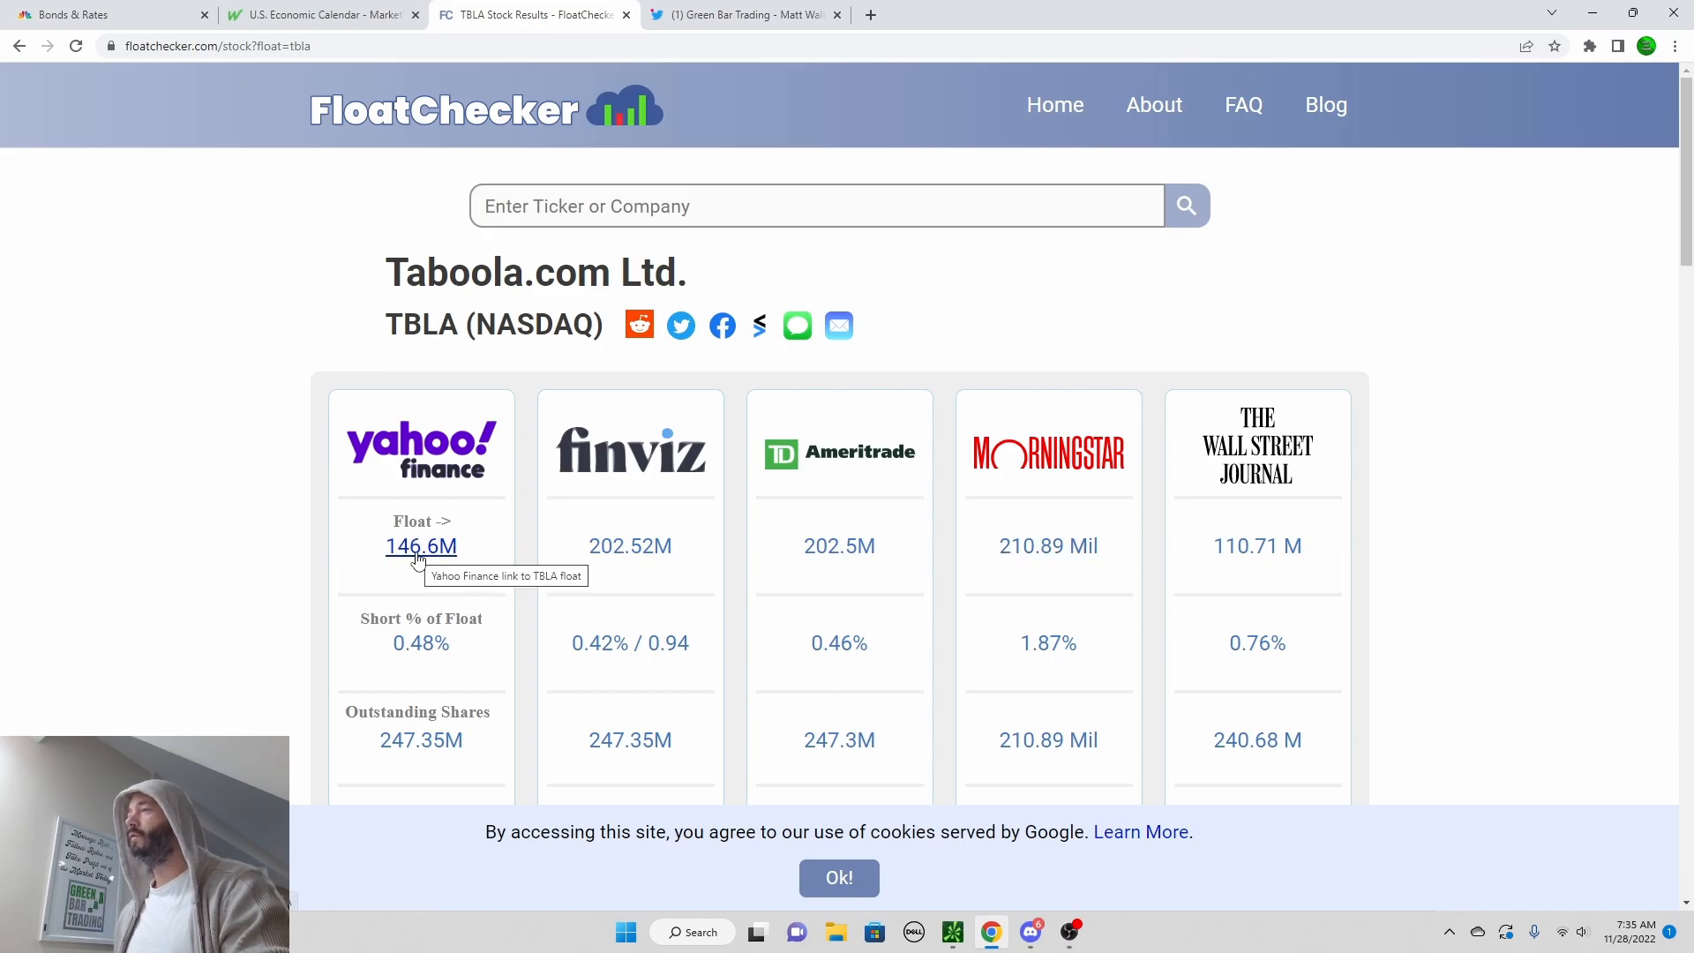
pyautogui.moveTo(1208, 576)
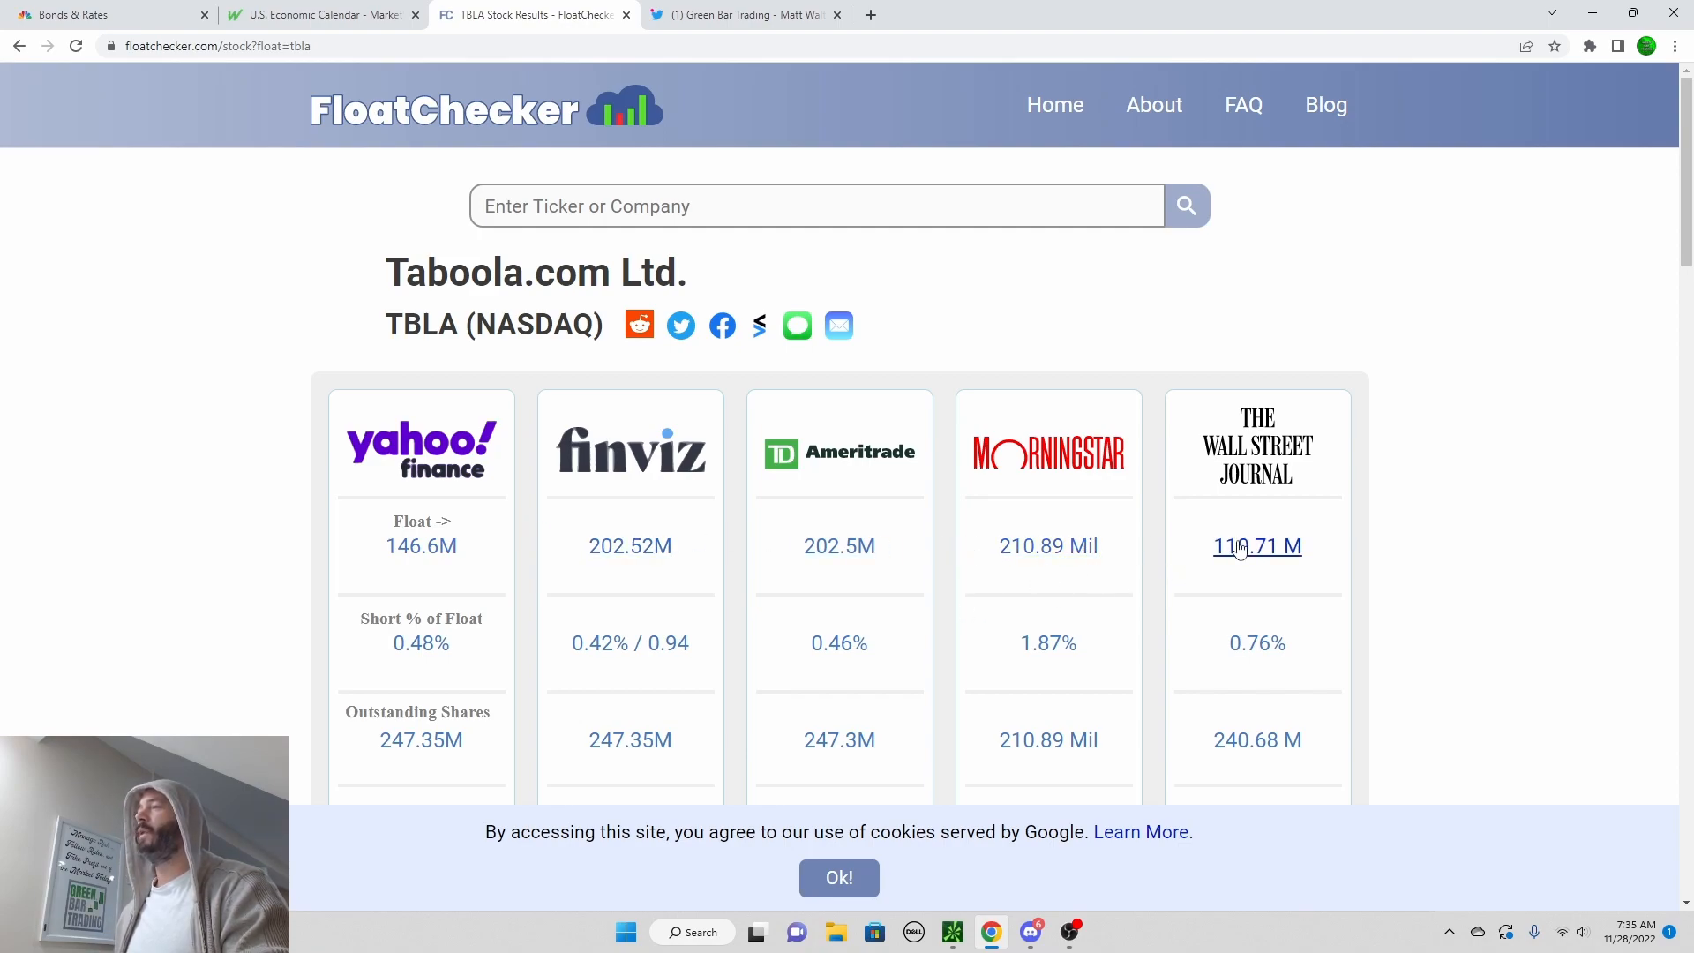
pyautogui.moveTo(1239, 547)
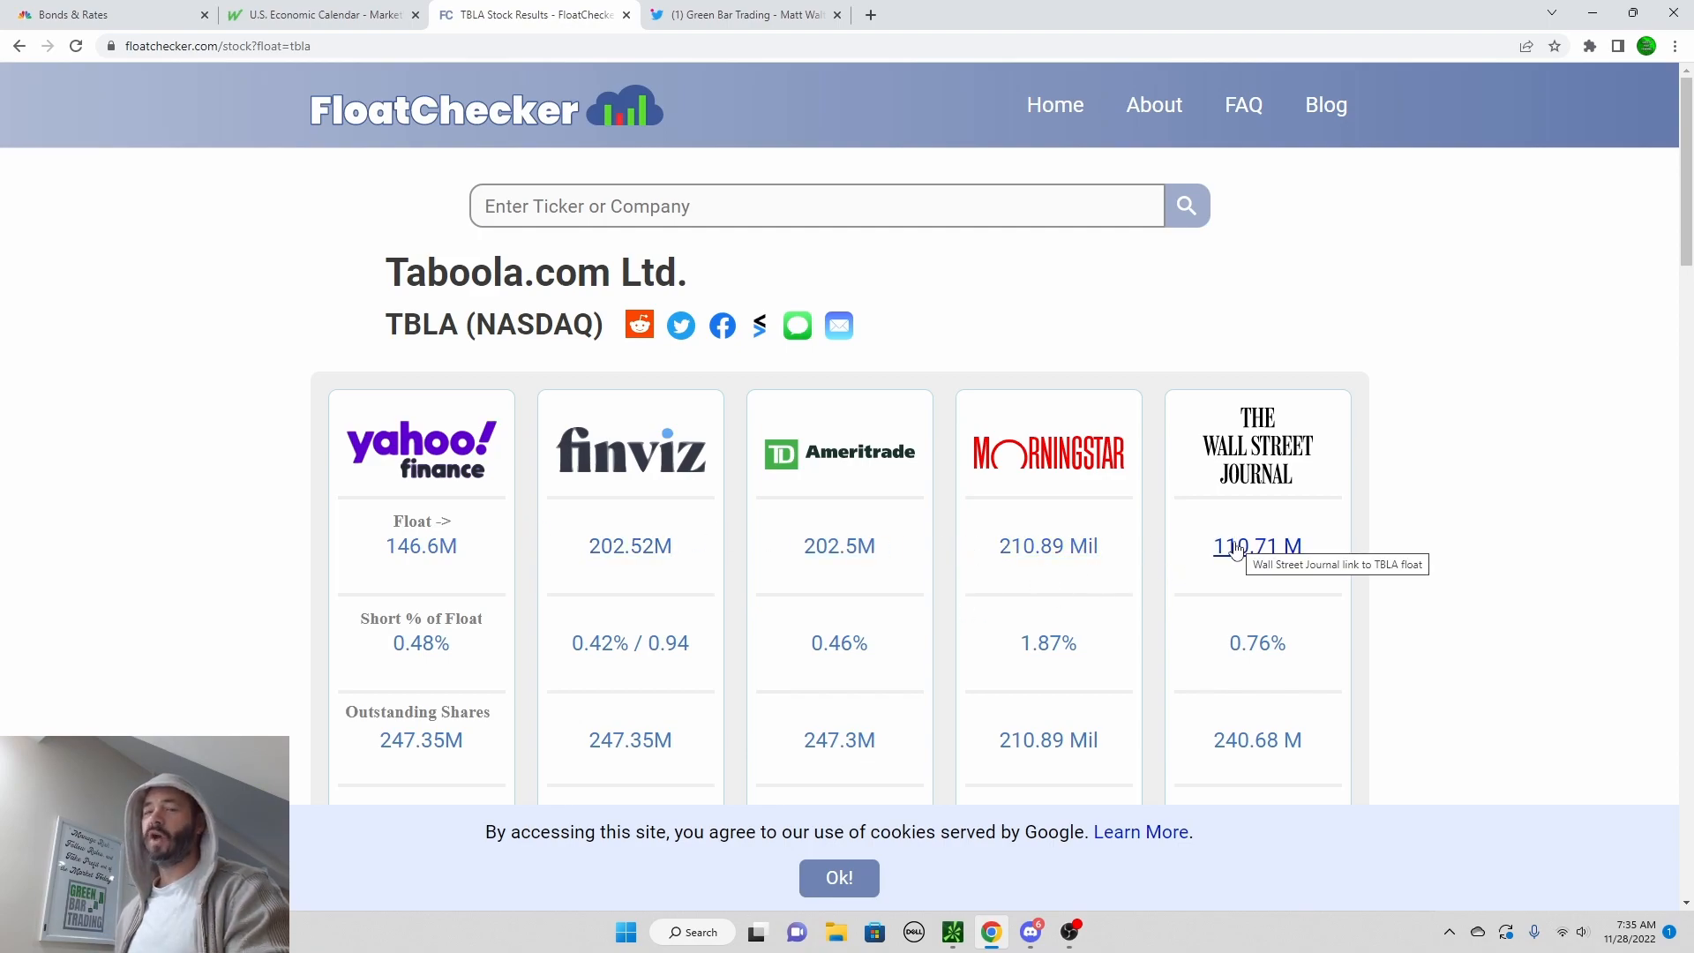
pyautogui.moveTo(857, 621)
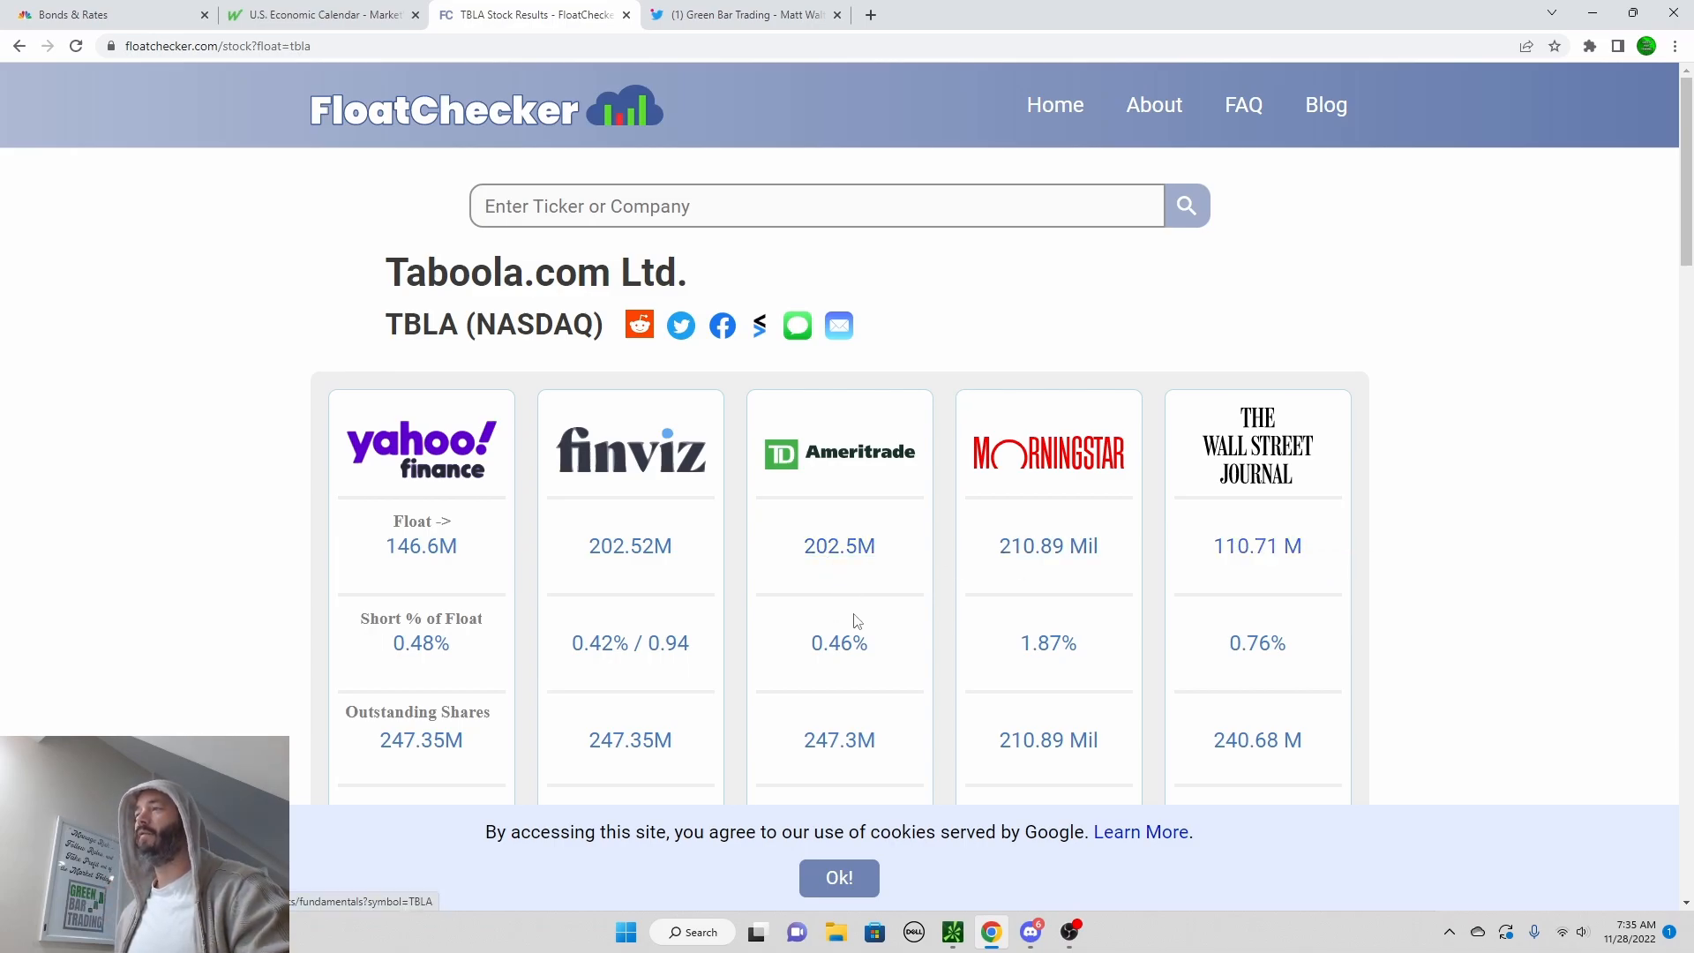
pyautogui.moveTo(882, 579)
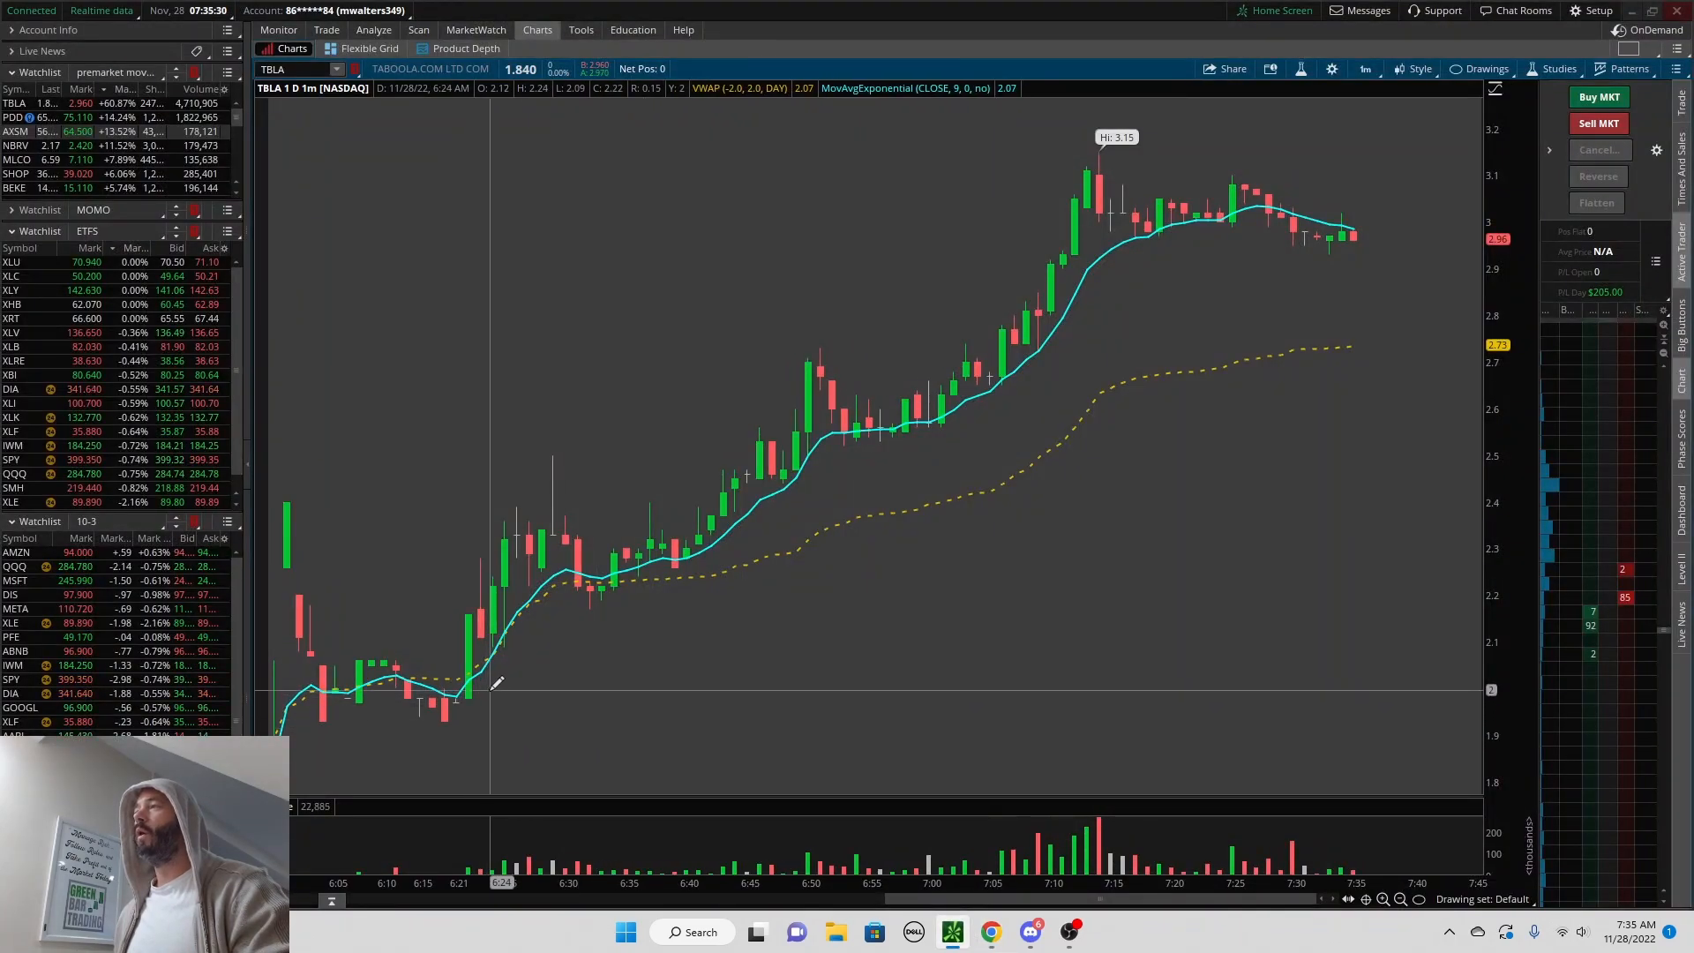
pyautogui.moveTo(726, 448)
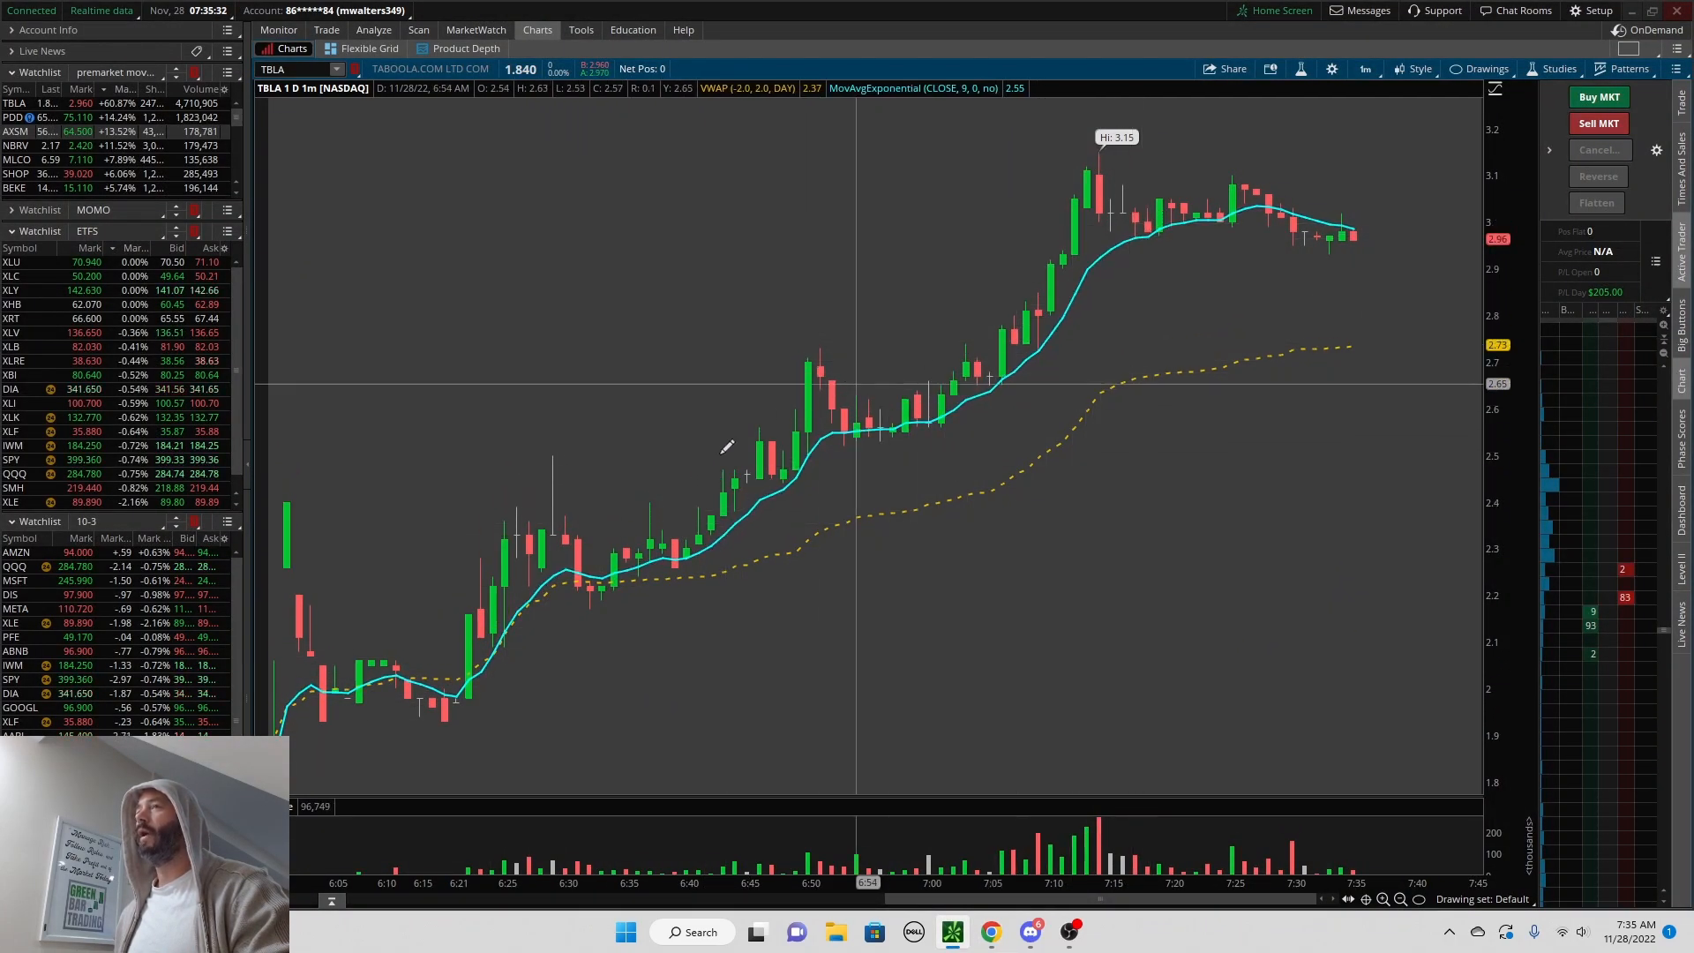
pyautogui.moveTo(1153, 238)
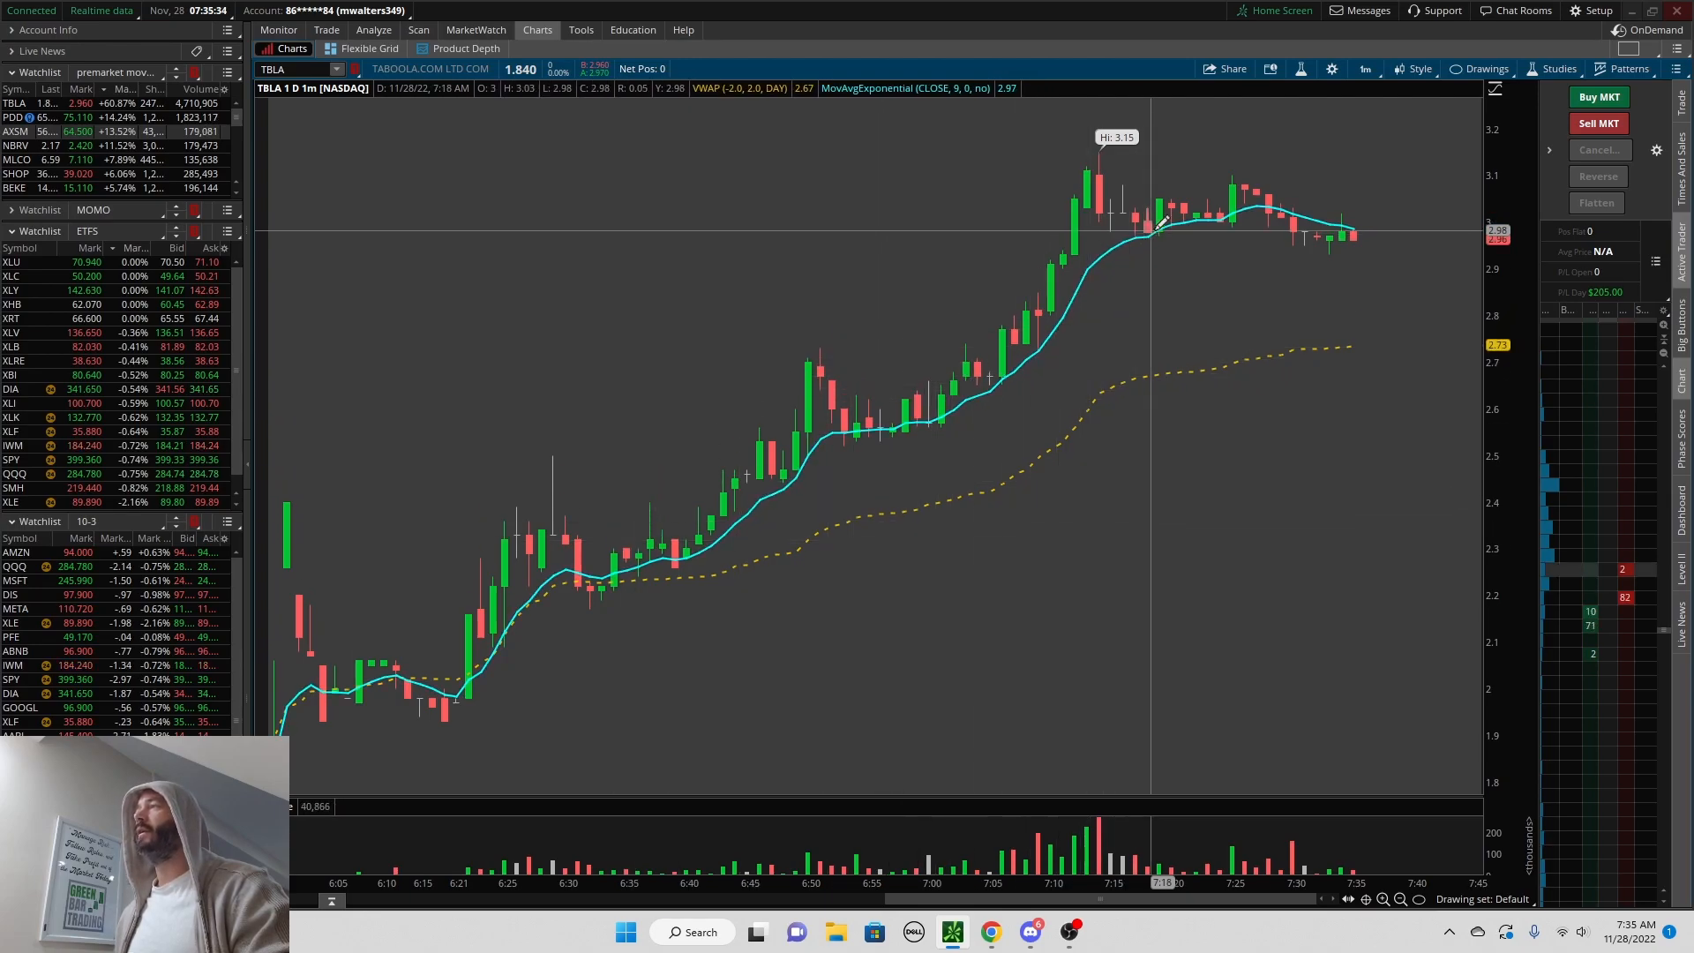
pyautogui.moveTo(864, 467)
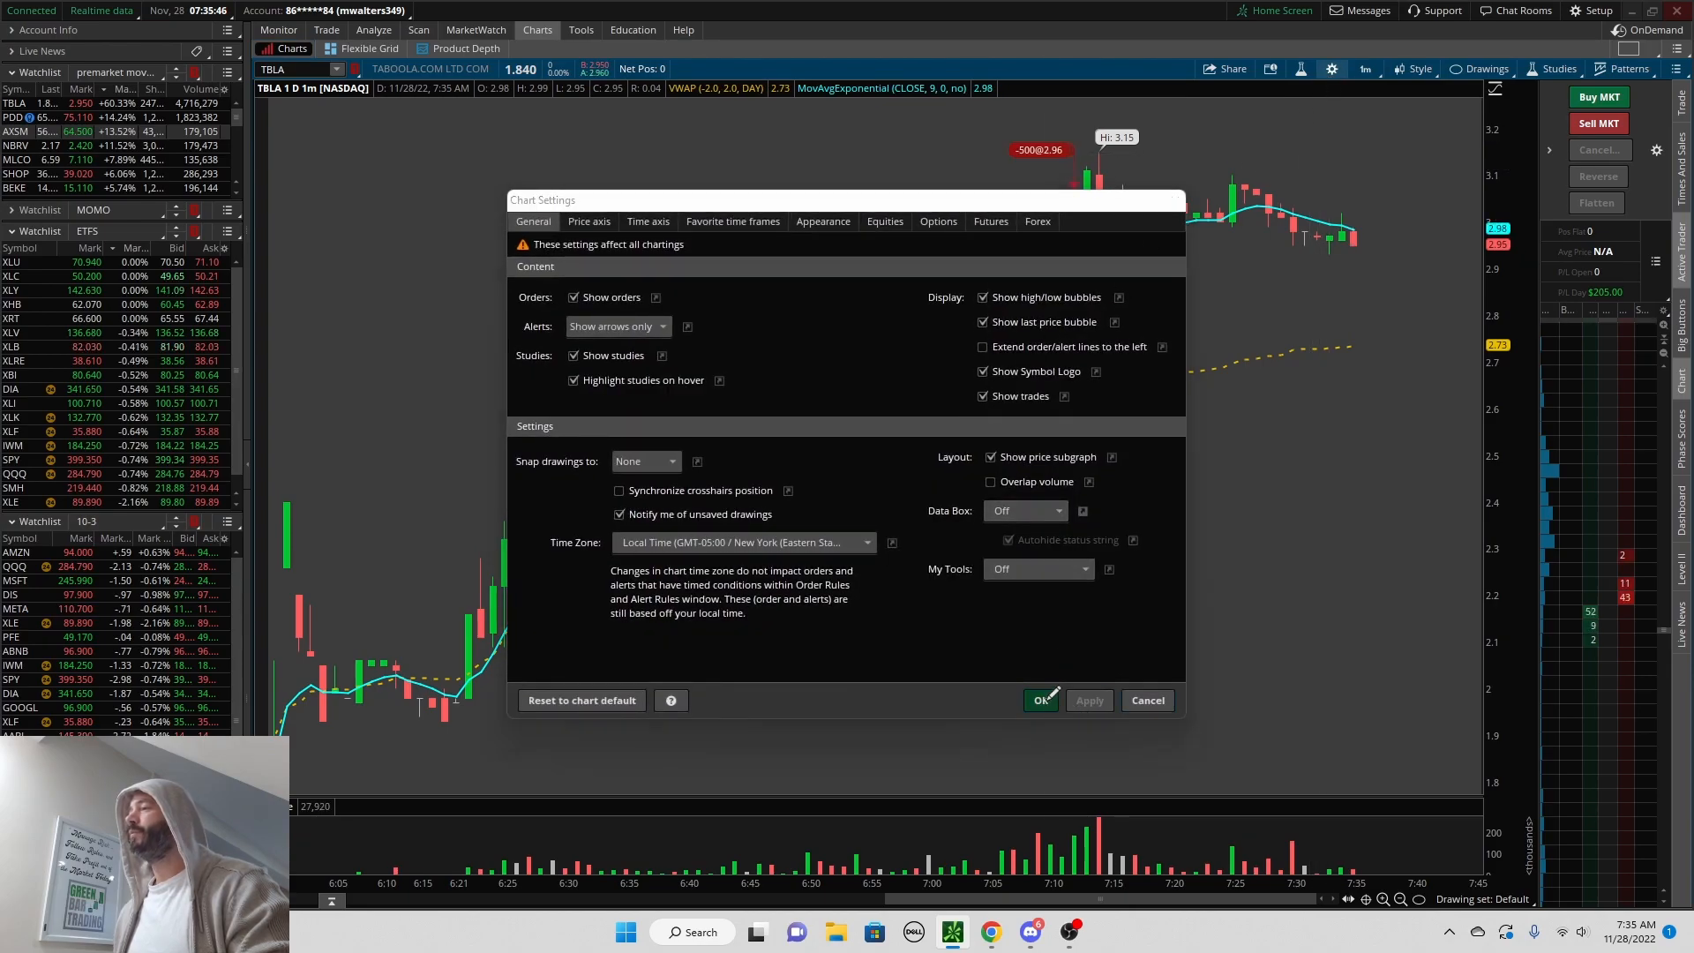
# Step: Apply Show trades so the 2.80 buy and 2.88/2.96 sells mark the 1-minute chart
pyautogui.click(1040, 700)
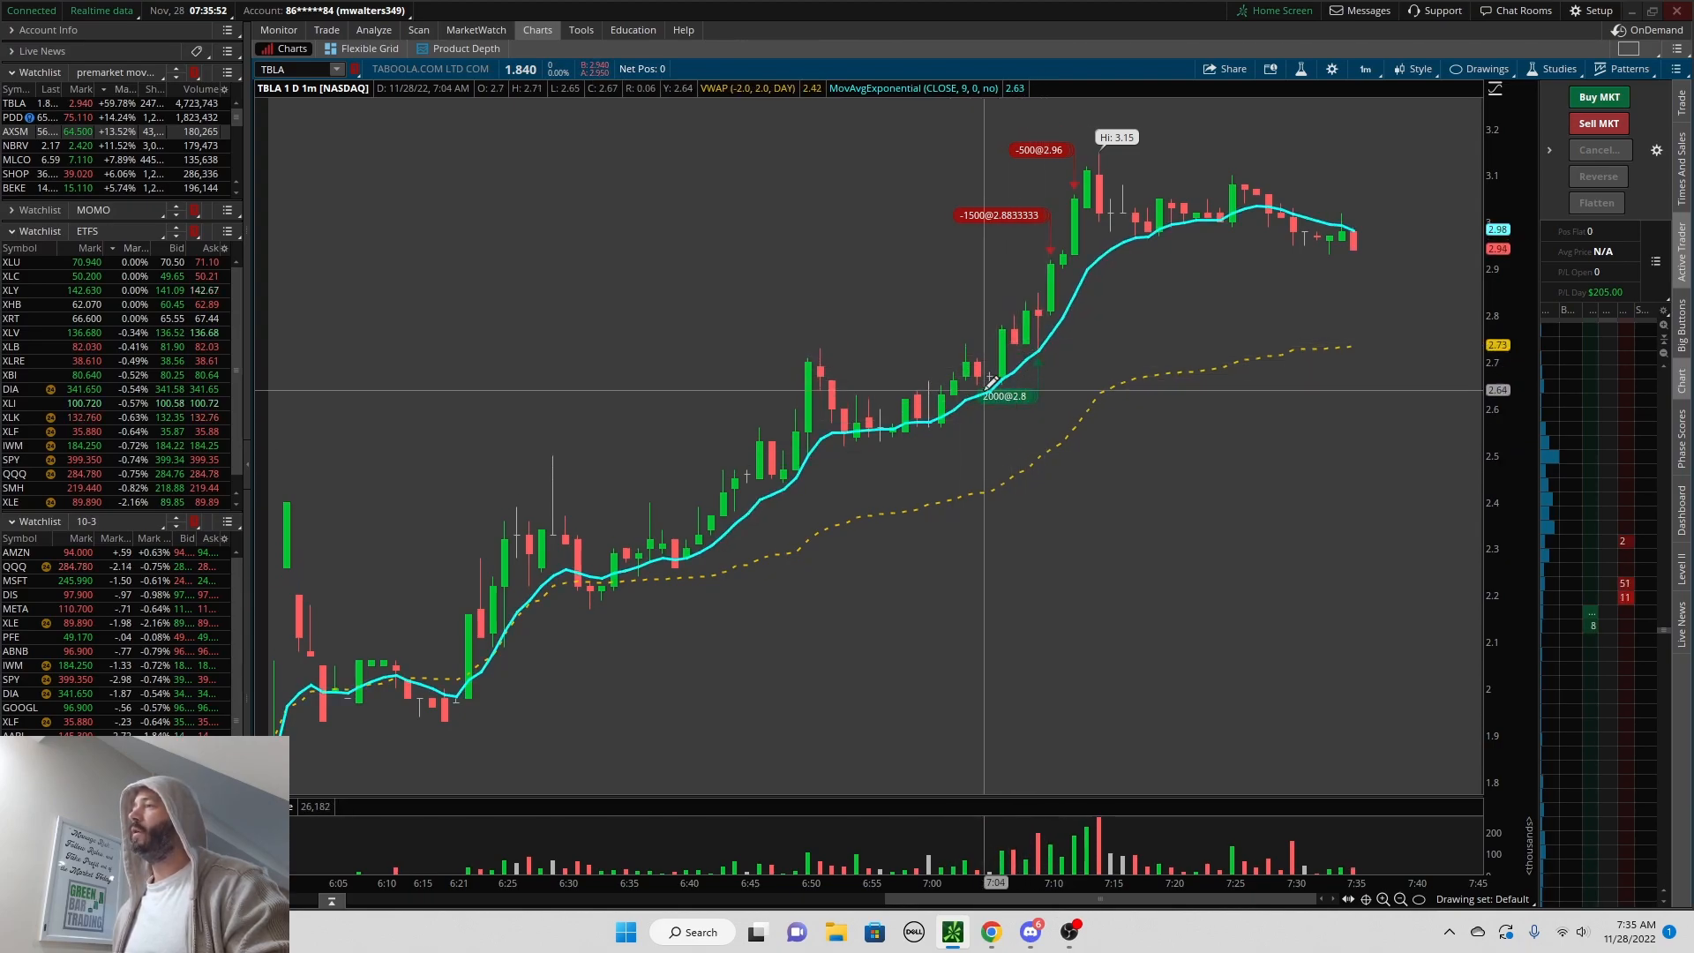
pyautogui.moveTo(1036, 368)
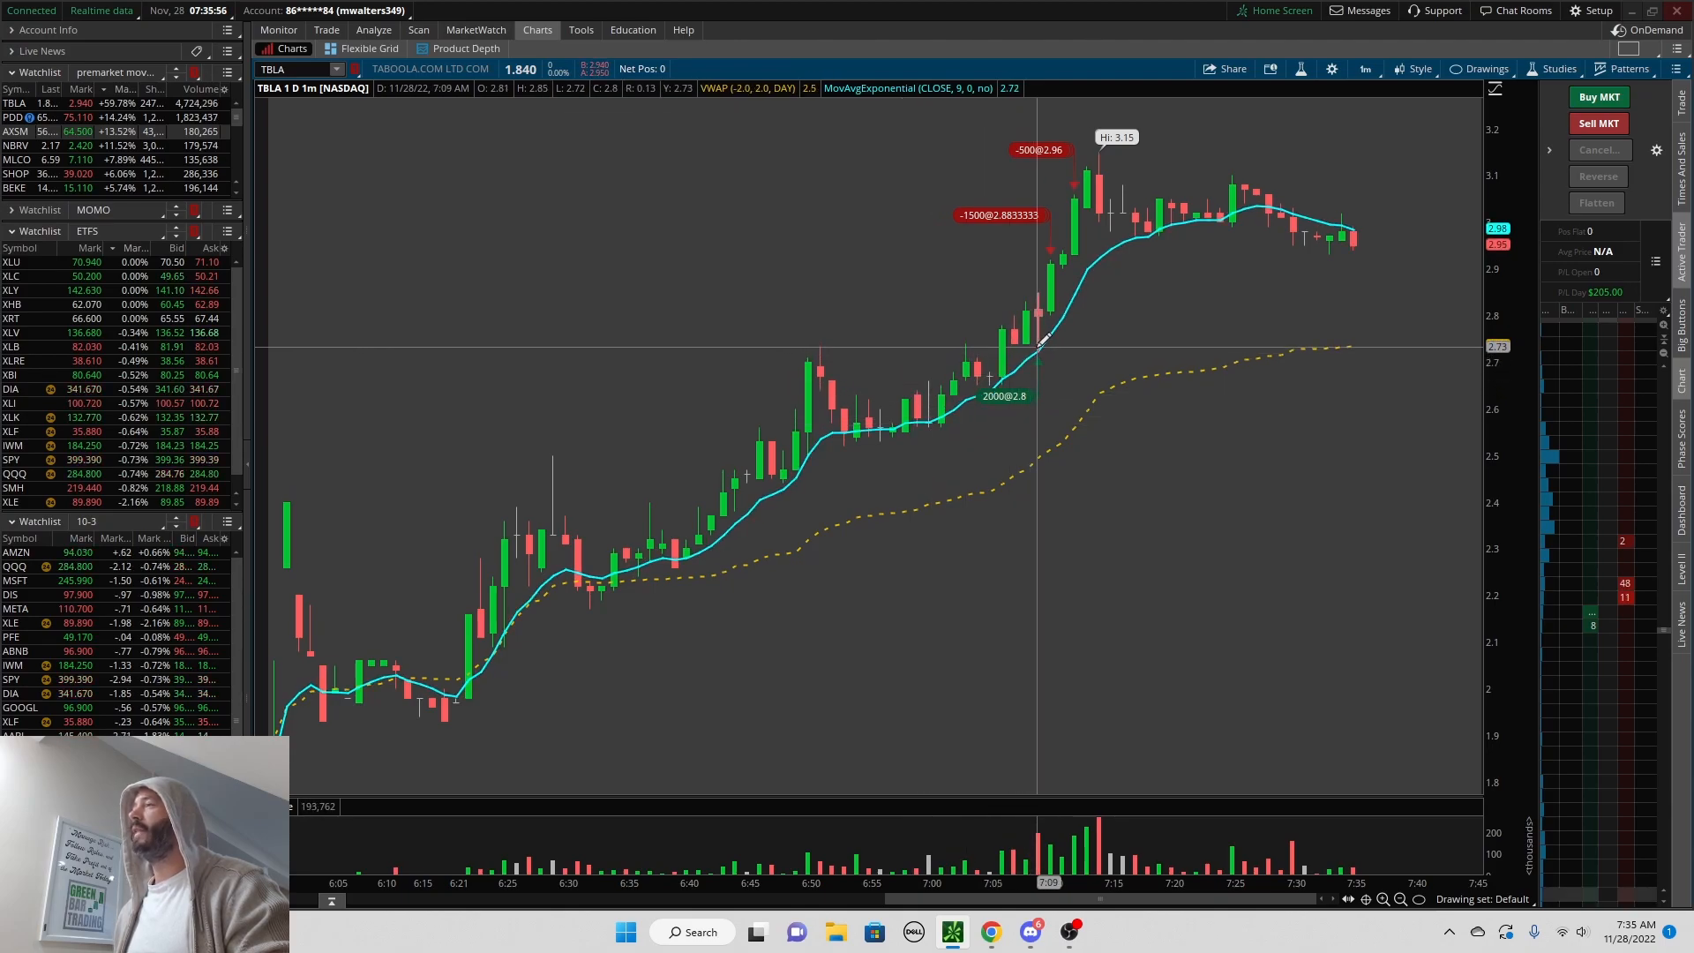
pyautogui.moveTo(1148, 508)
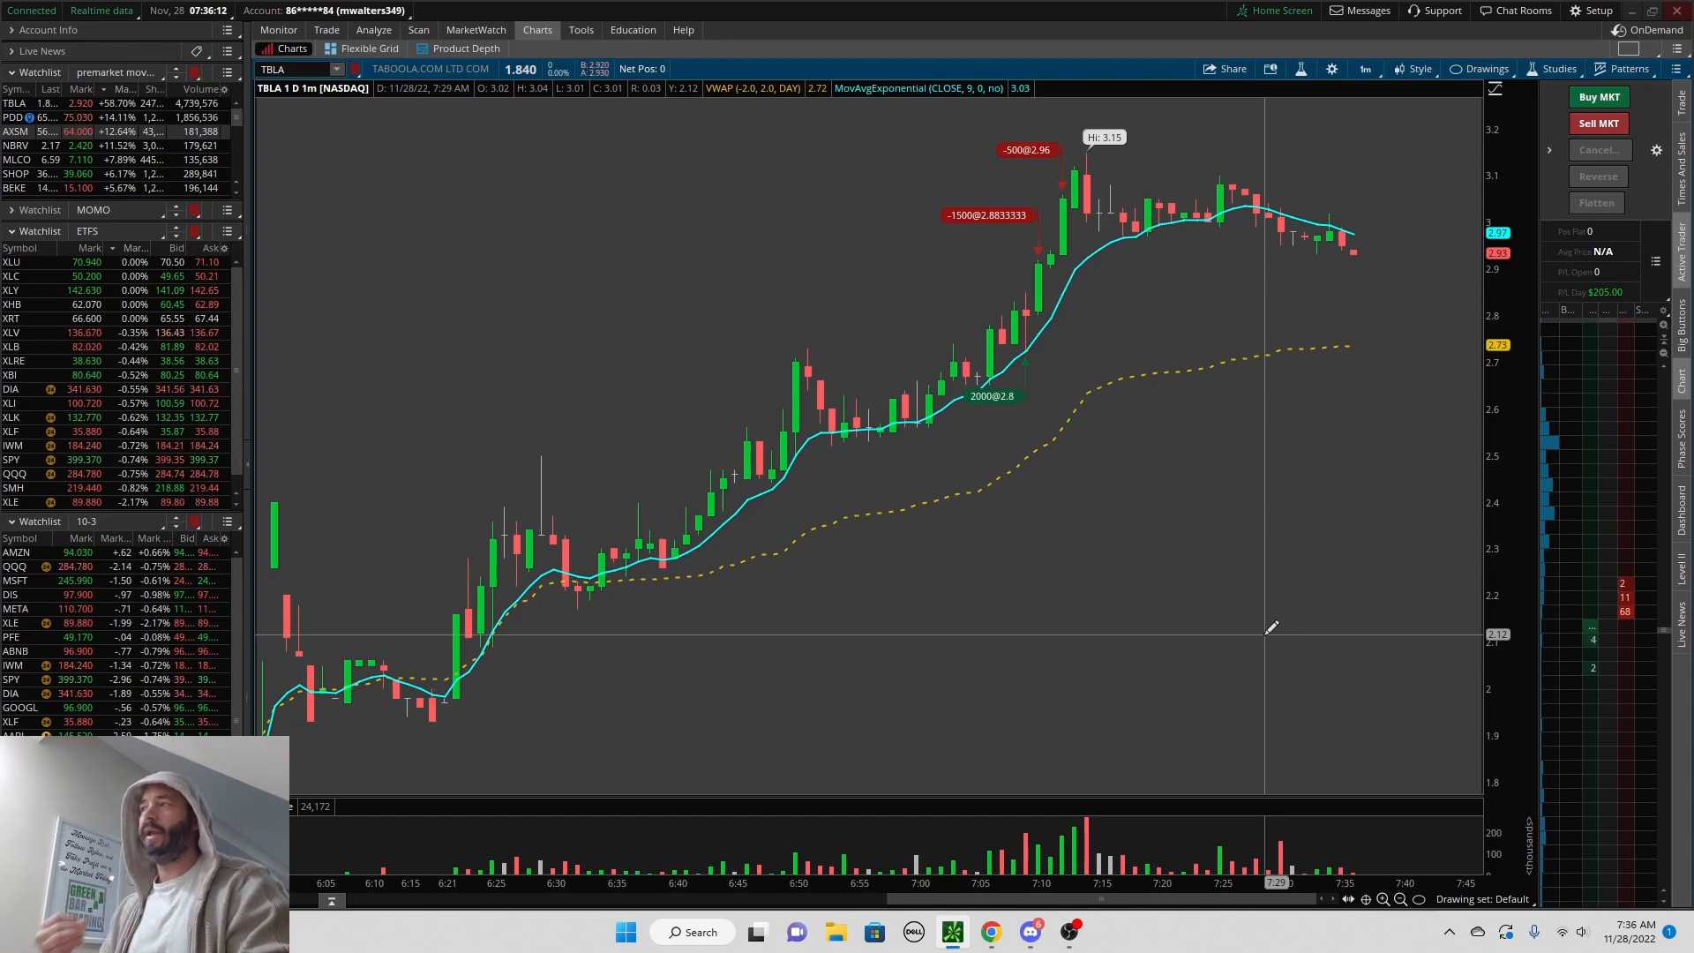
pyautogui.moveTo(1075, 296)
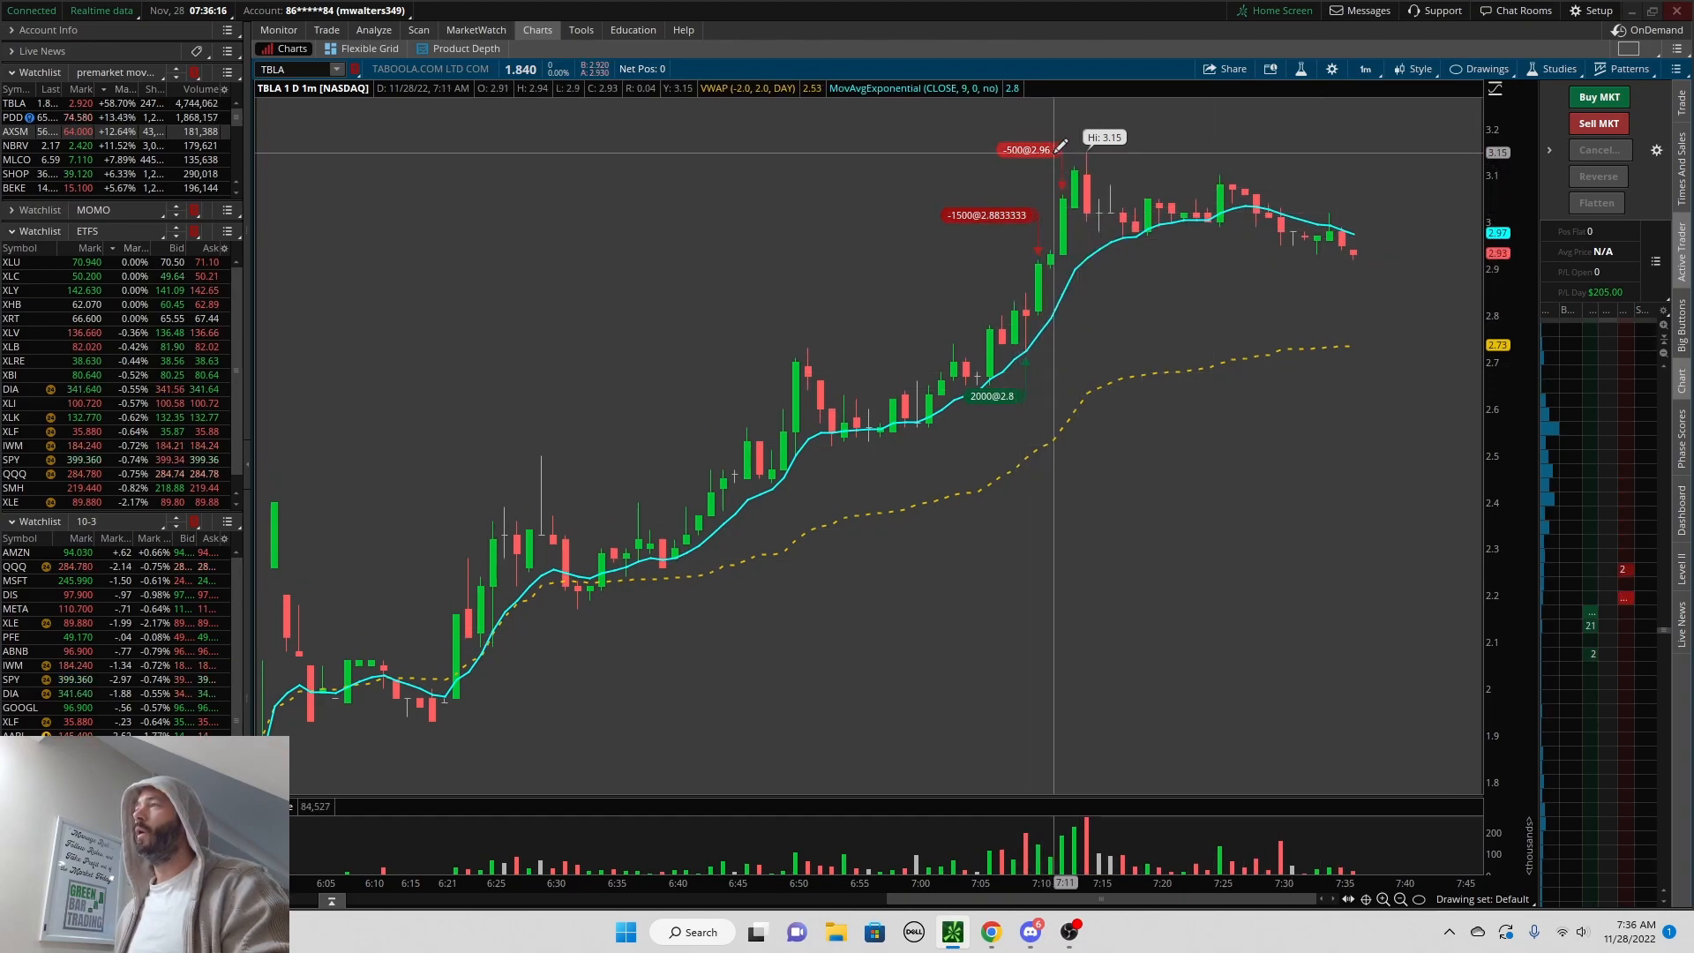
pyautogui.moveTo(1006, 421)
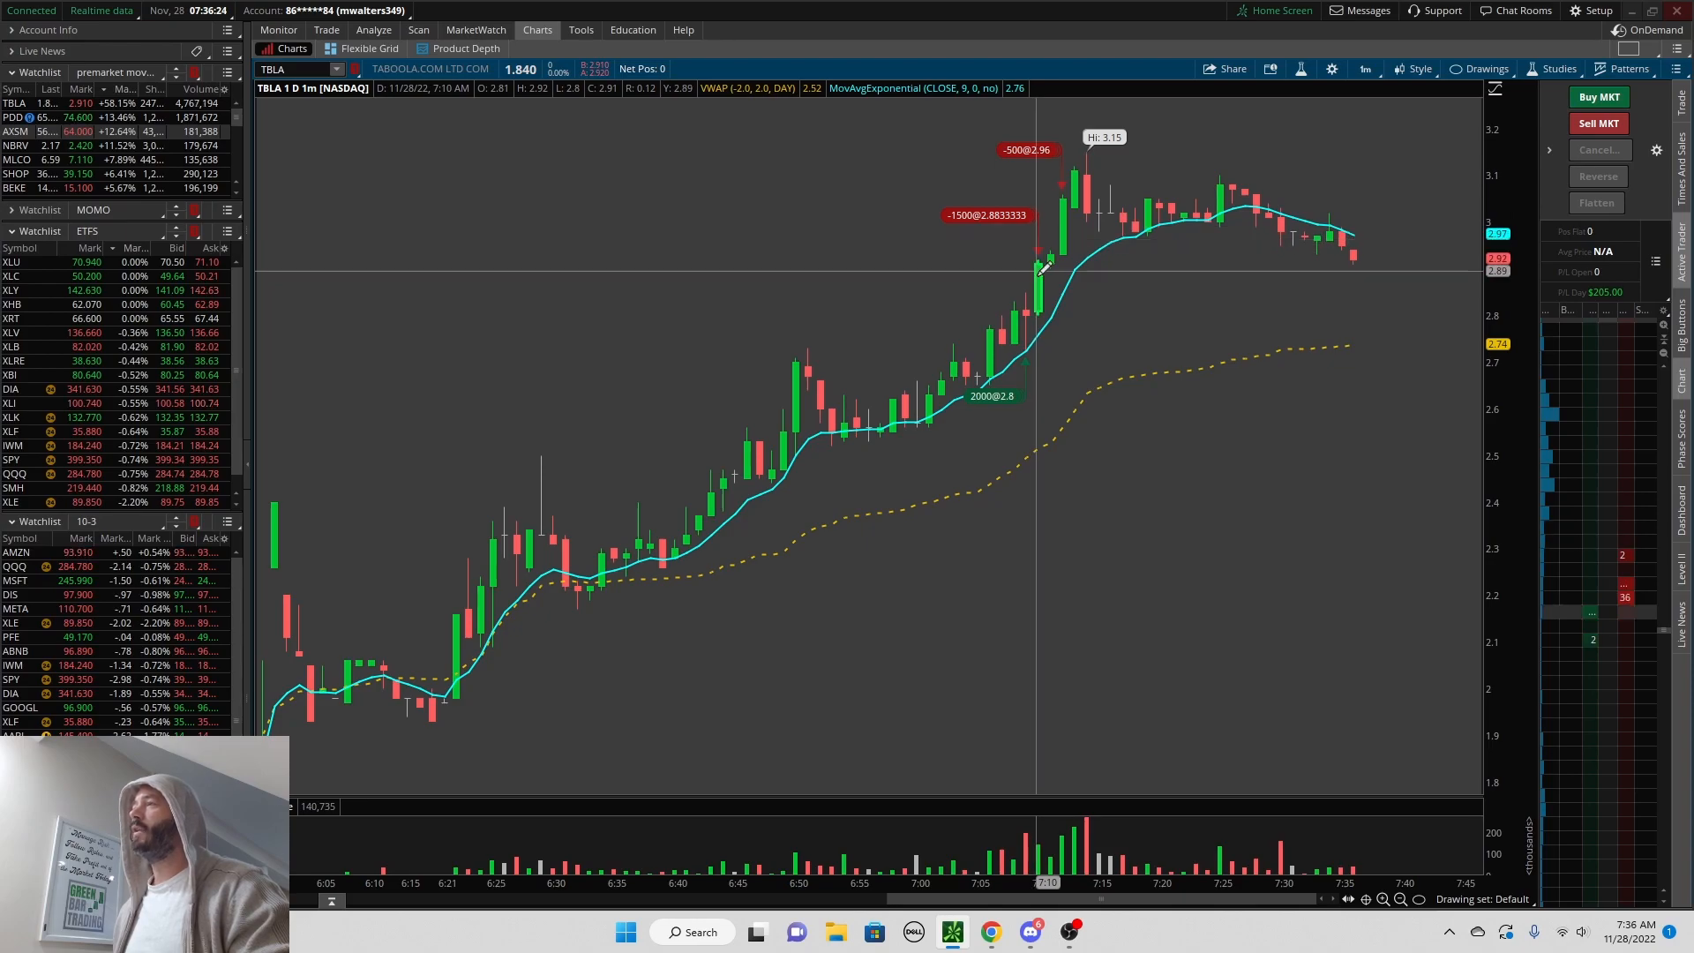
pyautogui.moveTo(1044, 321)
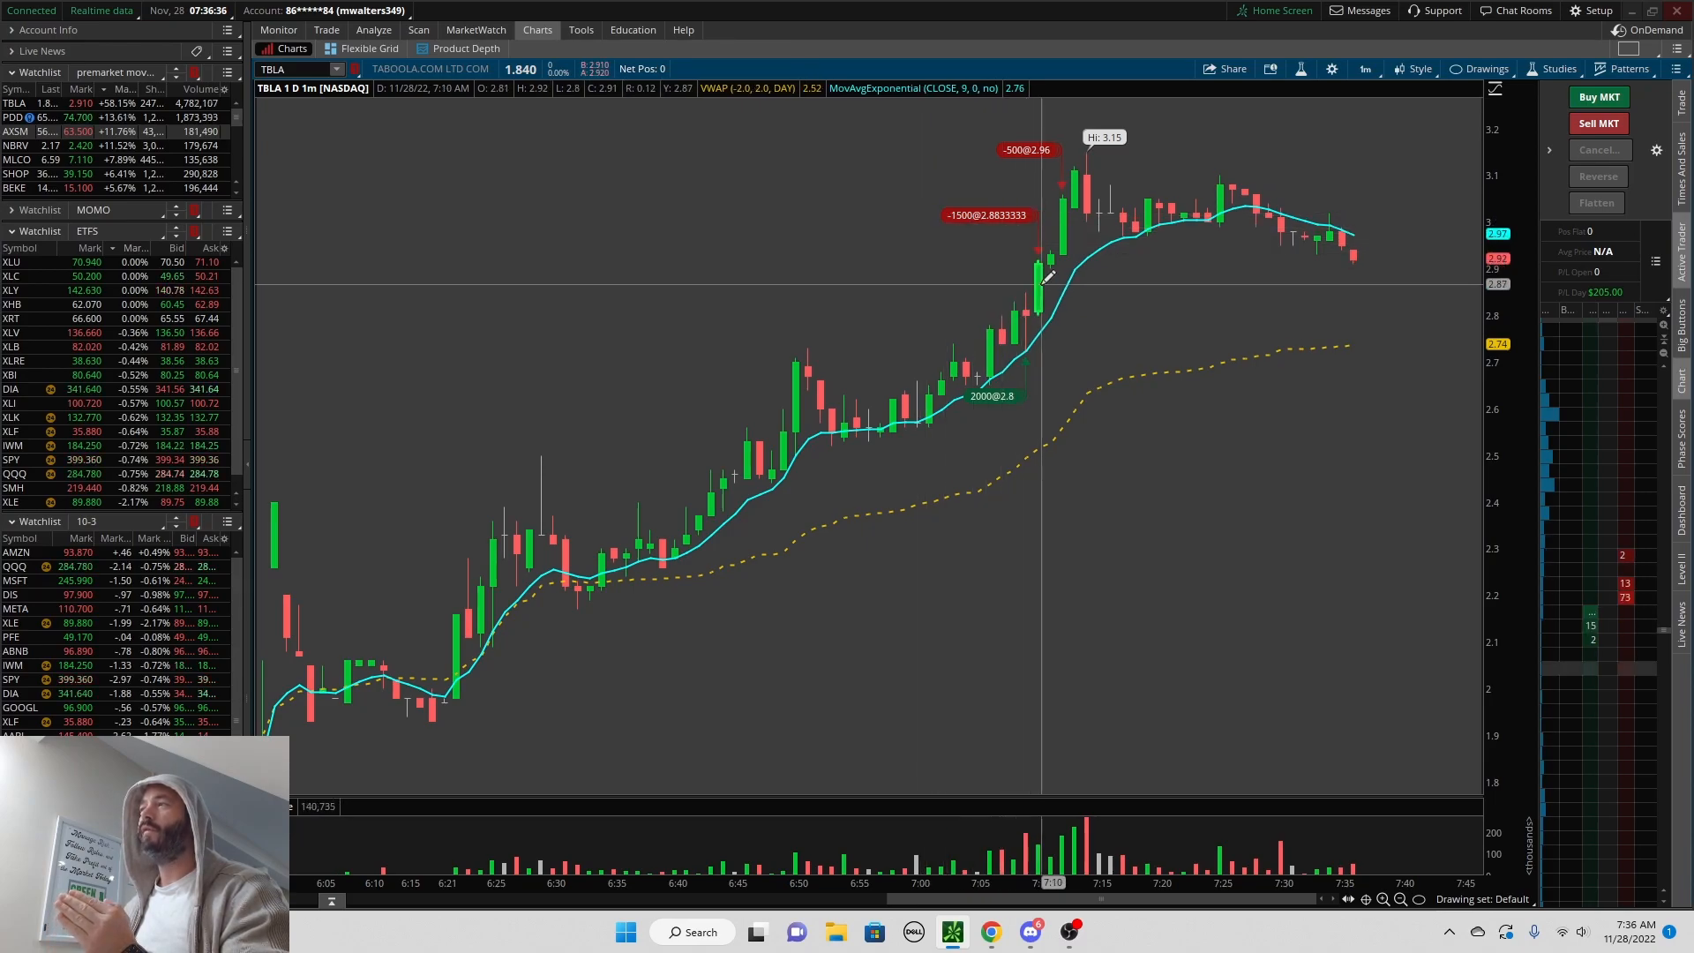
pyautogui.moveTo(1042, 255)
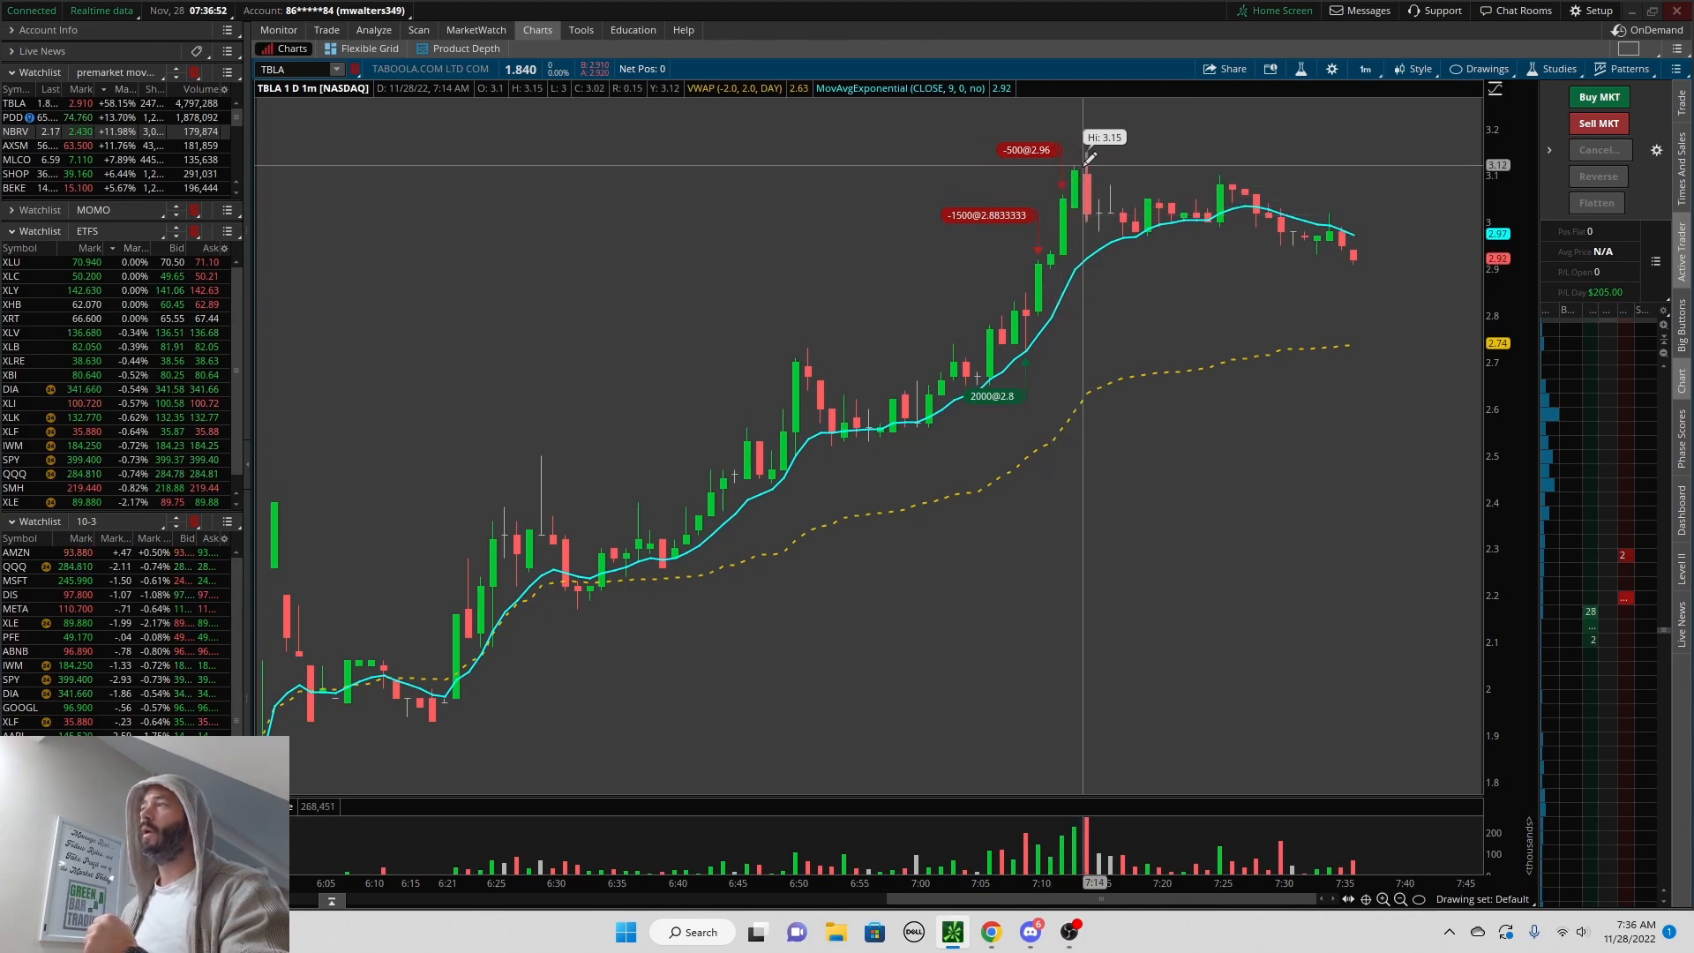
pyautogui.moveTo(1058, 304)
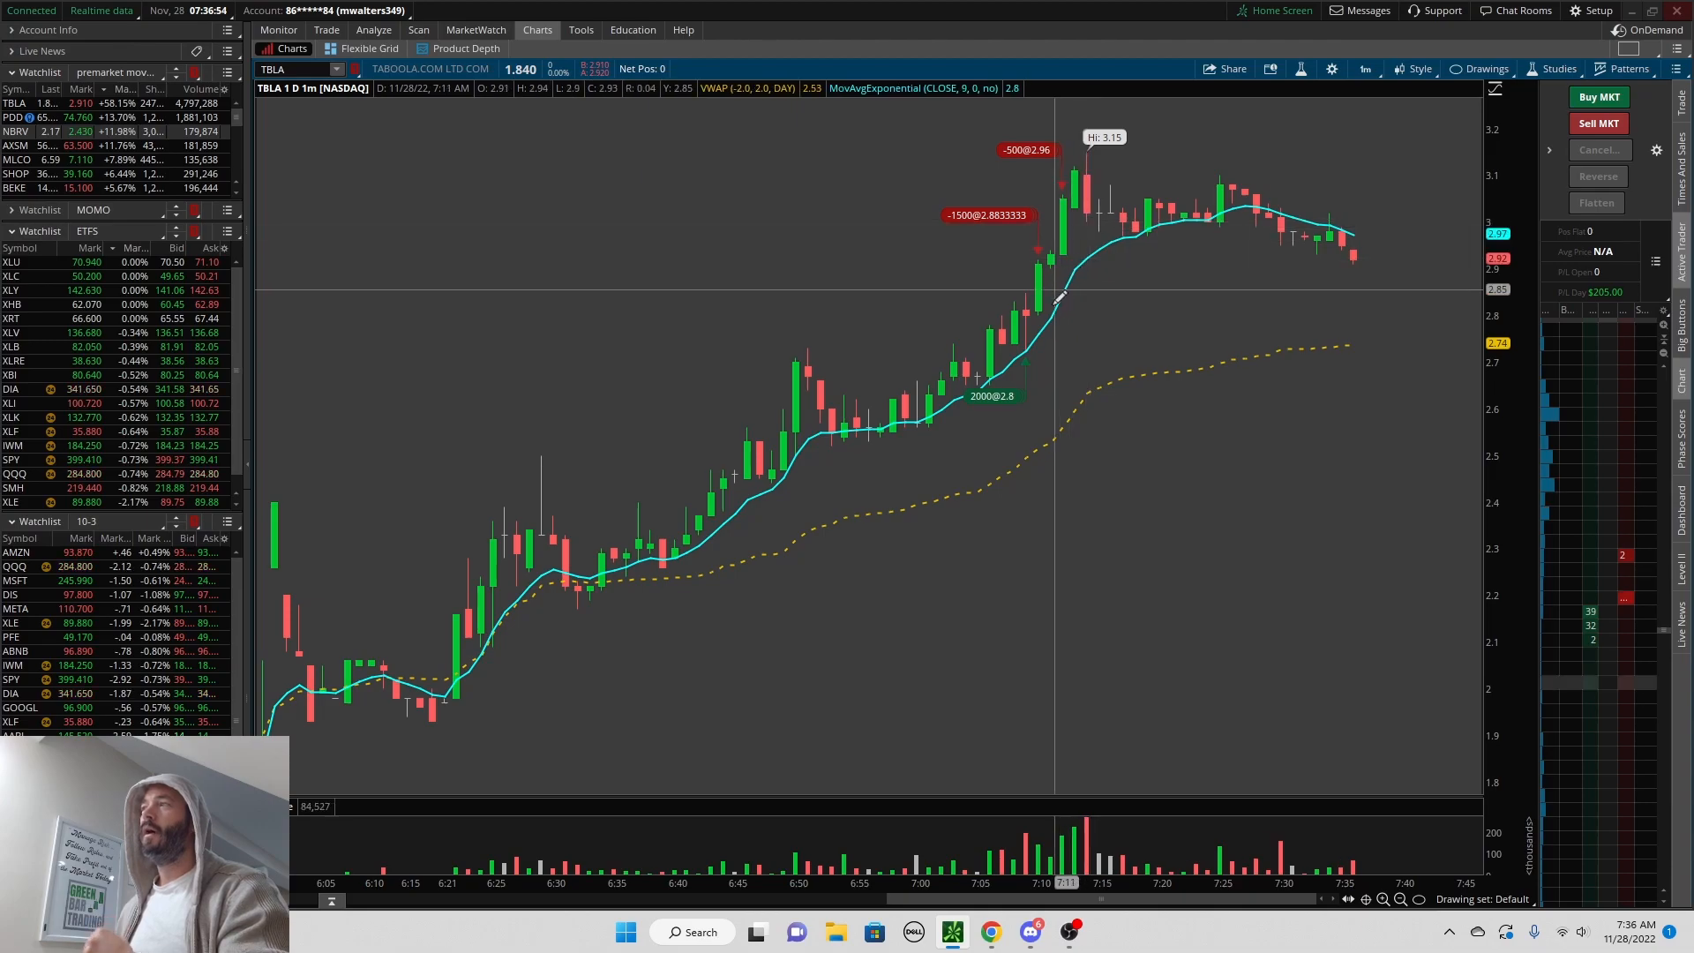
pyautogui.moveTo(1077, 371)
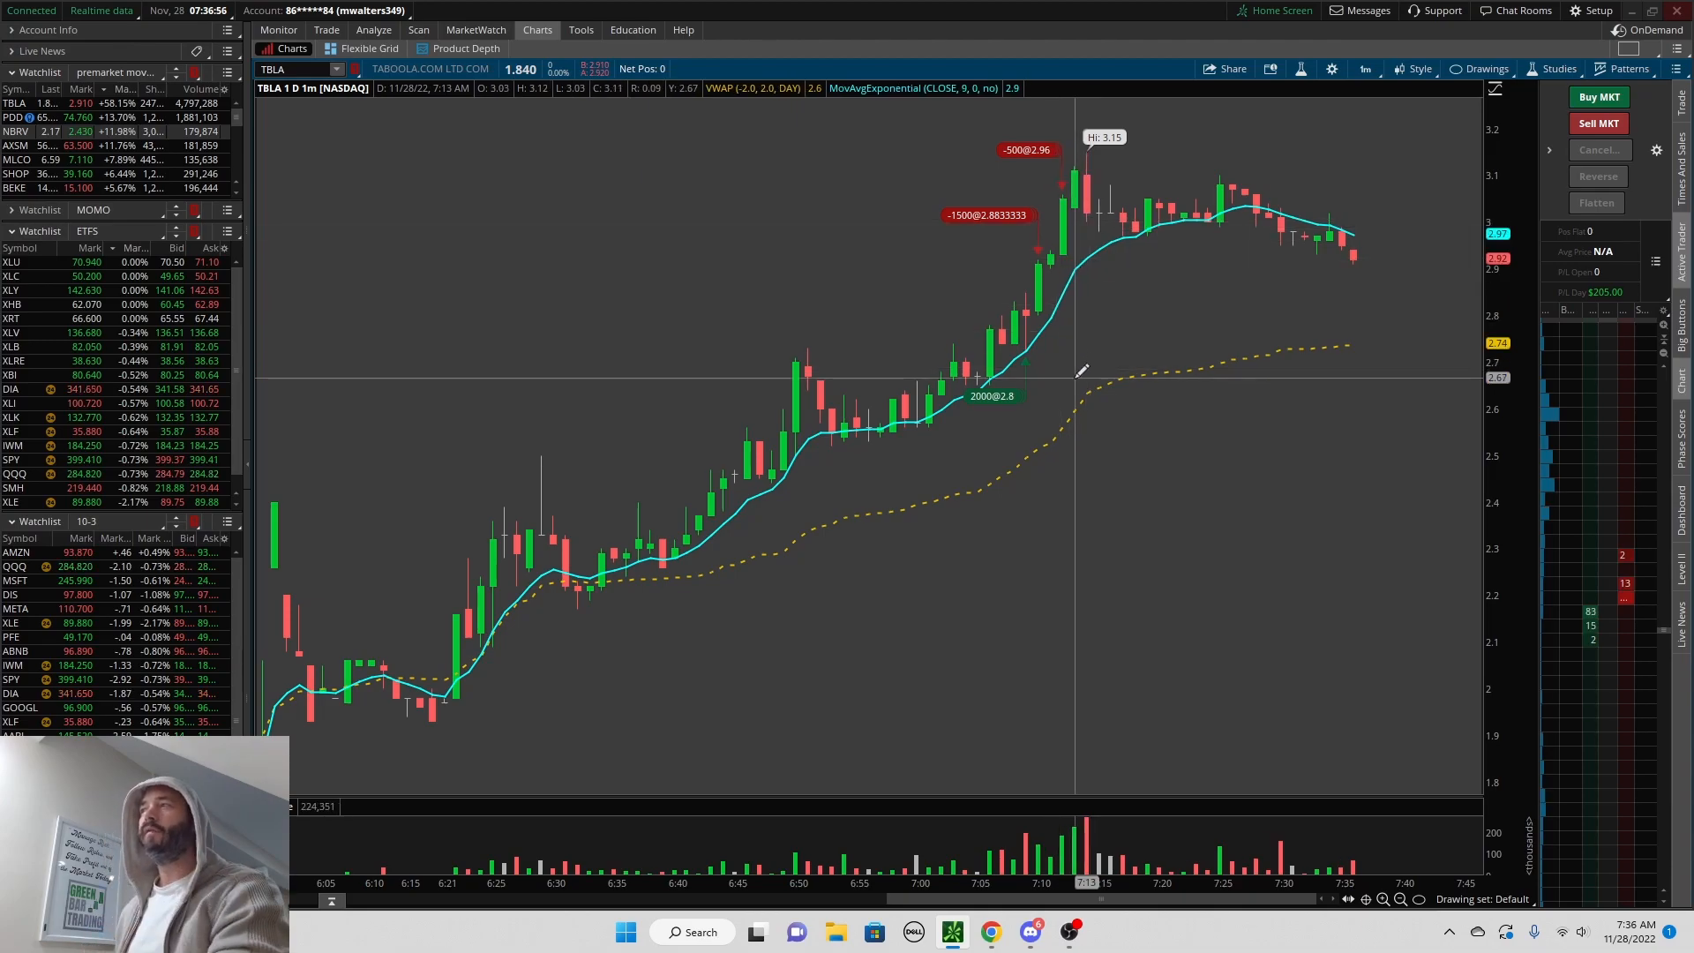
pyautogui.moveTo(936, 384)
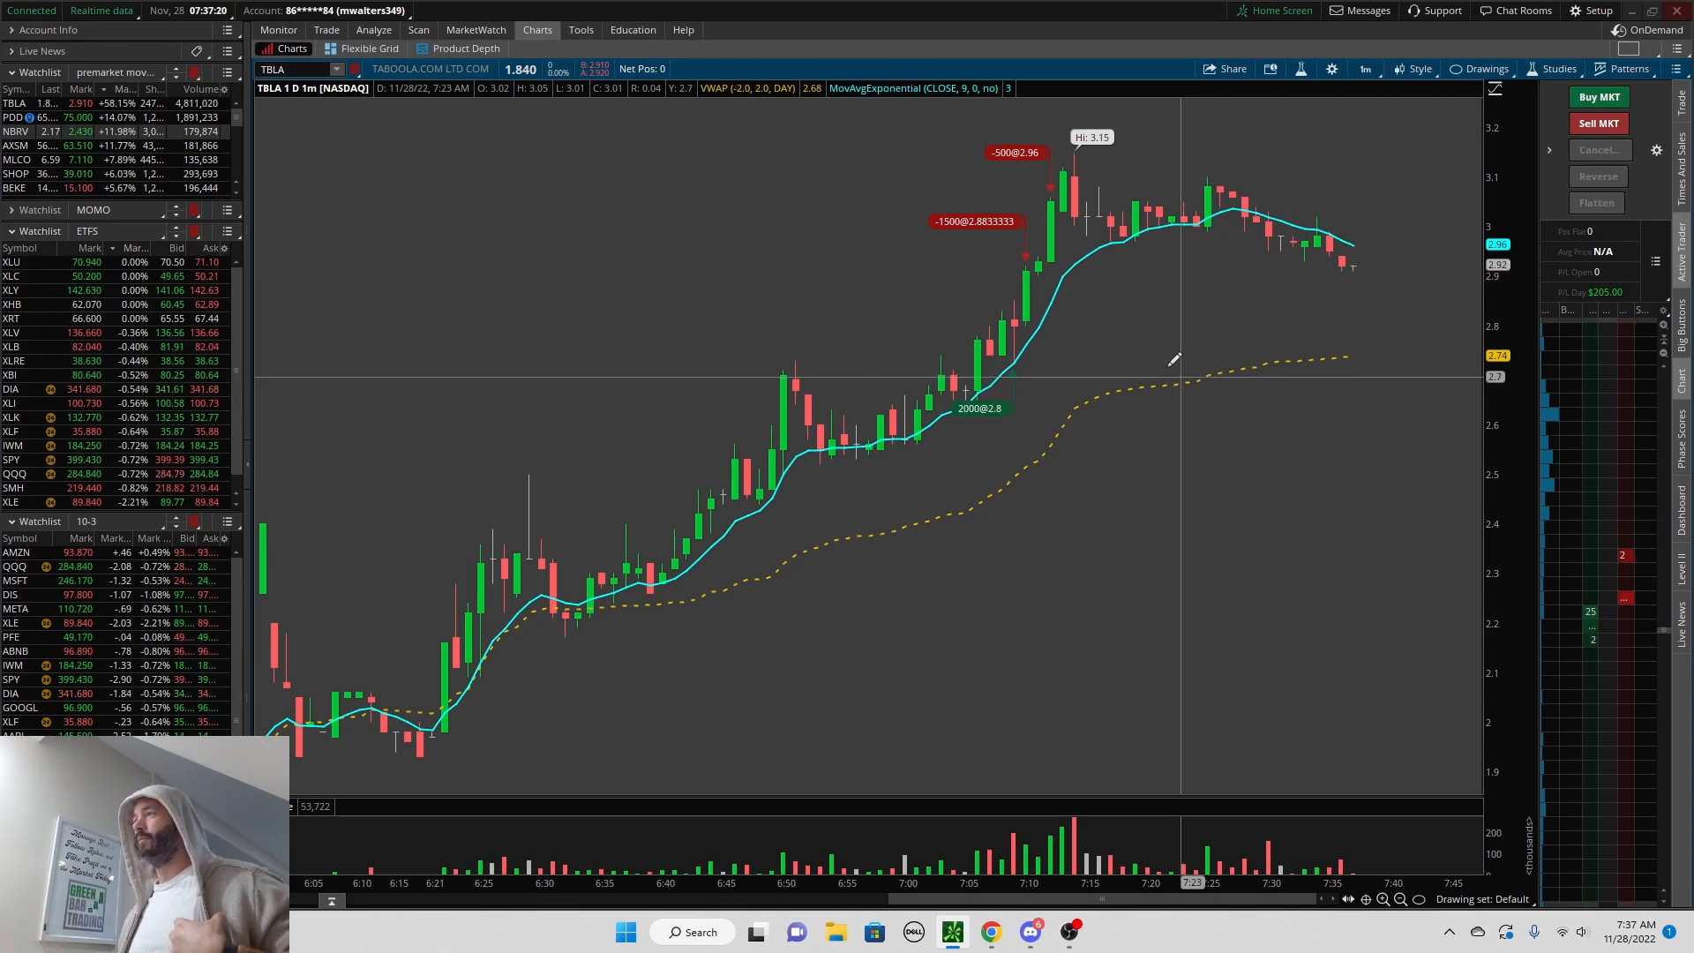
pyautogui.moveTo(1032, 313)
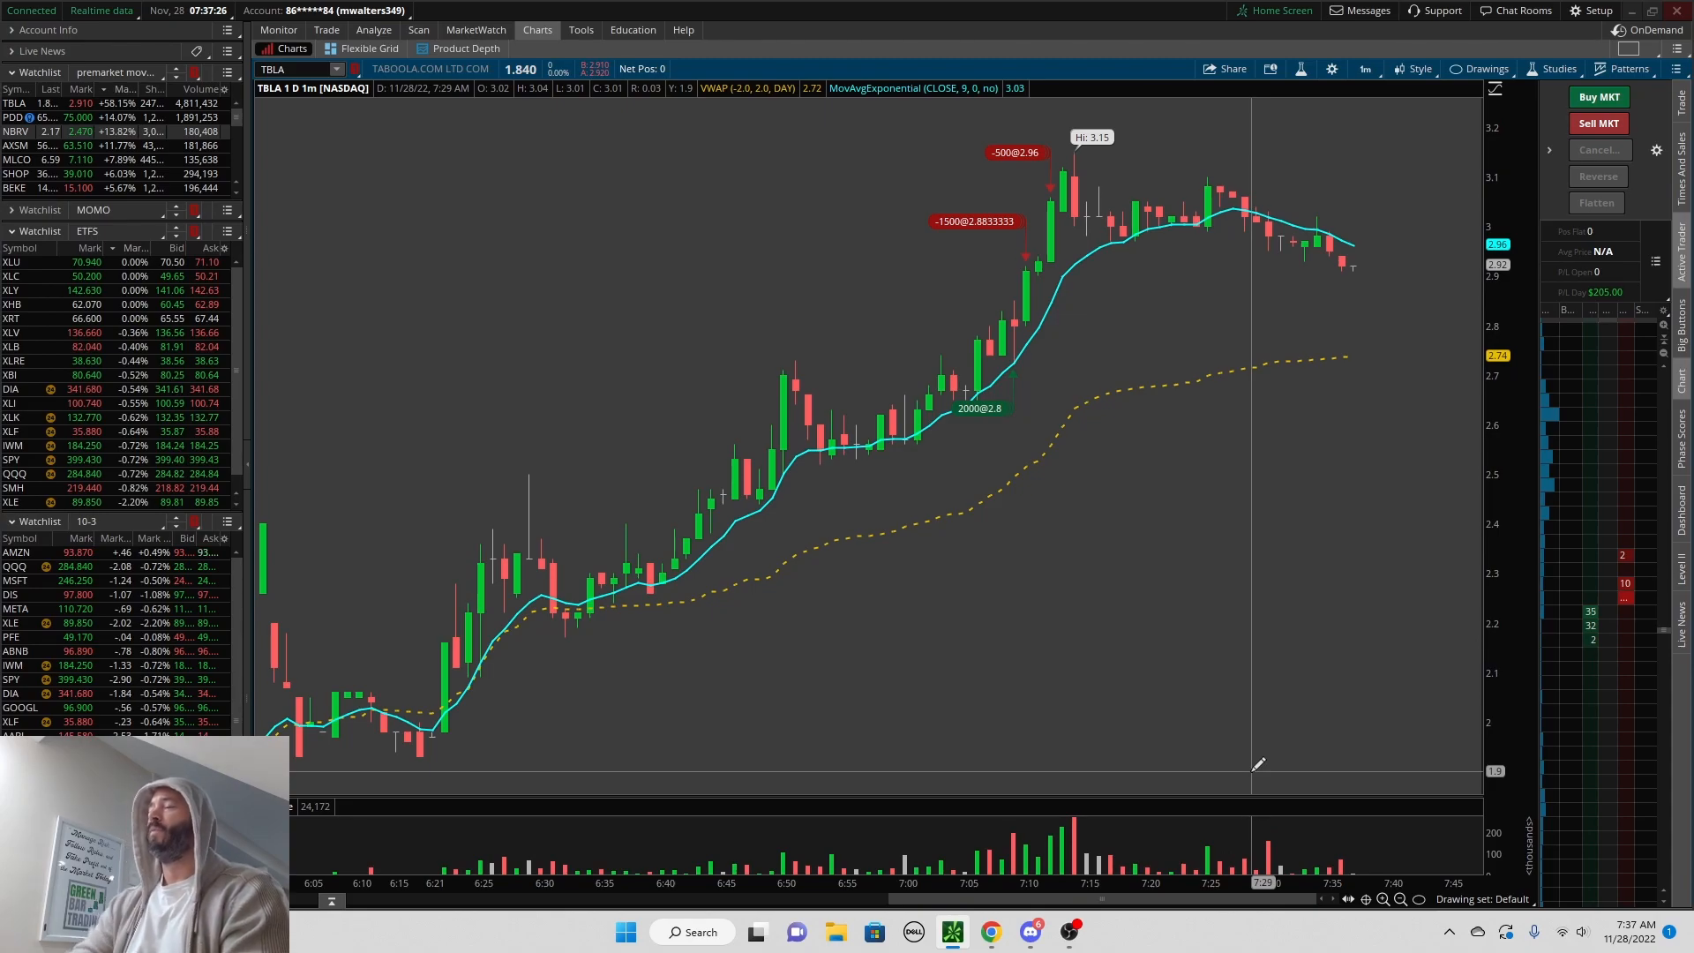
pyautogui.moveTo(1009, 321)
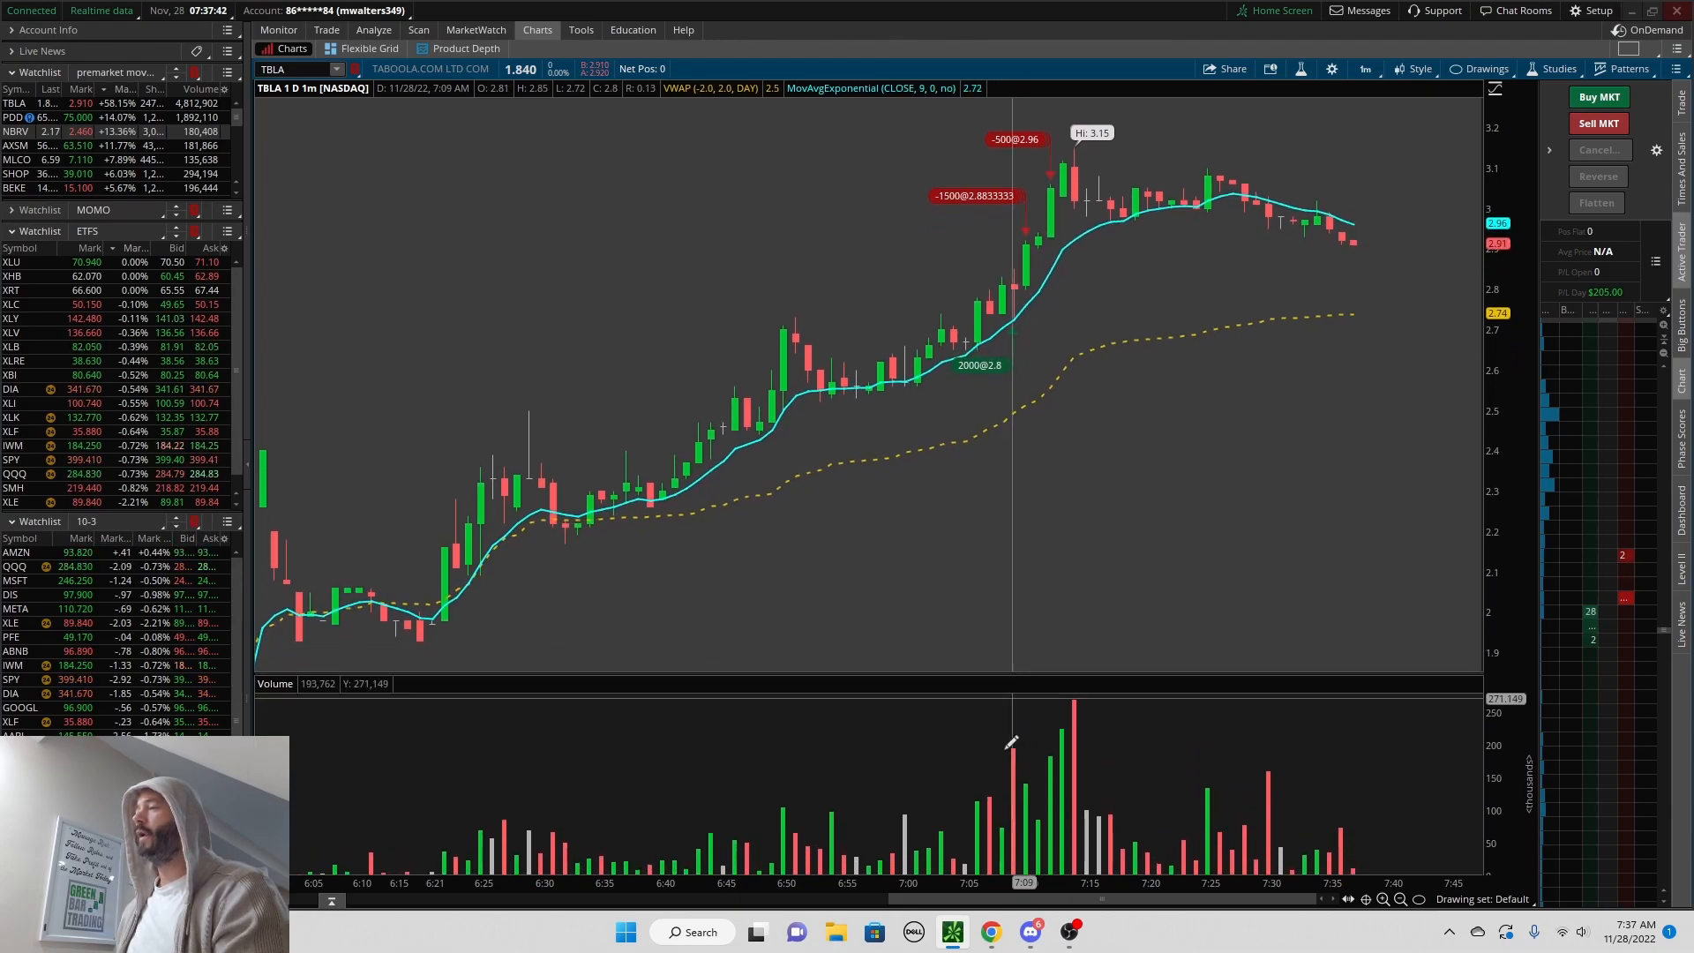
pyautogui.moveTo(1083, 773)
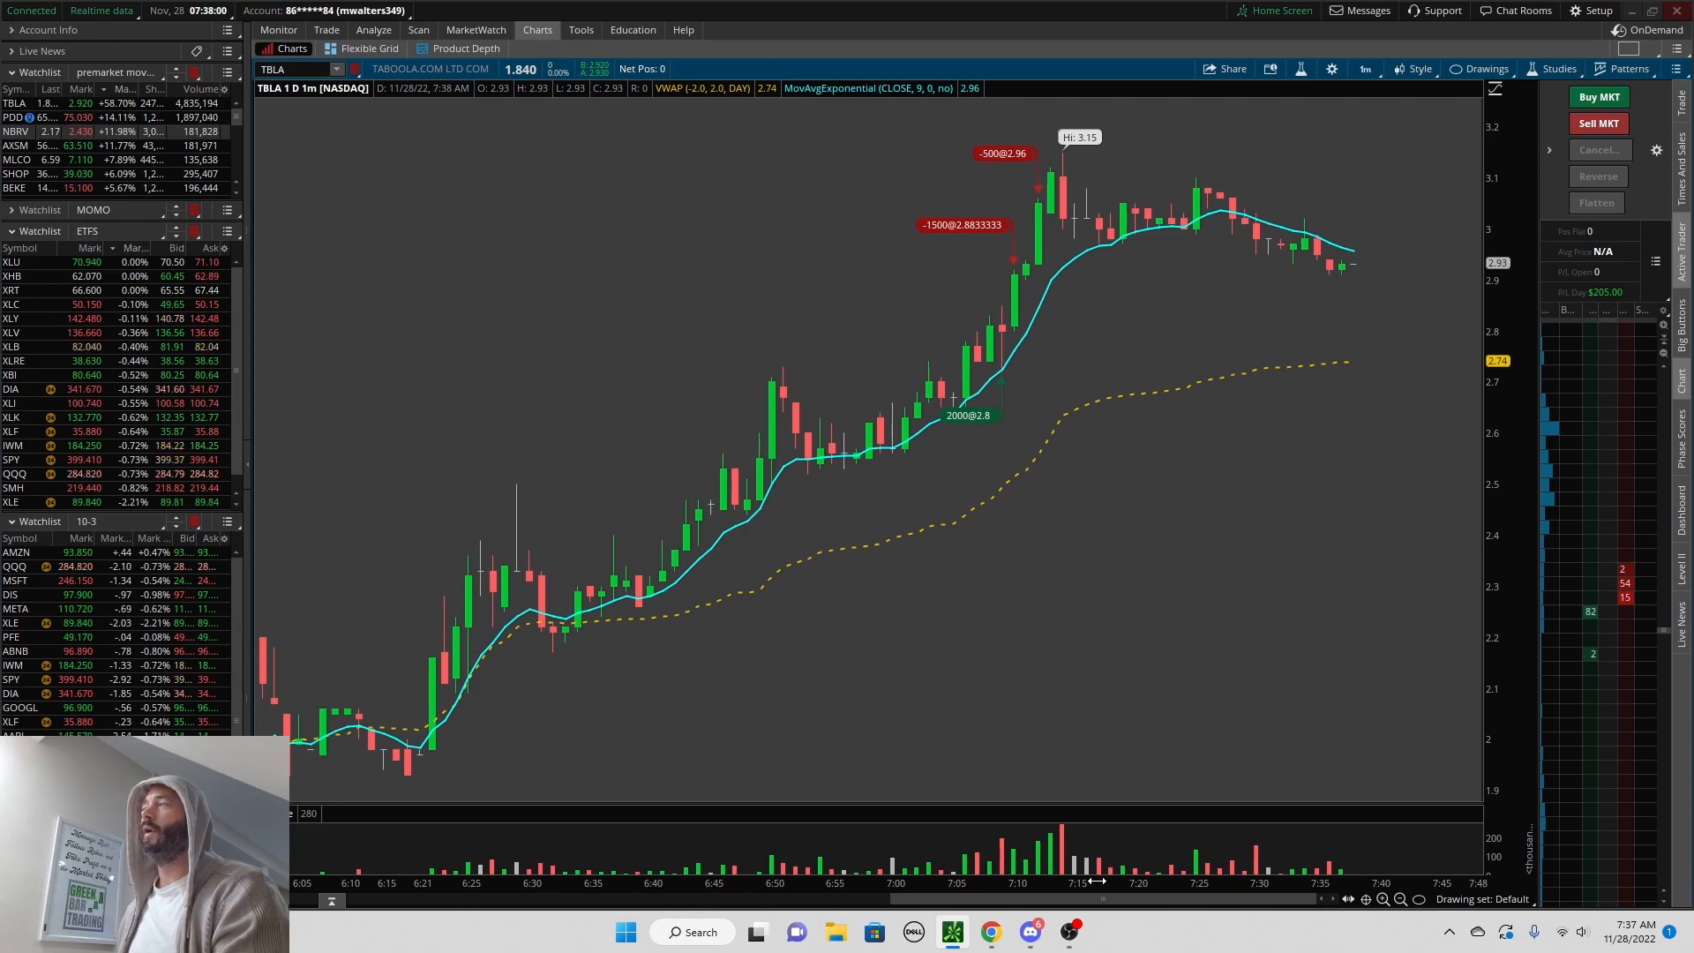
pyautogui.moveTo(1018, 374)
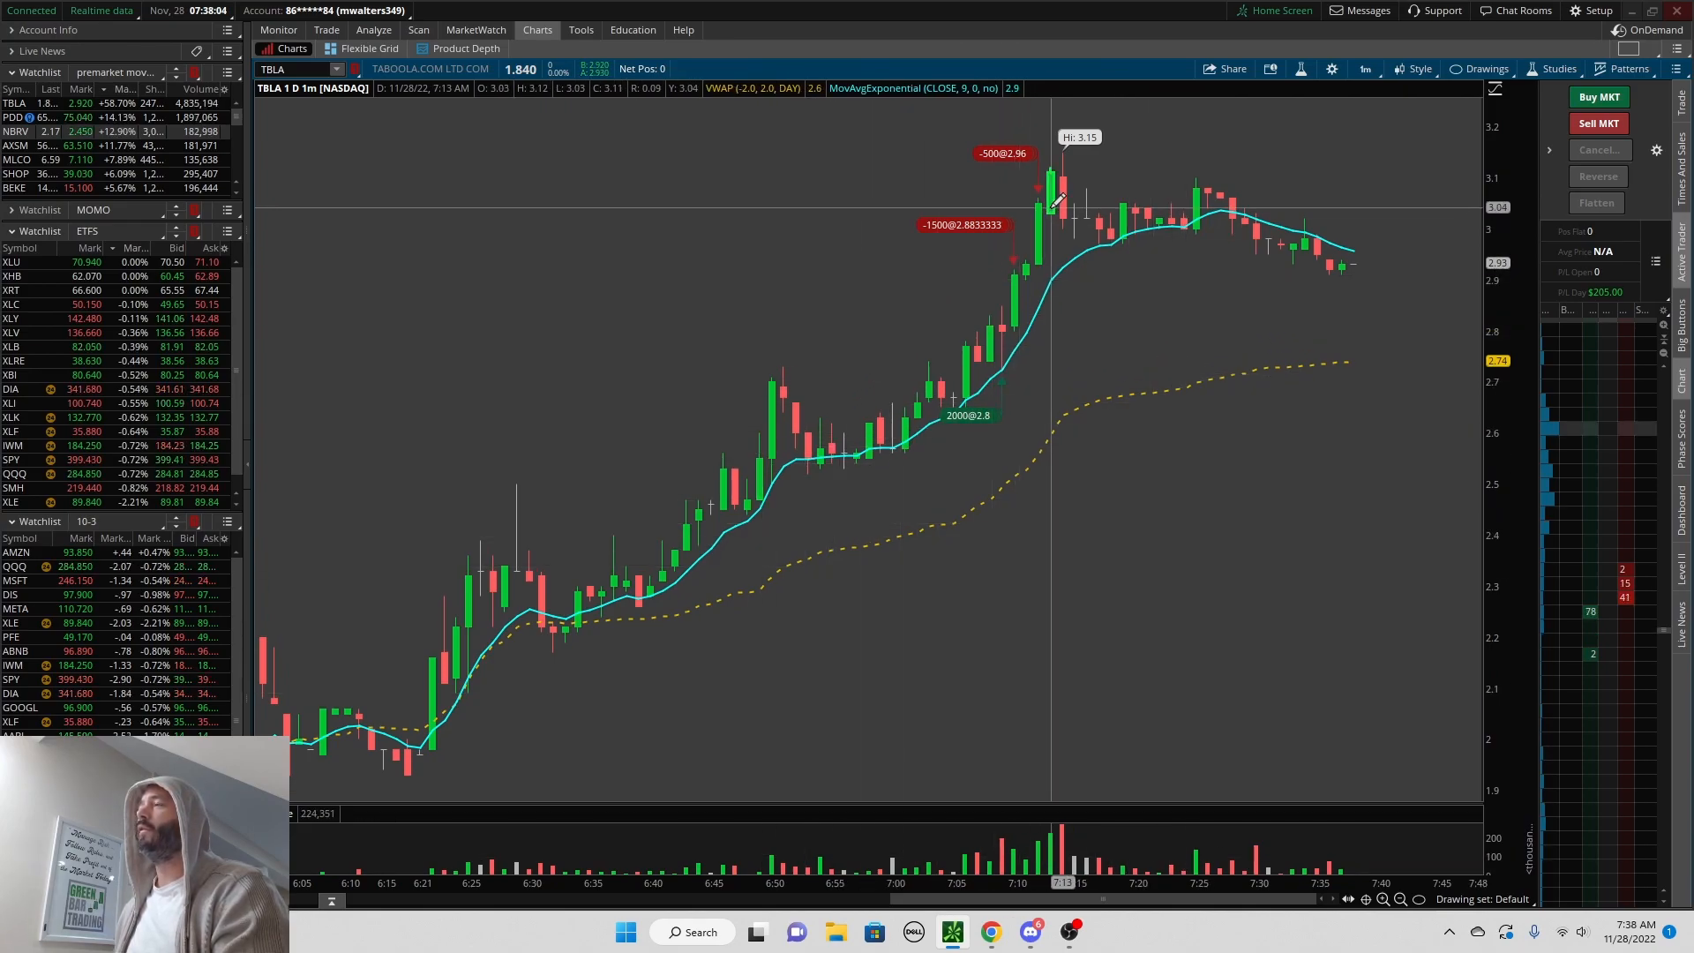
pyautogui.moveTo(1394, 366)
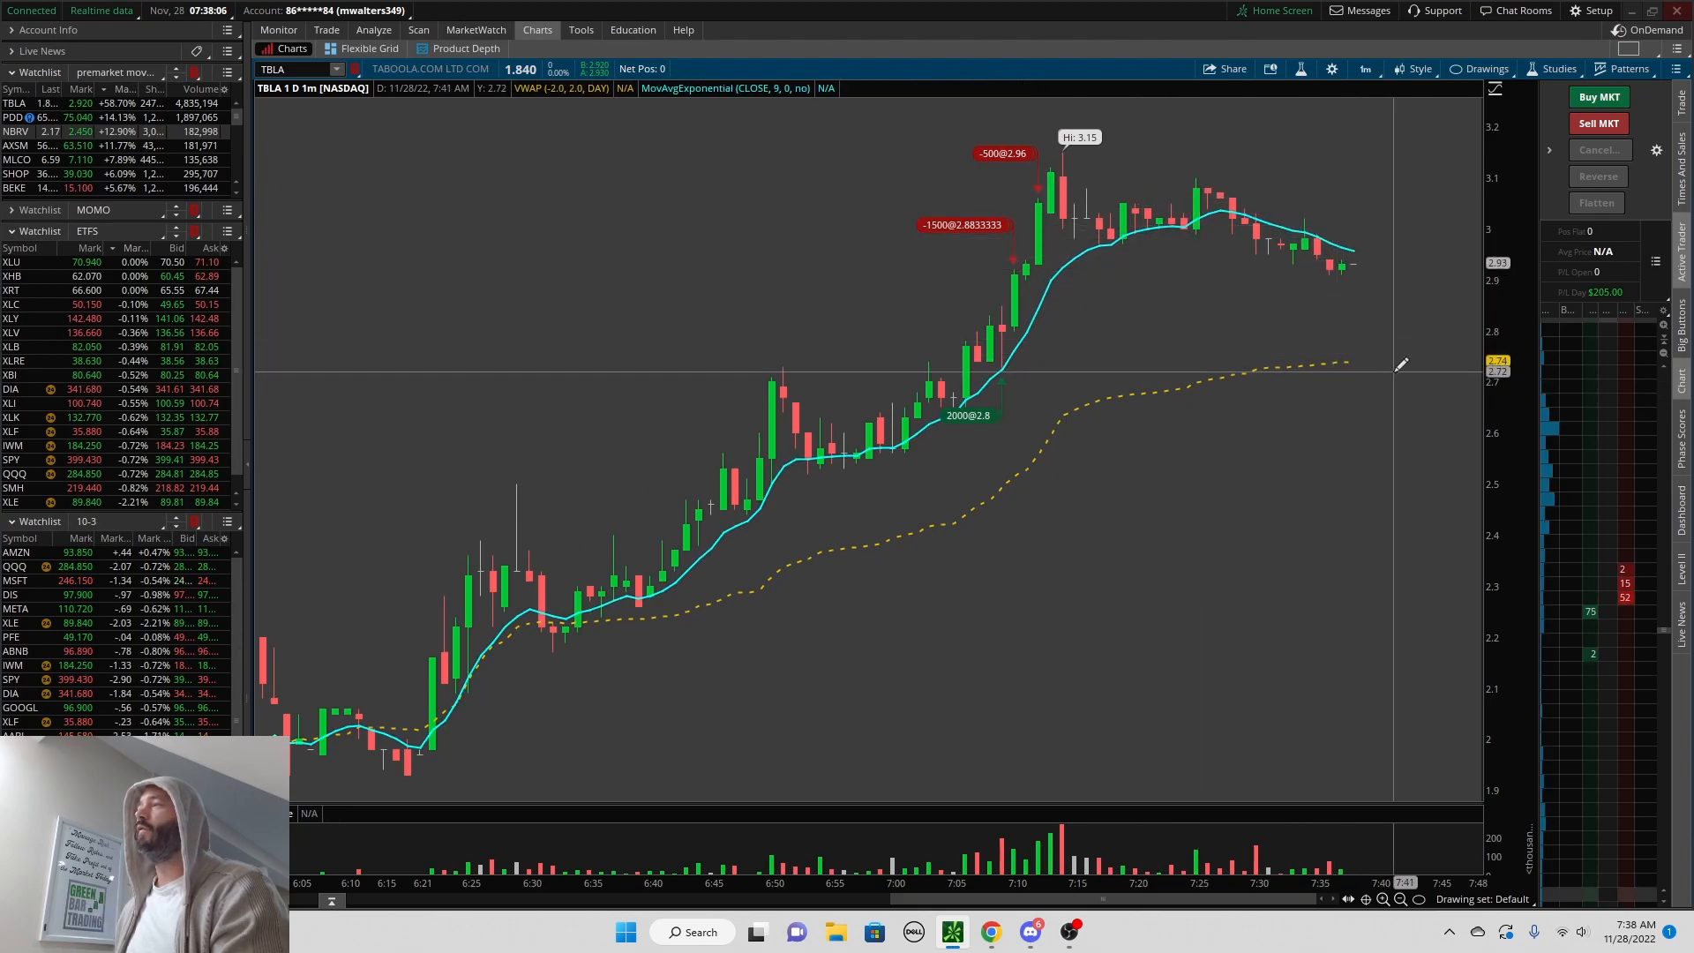
pyautogui.moveTo(1152, 498)
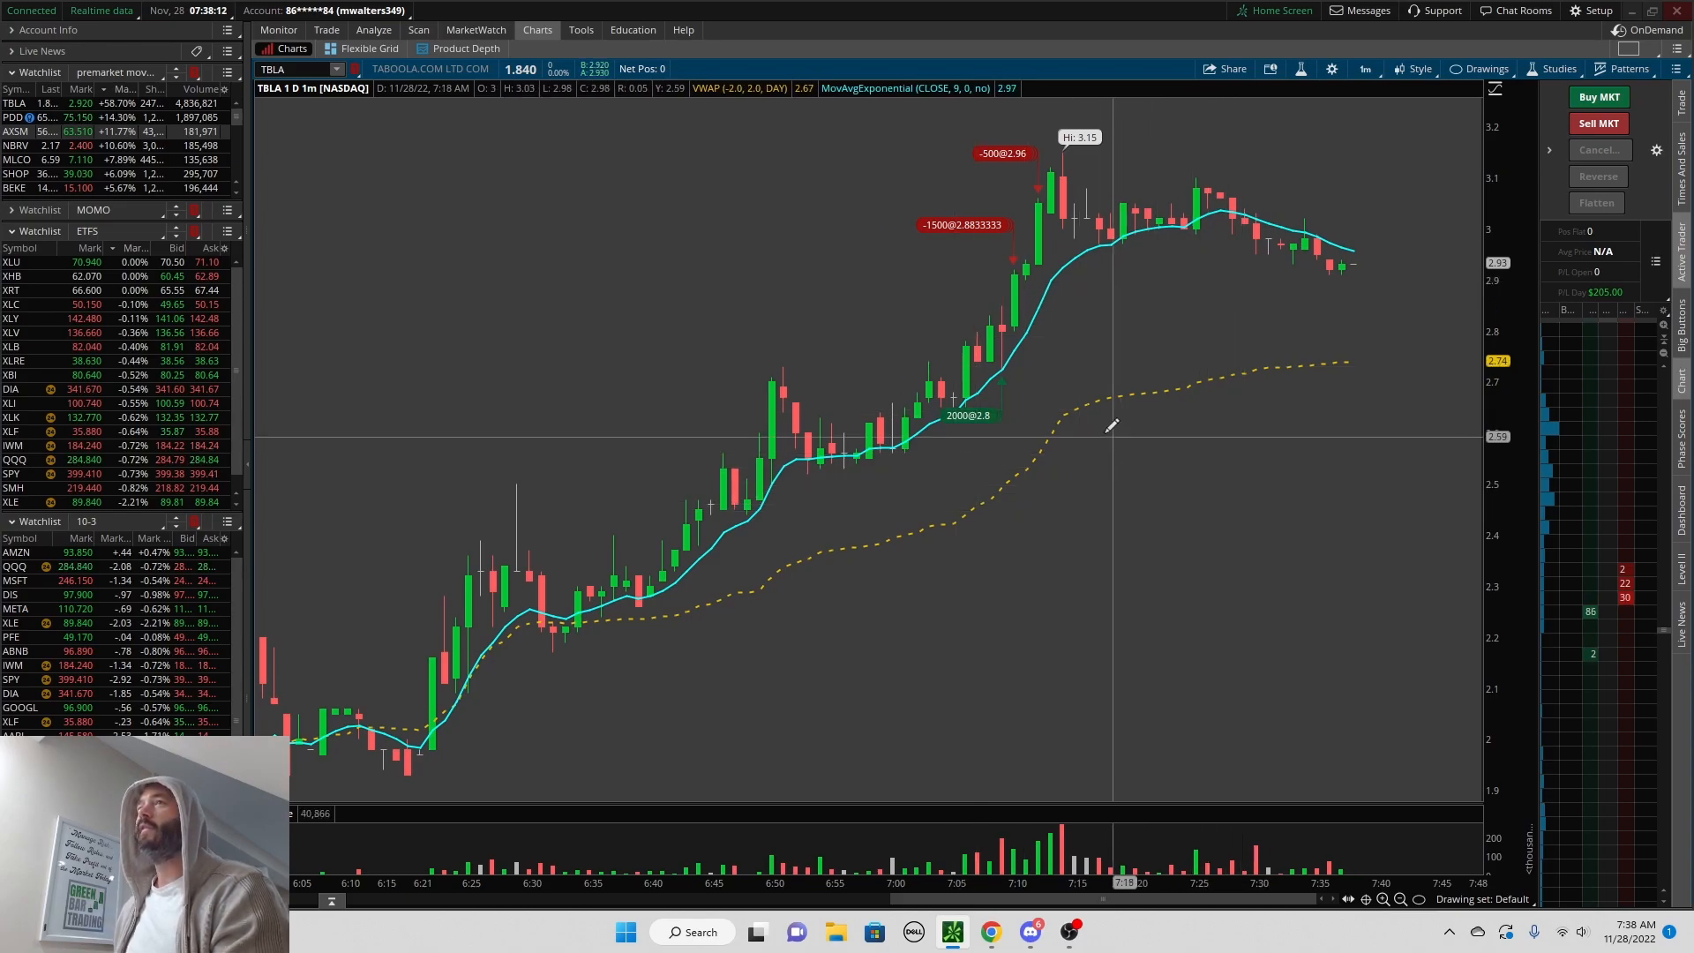
pyautogui.moveTo(1123, 635)
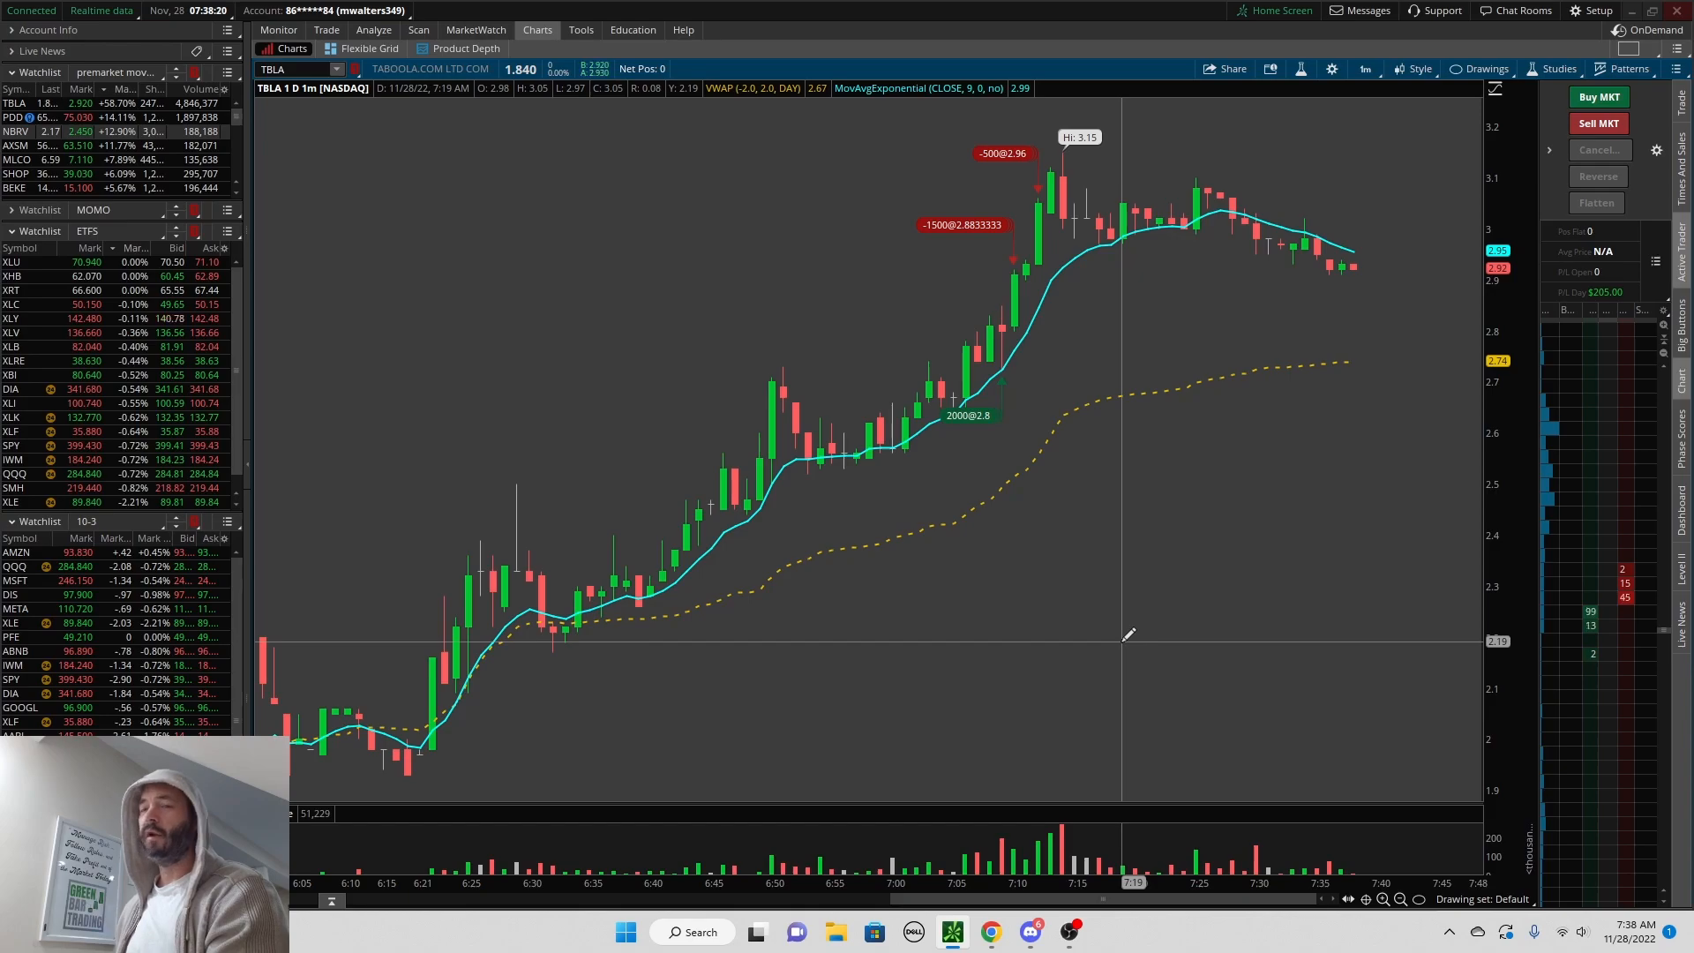
pyautogui.moveTo(1134, 478)
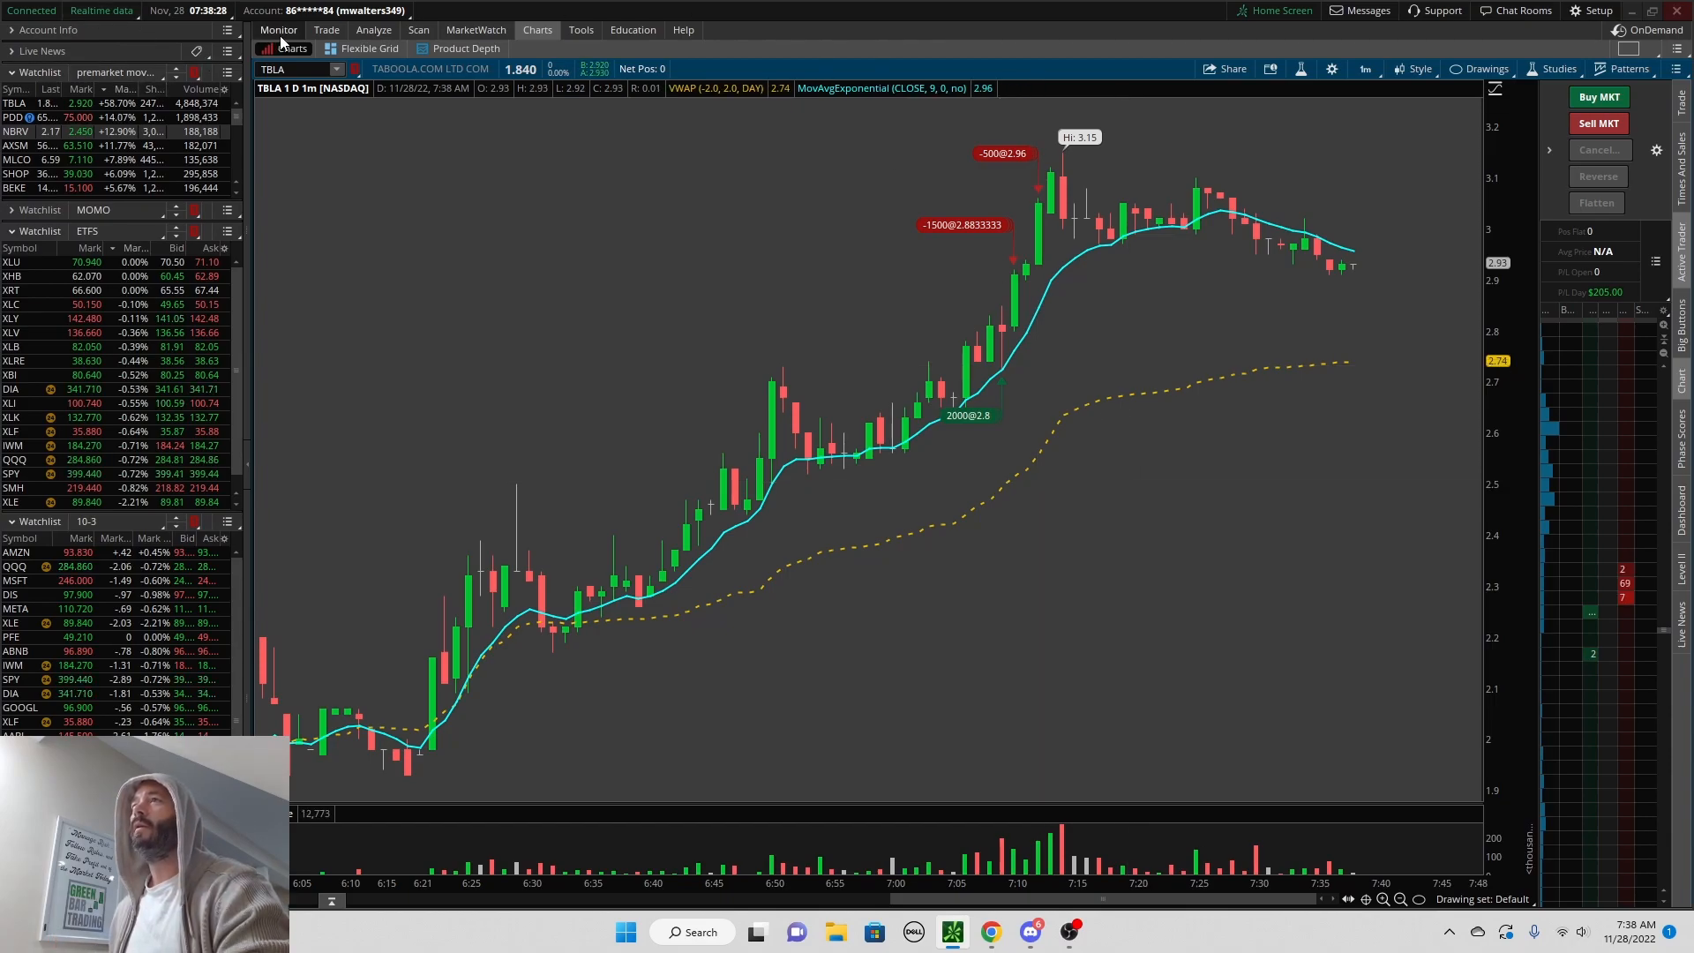
pyautogui.click(273, 29)
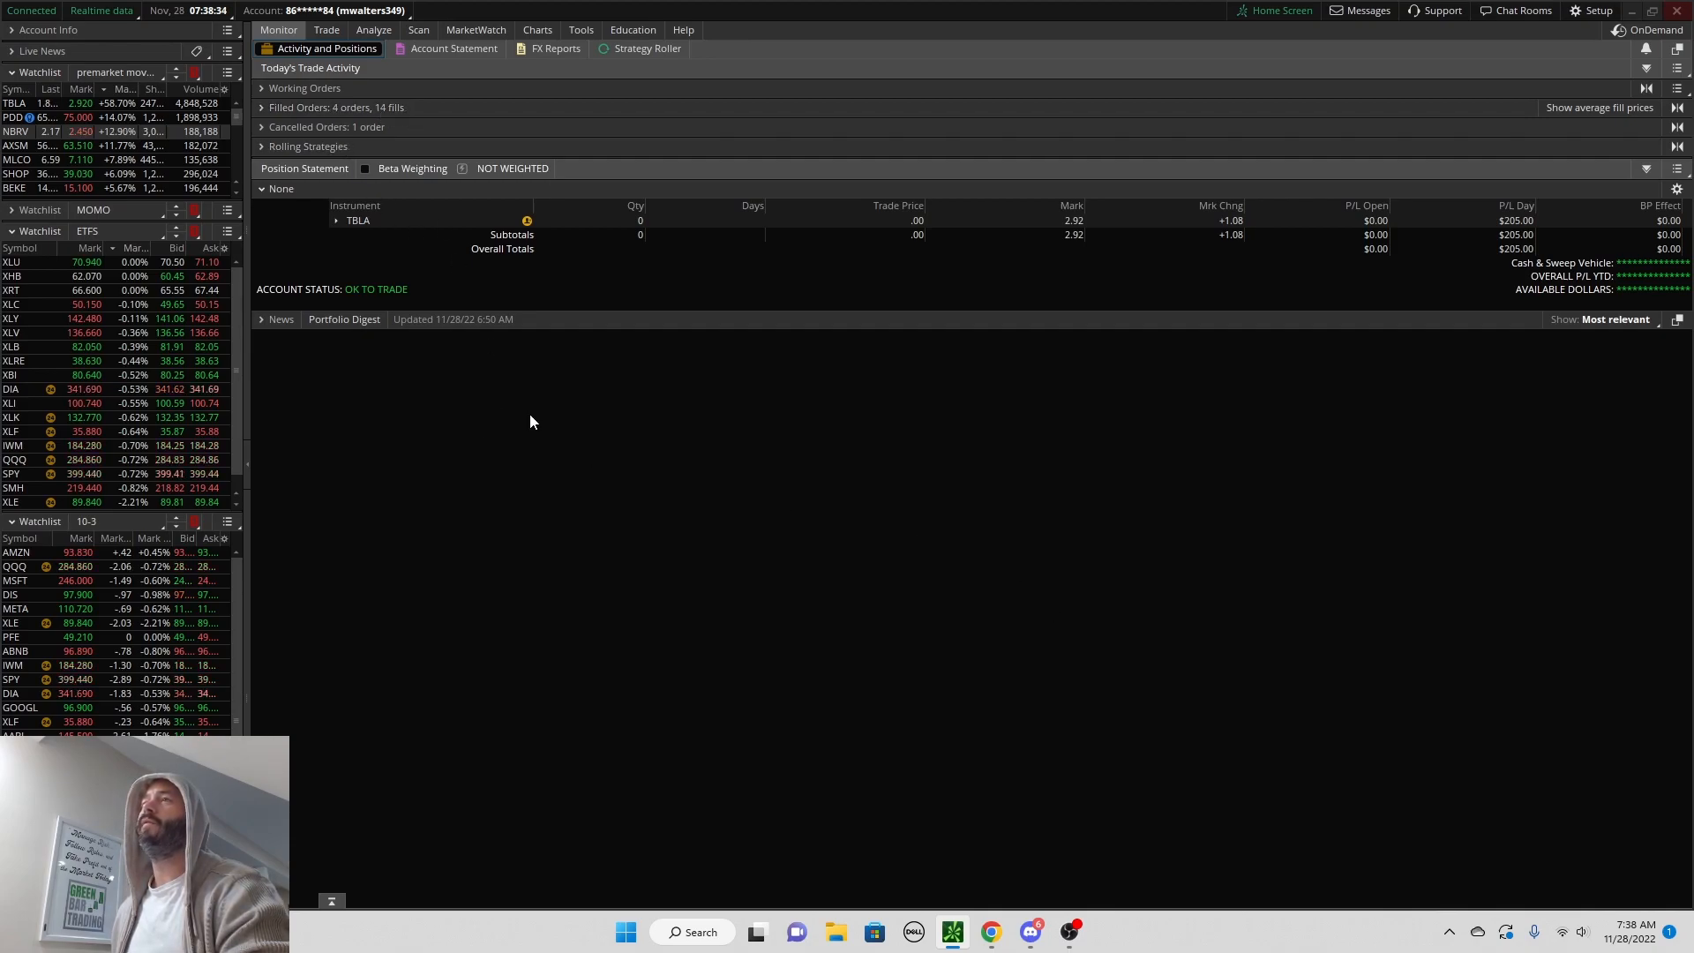
pyautogui.moveTo(581, 502)
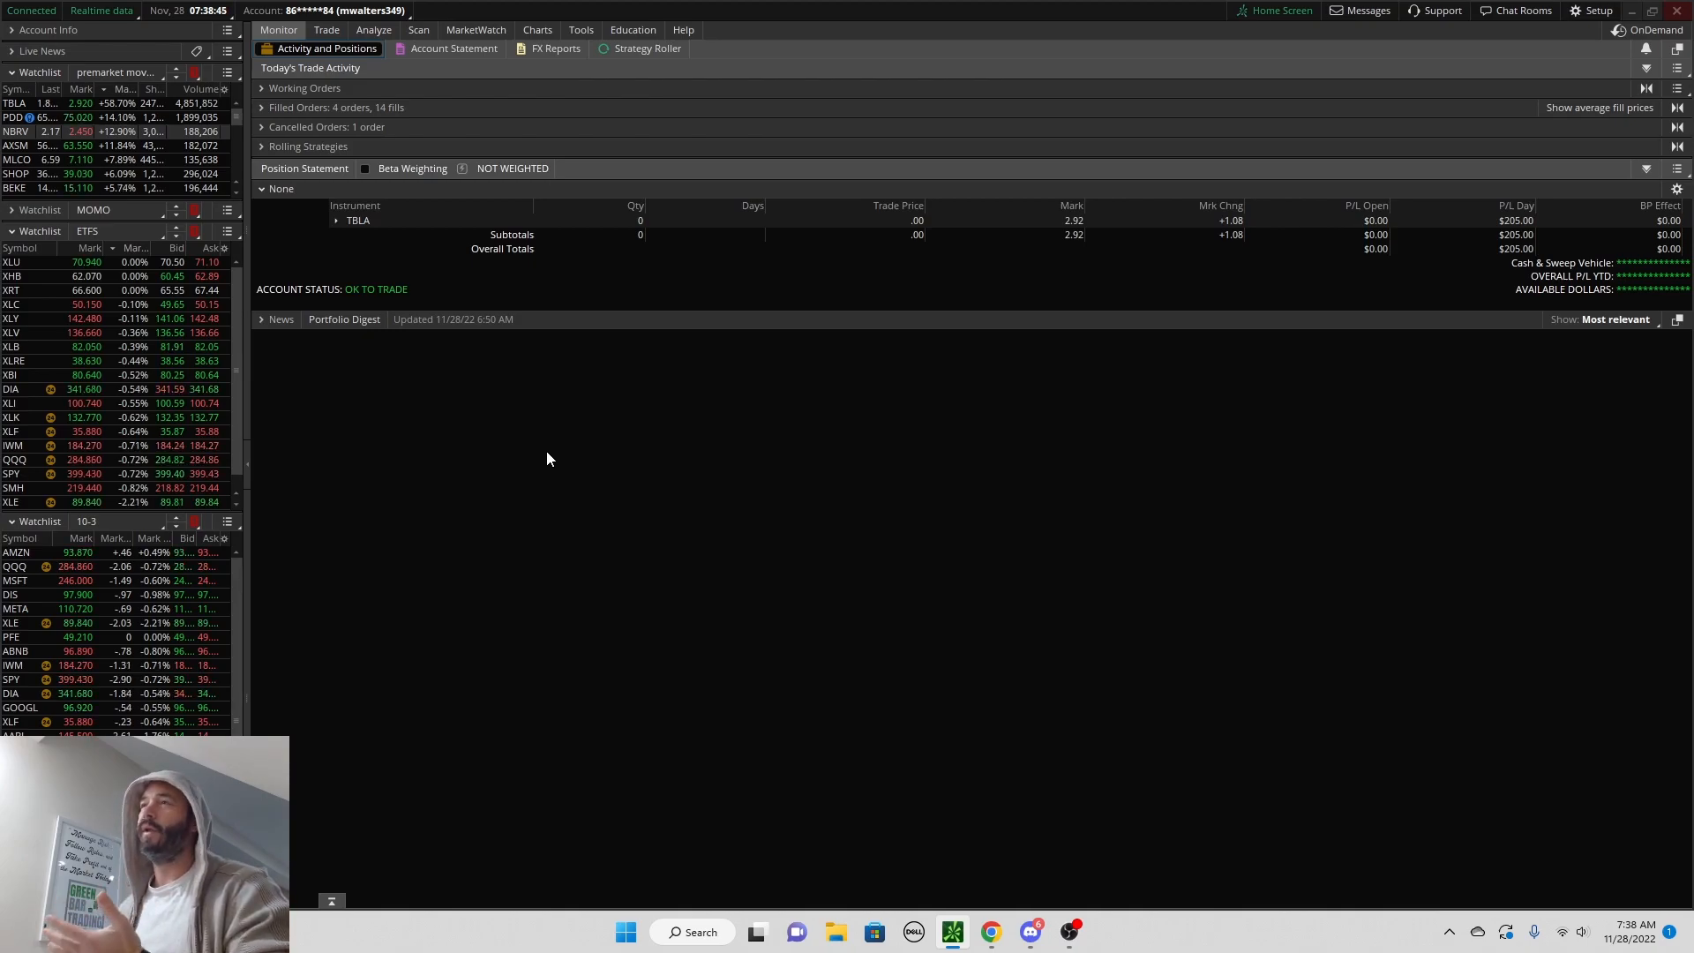
pyautogui.moveTo(505, 462)
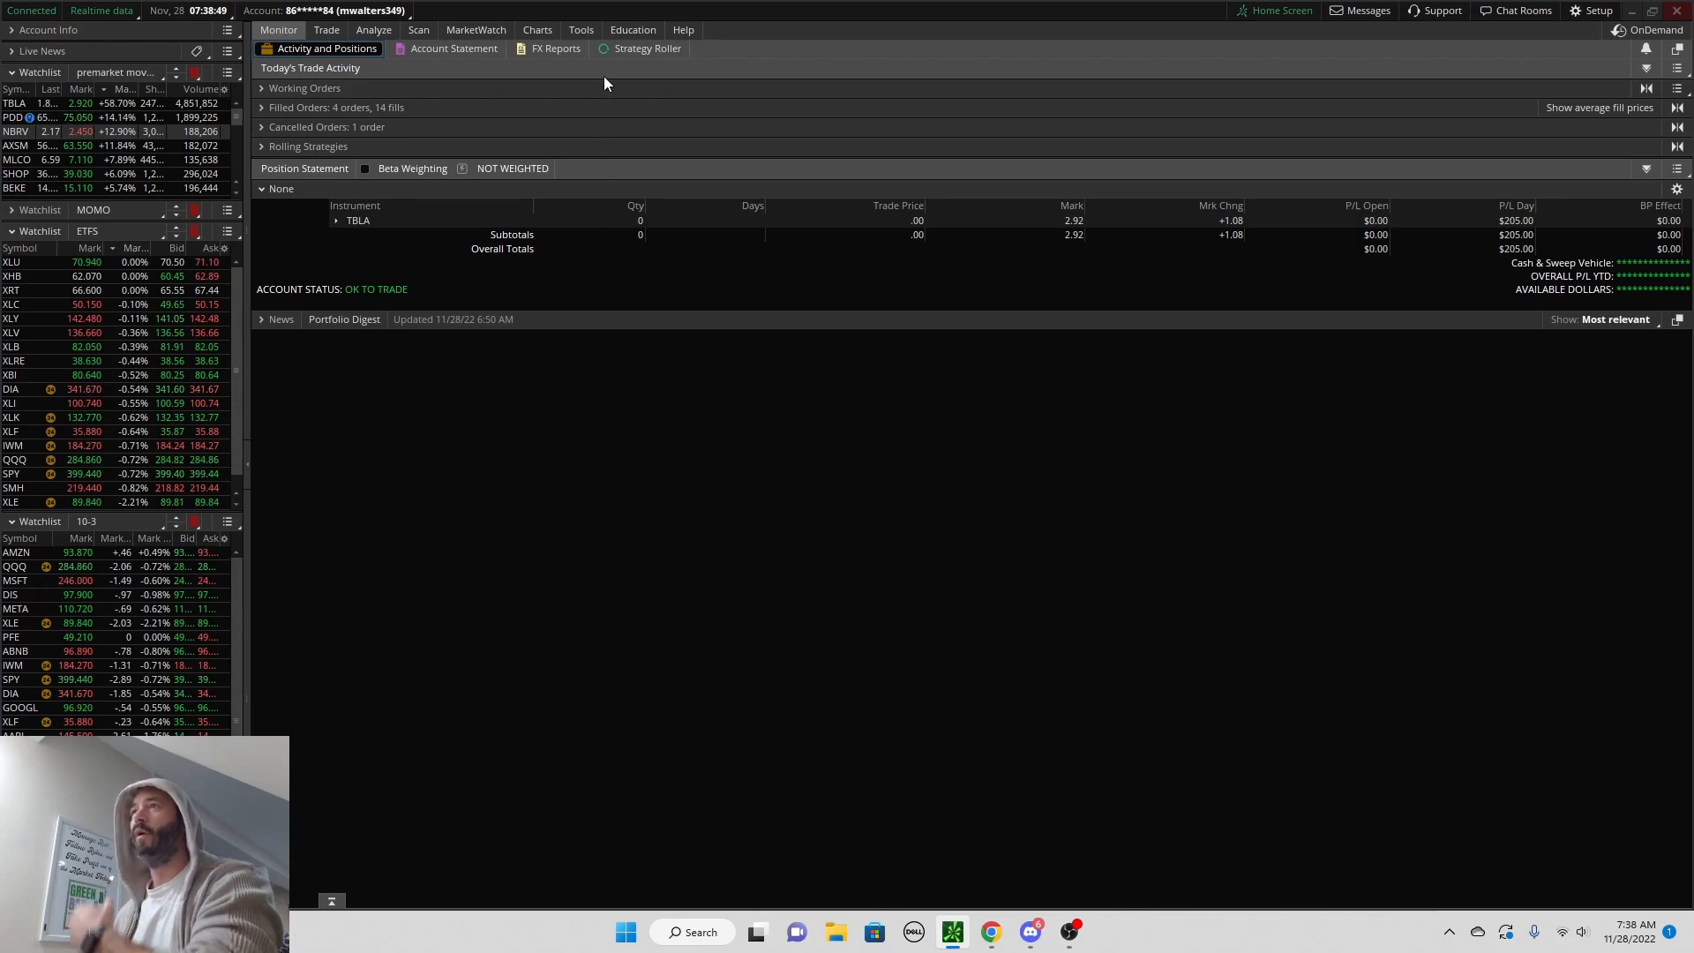
pyautogui.click(537, 29)
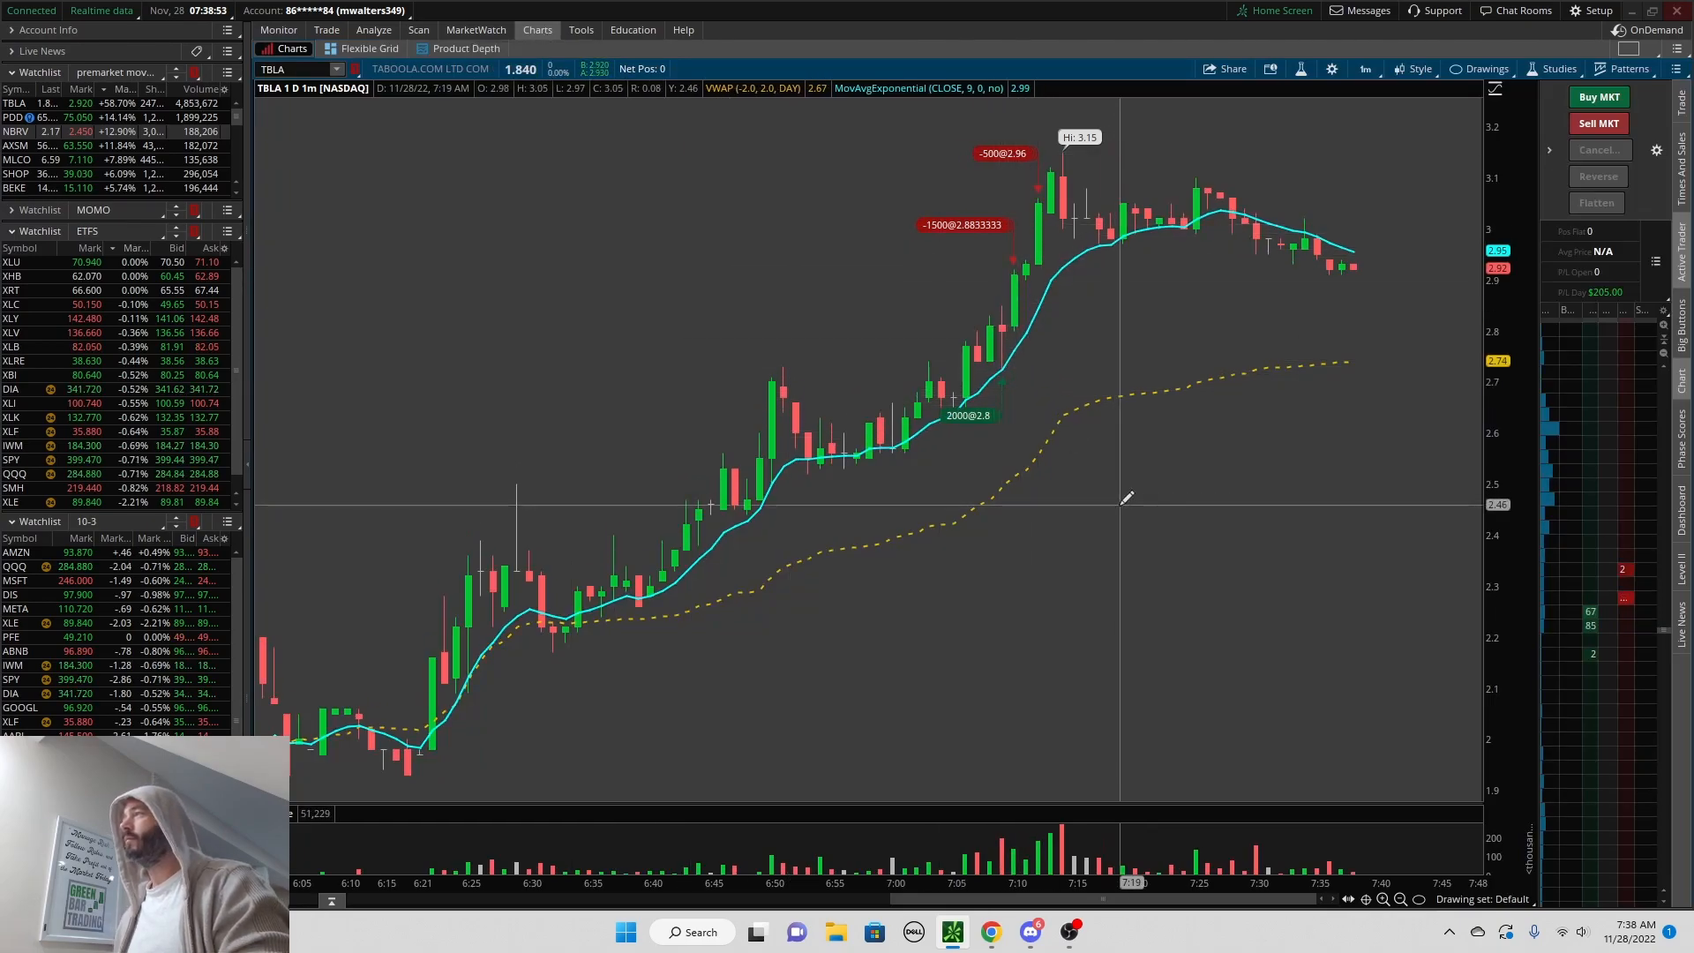
pyautogui.moveTo(1086, 765)
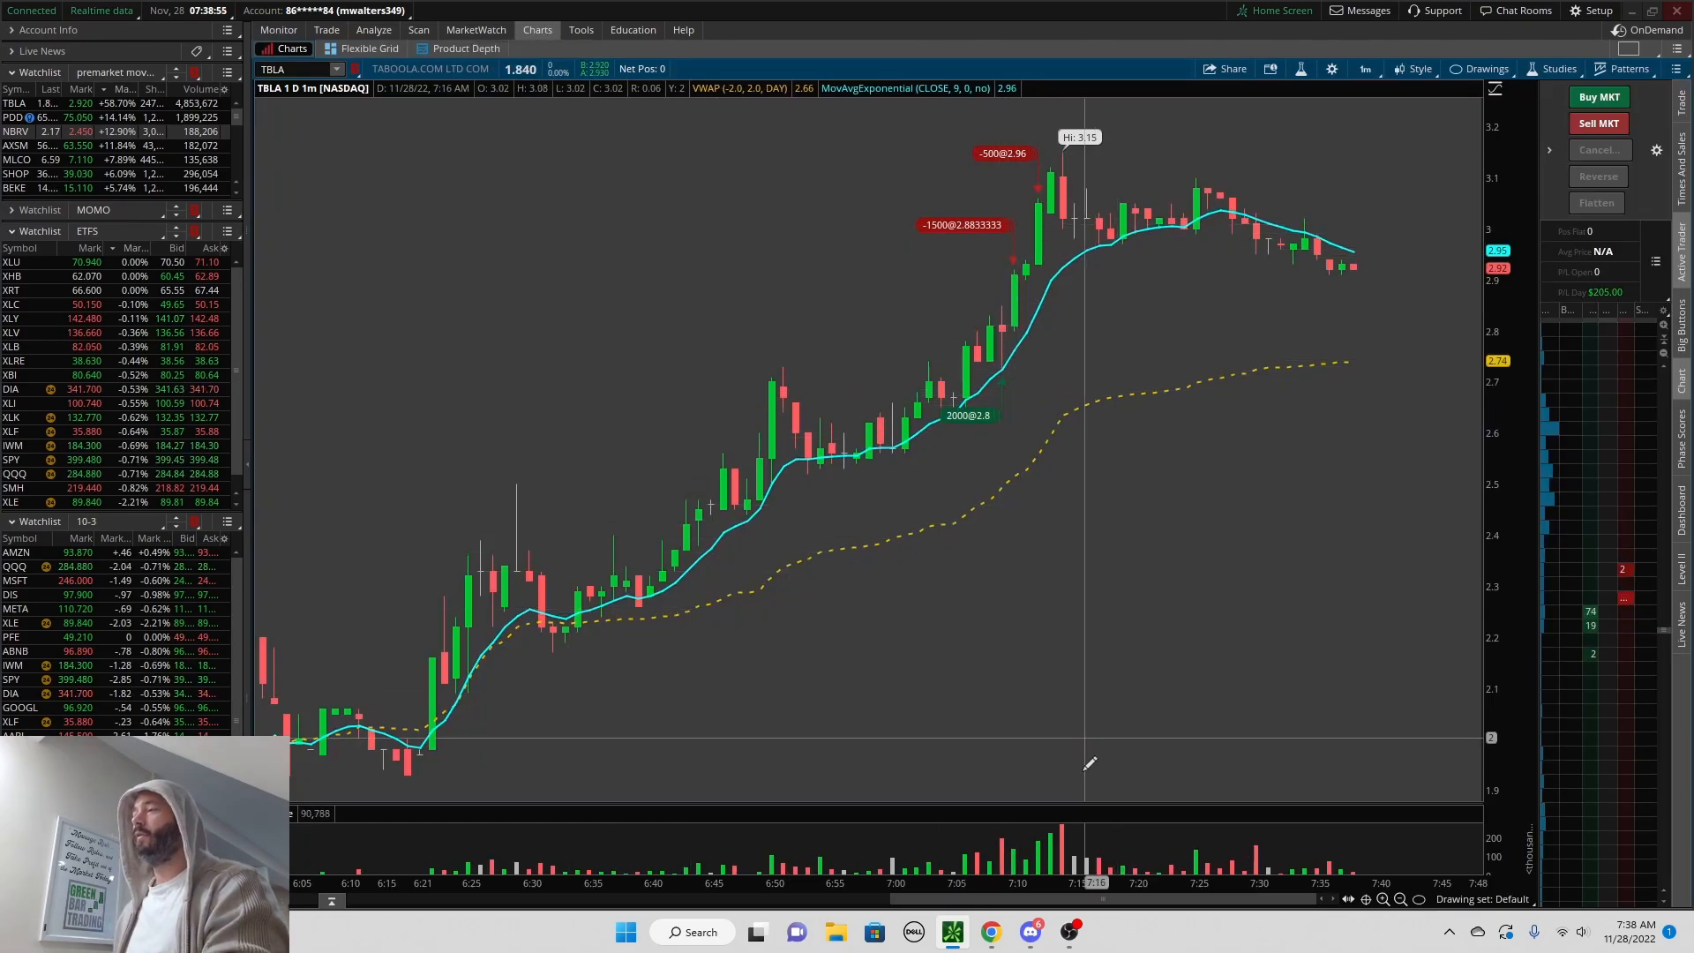